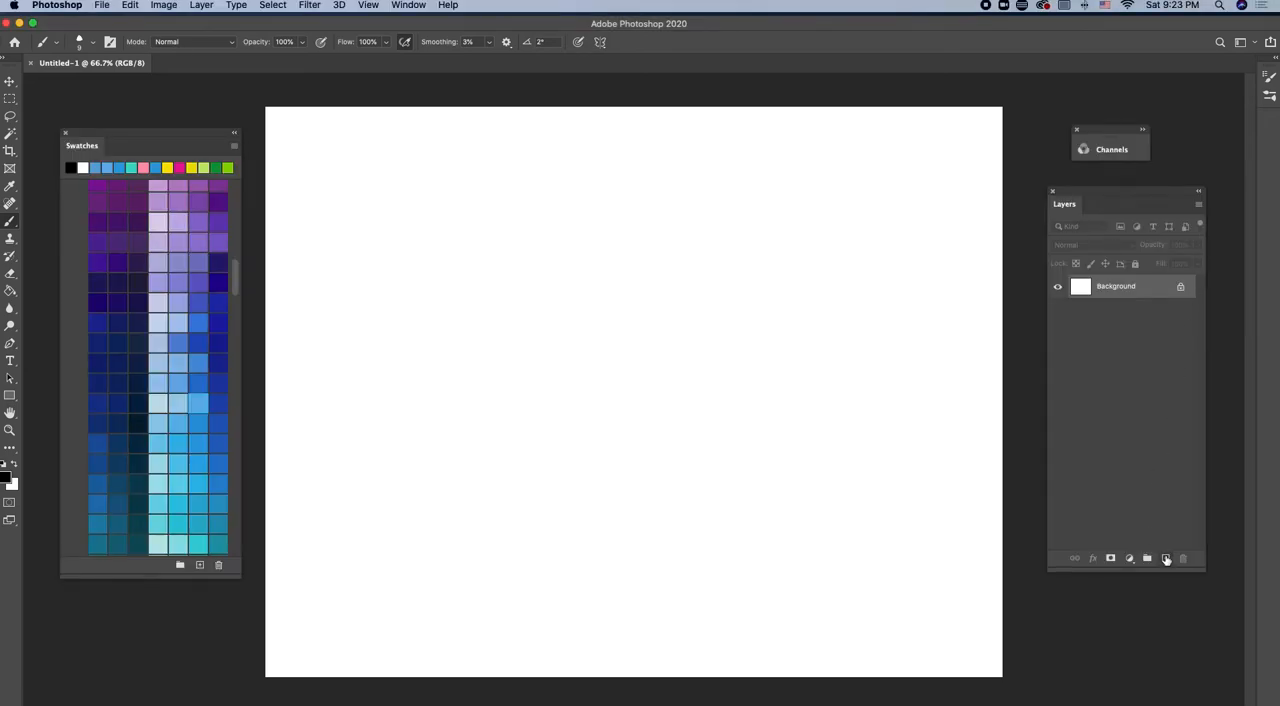
- Add an empty Layer 1 above the white Background layer for the drawing
click(1165, 558)
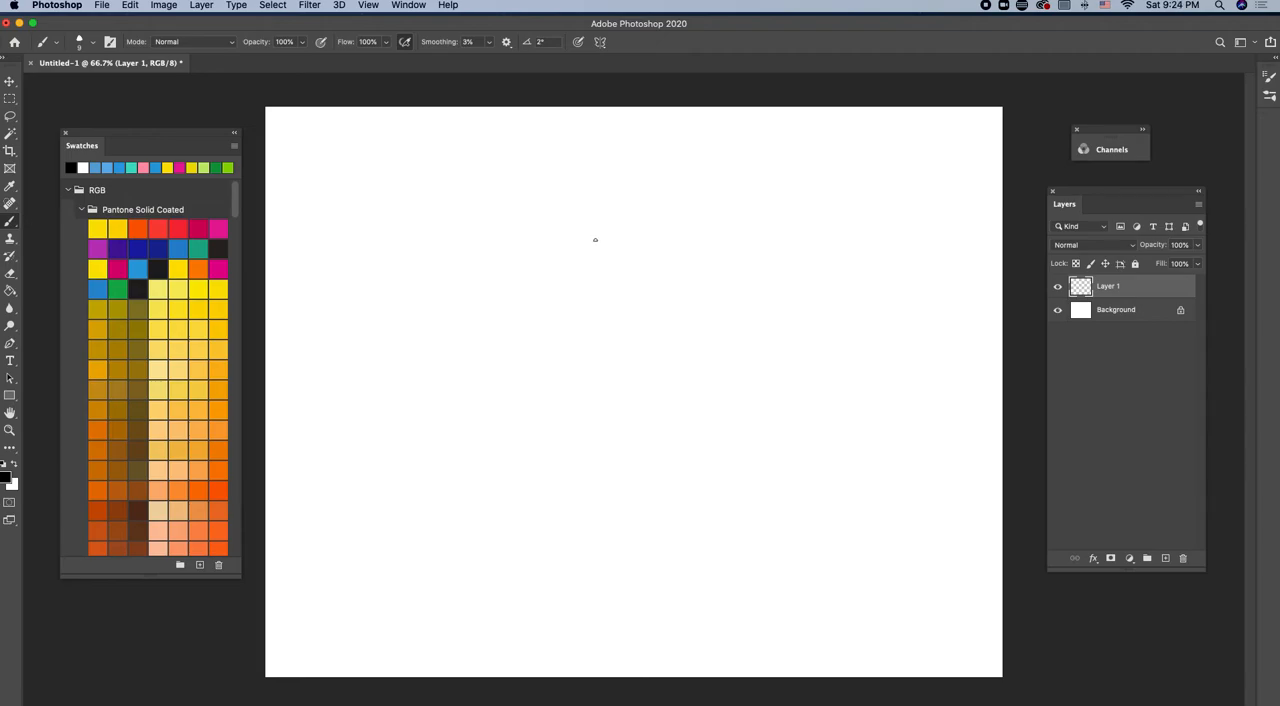
mouse_move(567, 221)
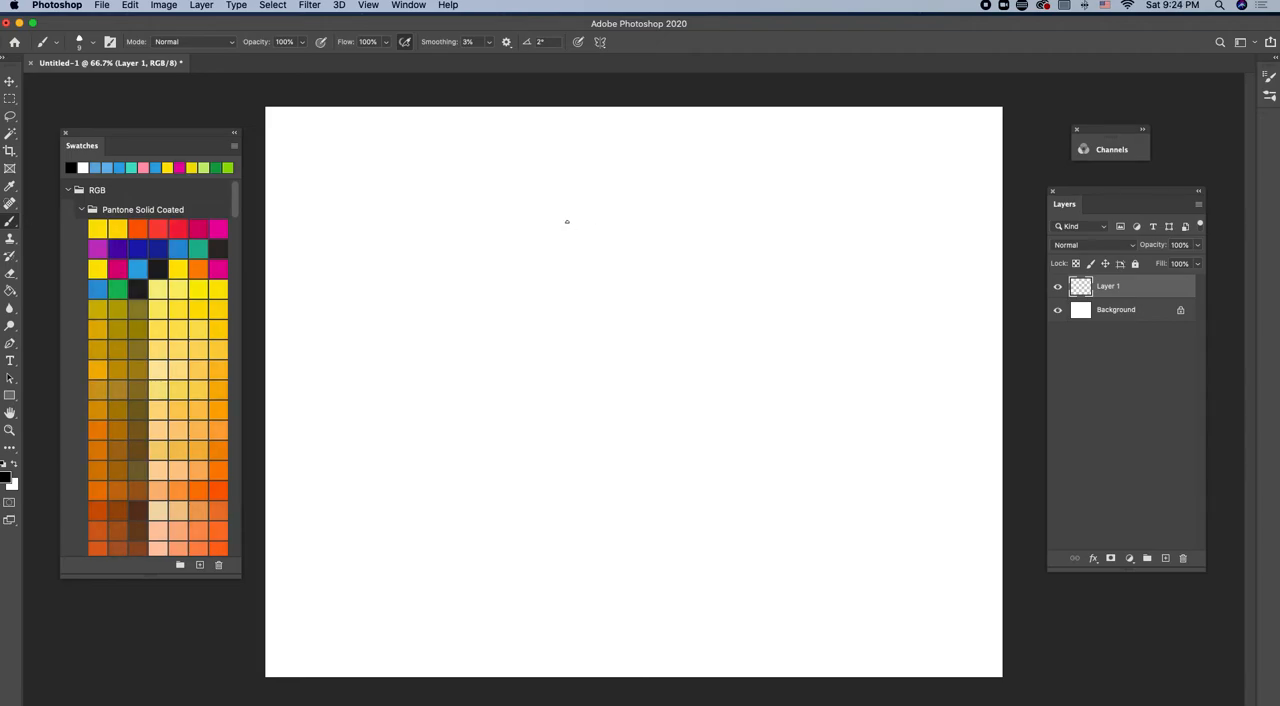
mouse_move(558, 231)
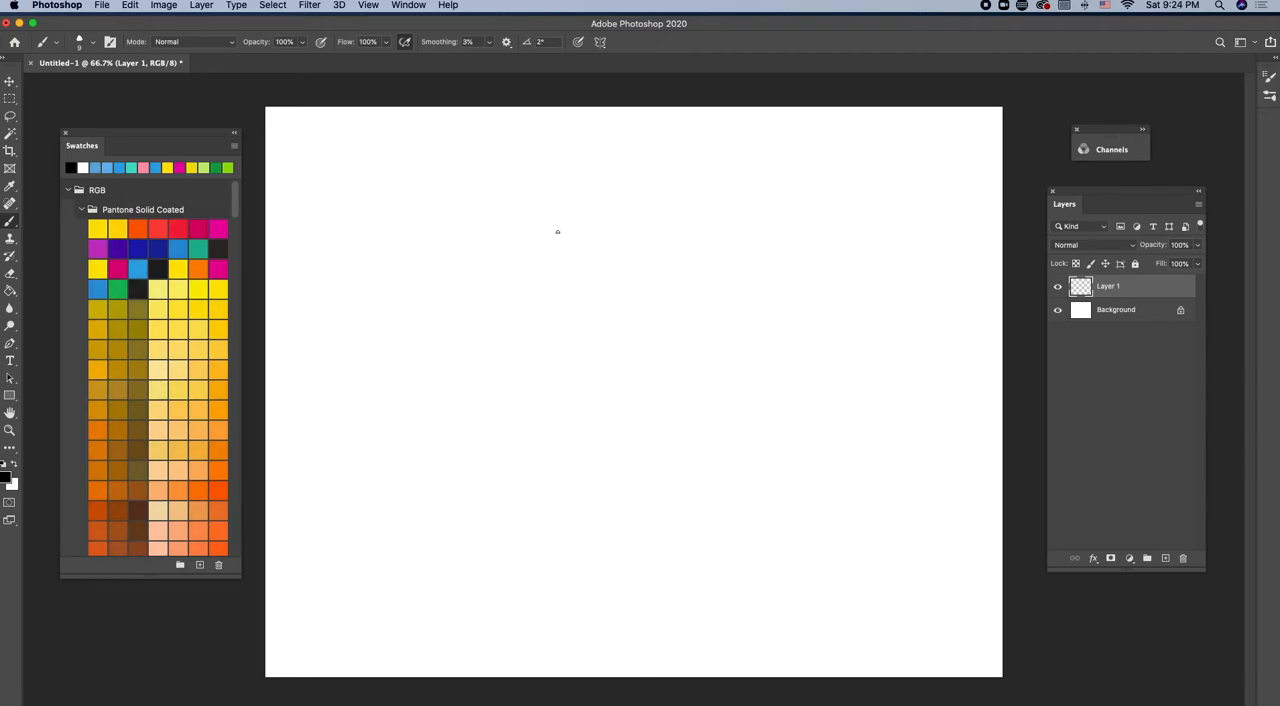
- Ink the zombie's bulging eye, nose, wrinkles, brow lines, back of head and upper lip
drag(558, 230, 578, 264)
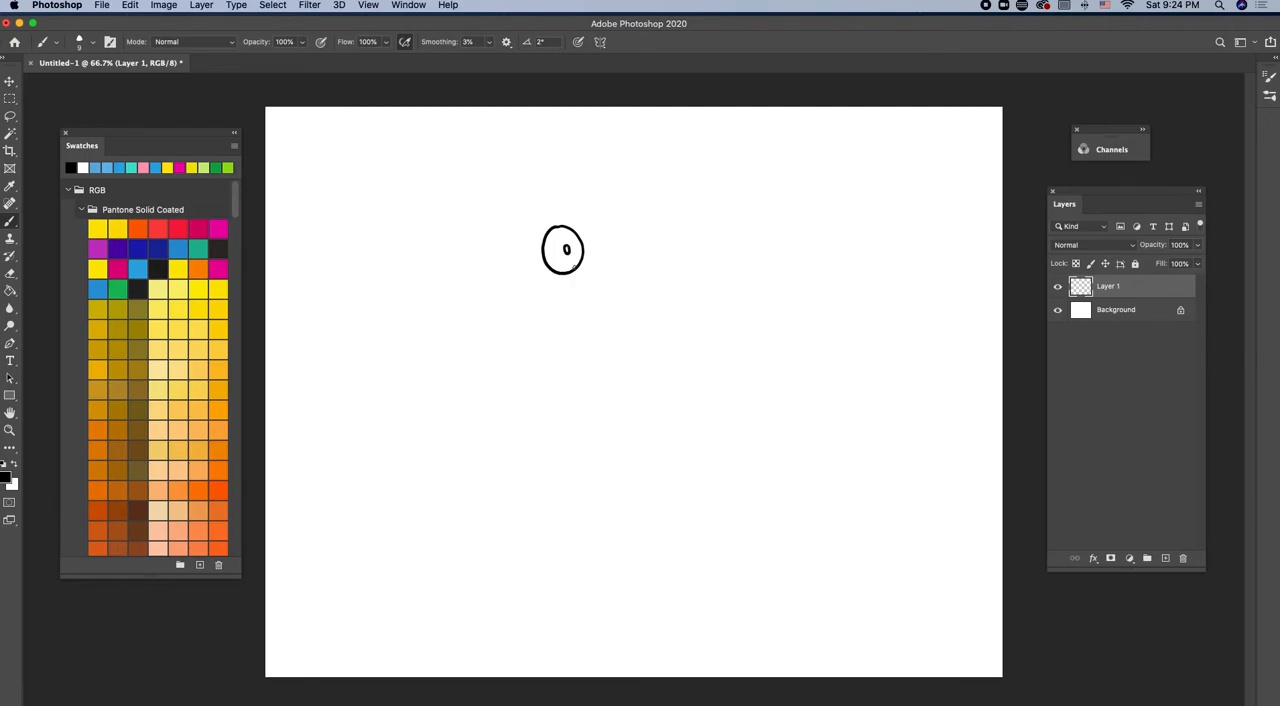
mouse_move(576, 267)
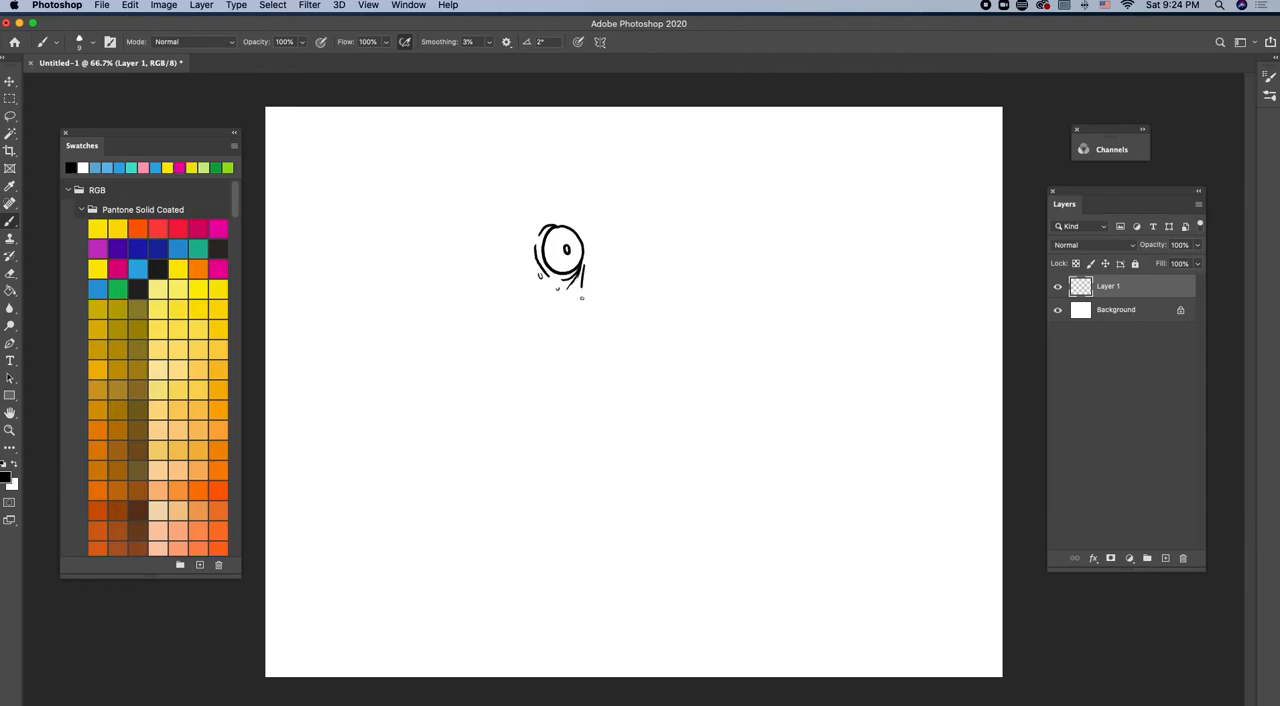
drag(560, 280, 585, 290)
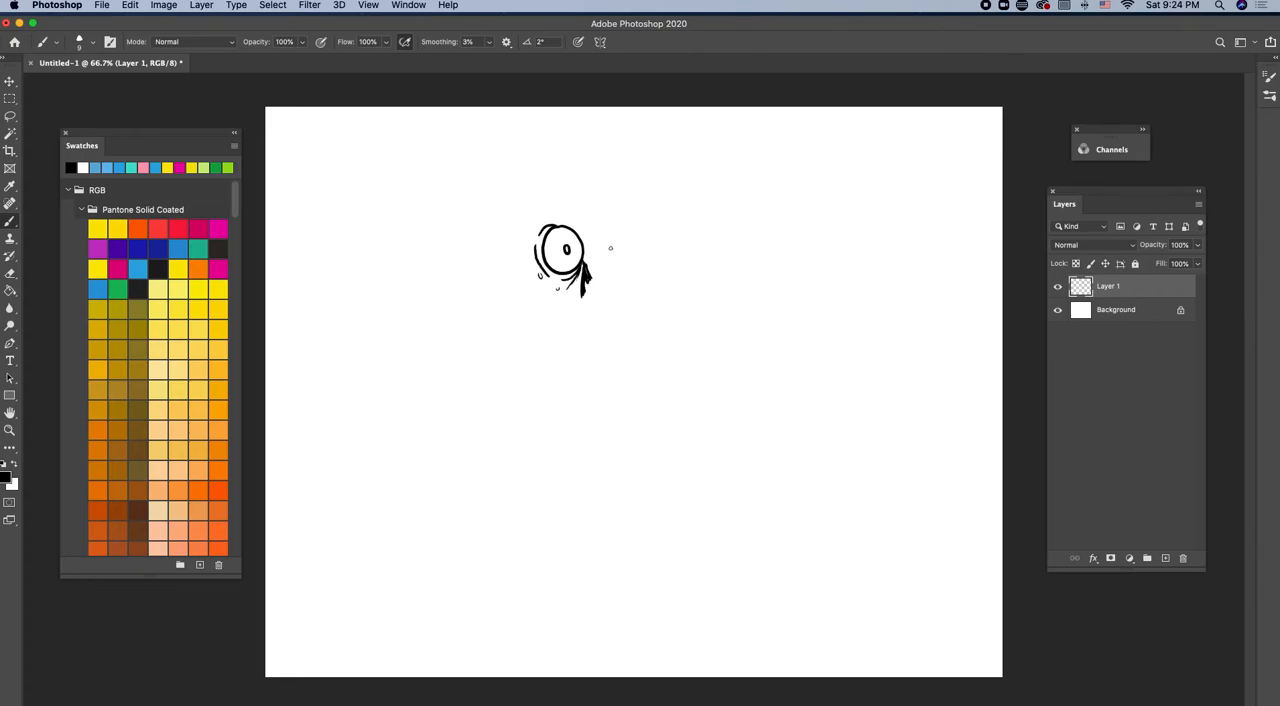
drag(595, 235, 608, 260)
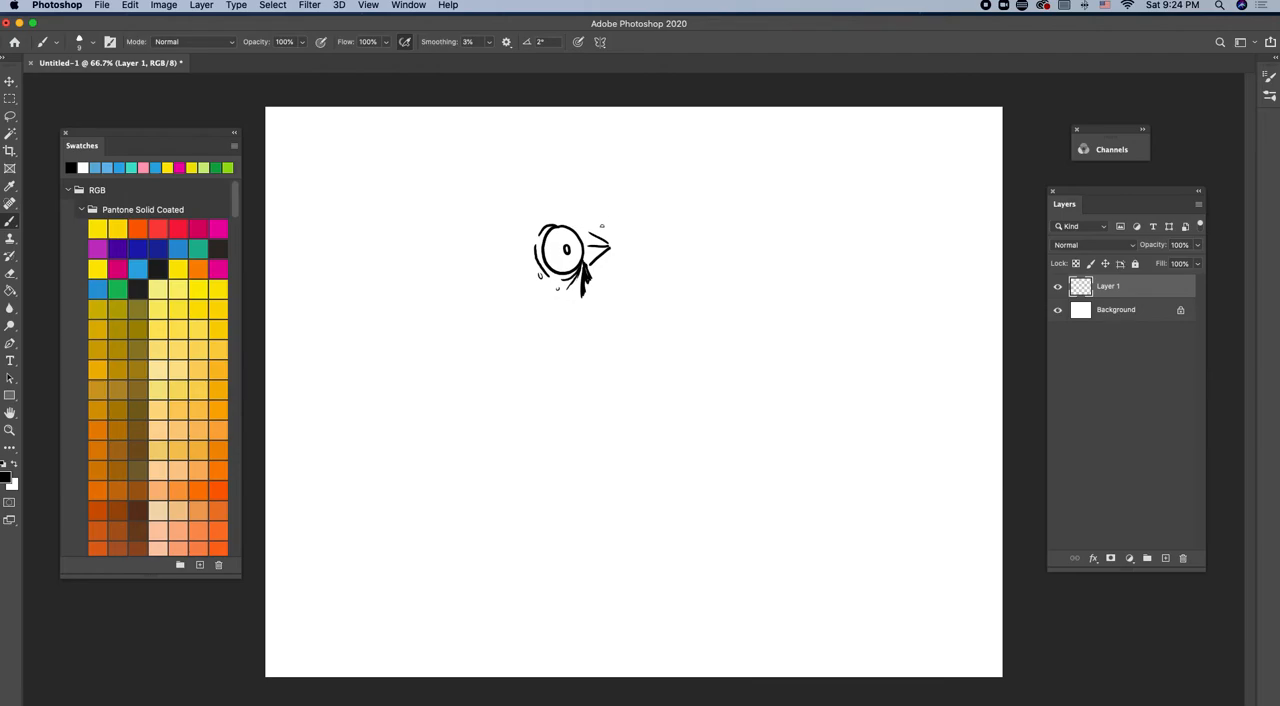
drag(585, 225, 605, 215)
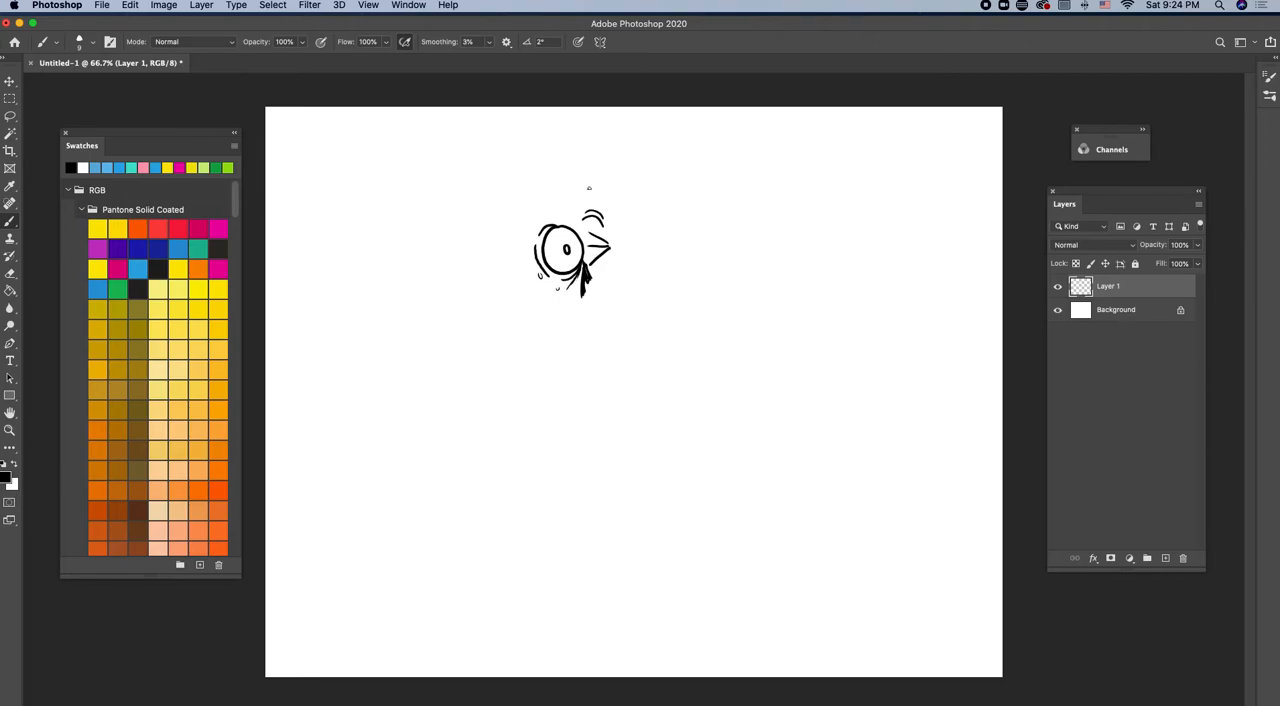
drag(590, 188, 603, 282)
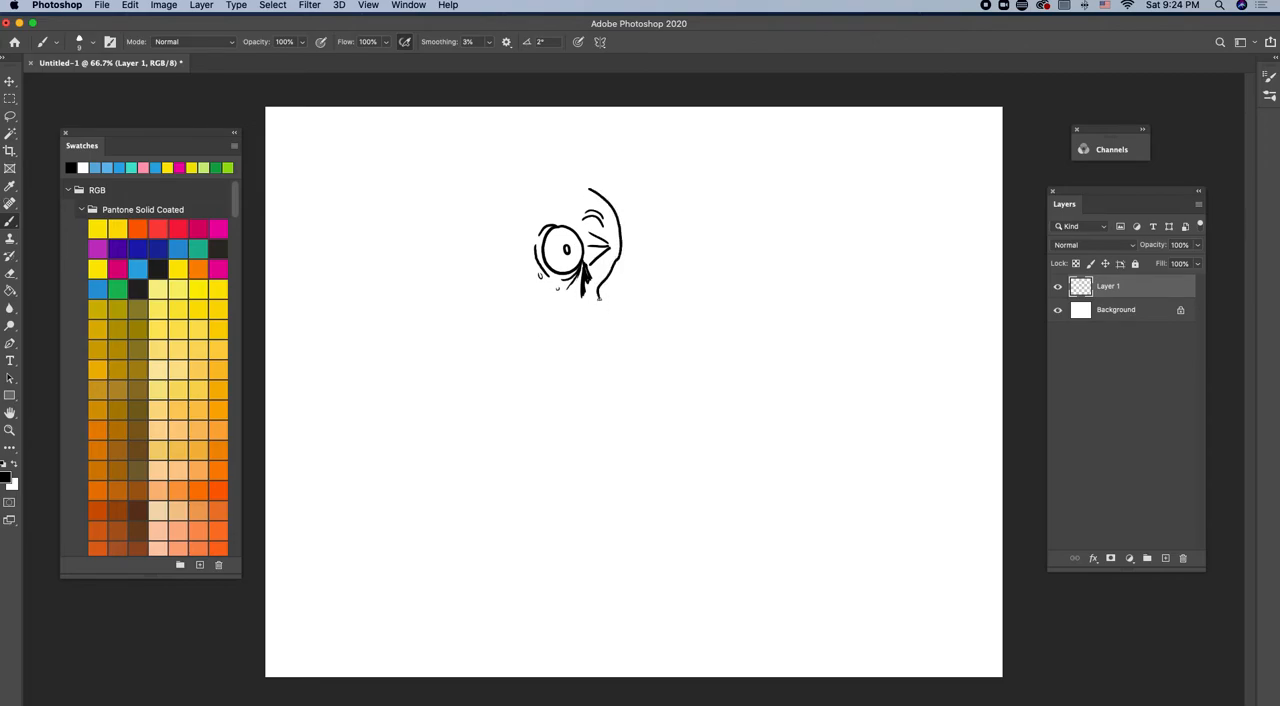
drag(575, 305, 633, 320)
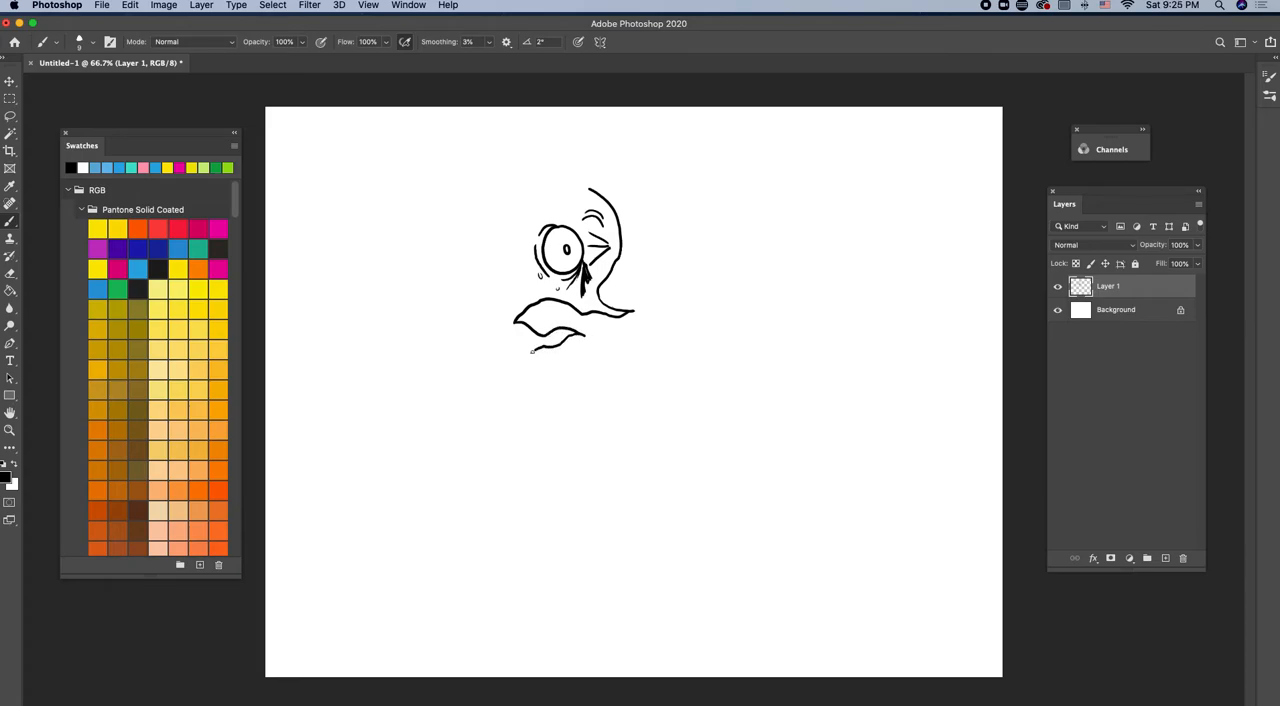
- Draw the lower lip, jaw and jagged teeth, fill the mouth black, and continue the head outline
drag(535, 348, 503, 392)
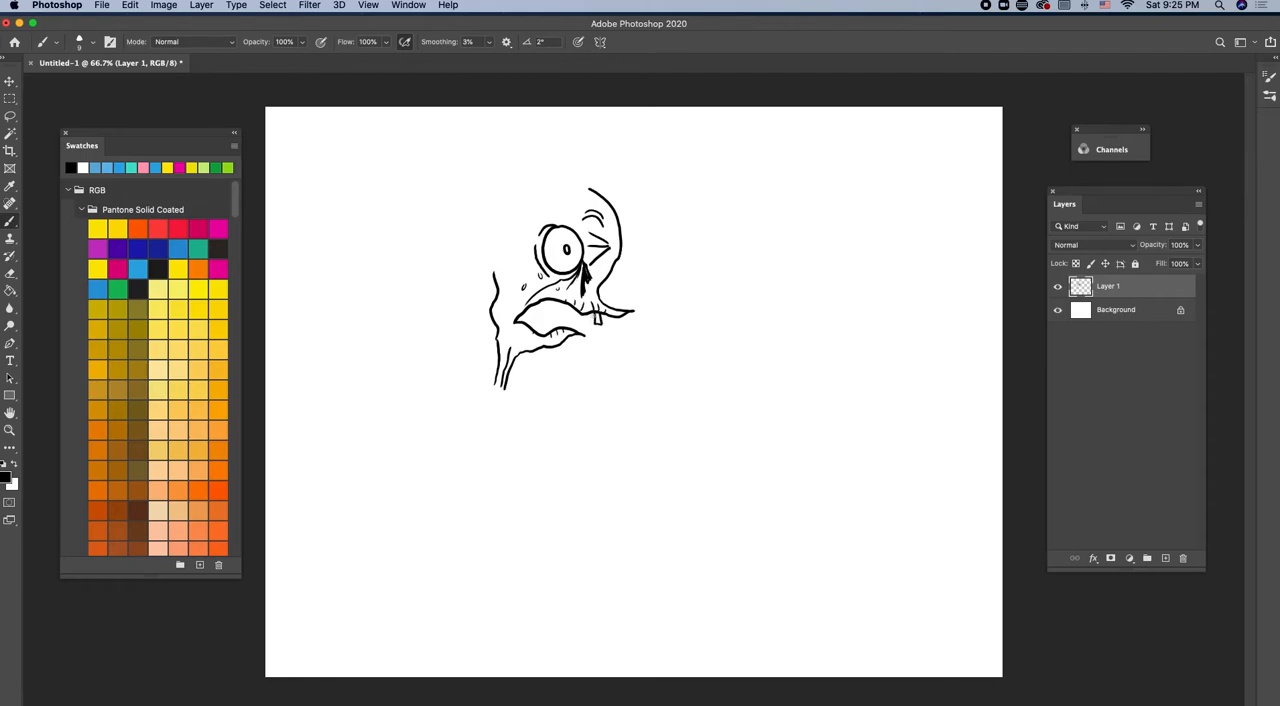
drag(595, 310, 585, 320)
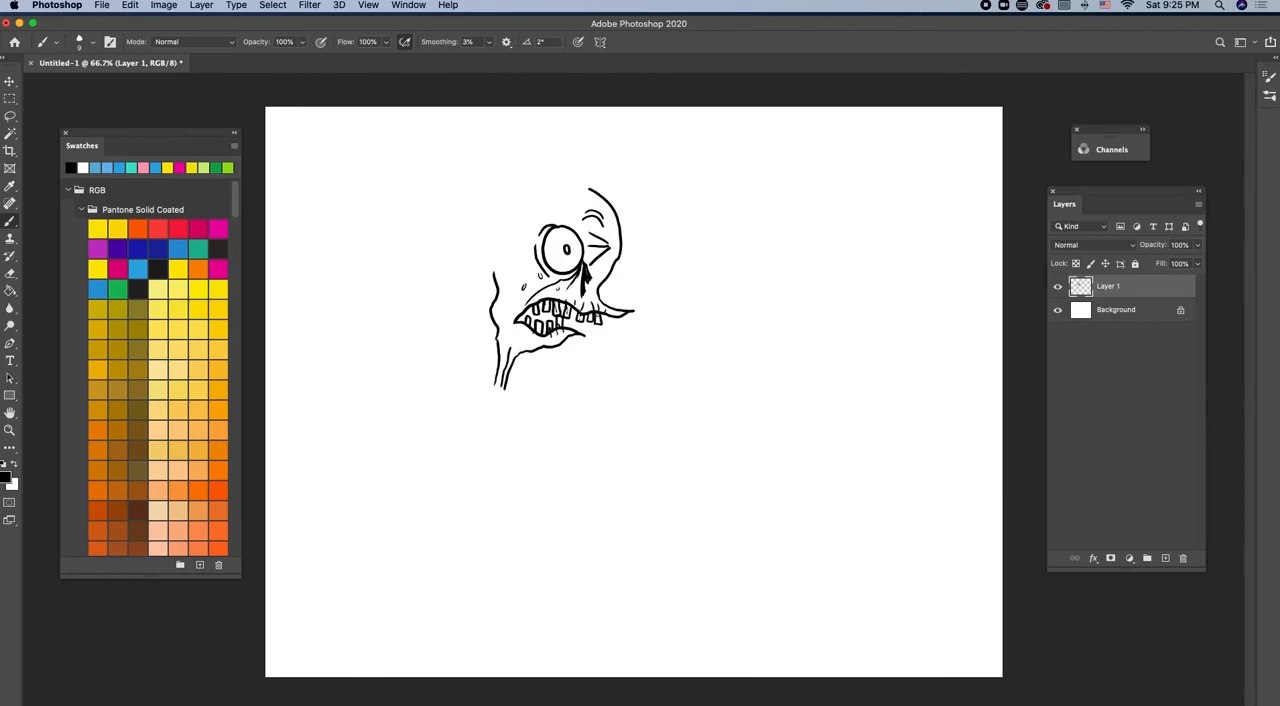
click(10, 290)
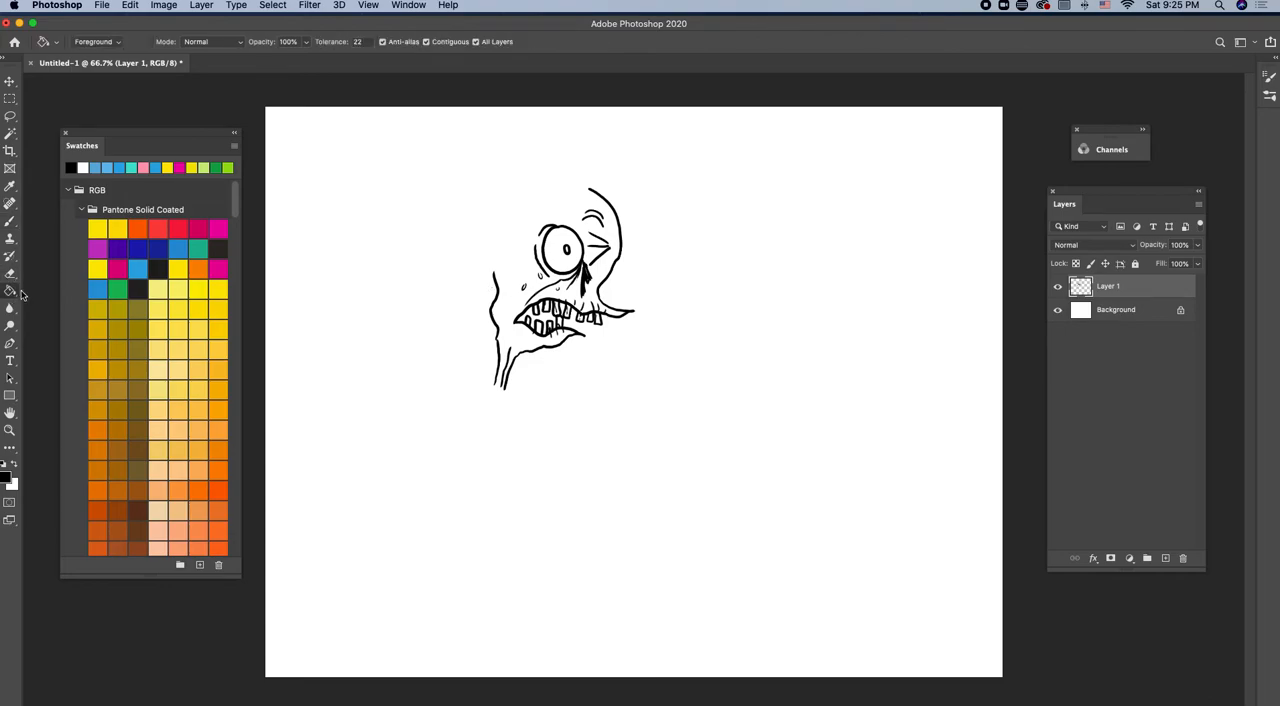
click(540, 320)
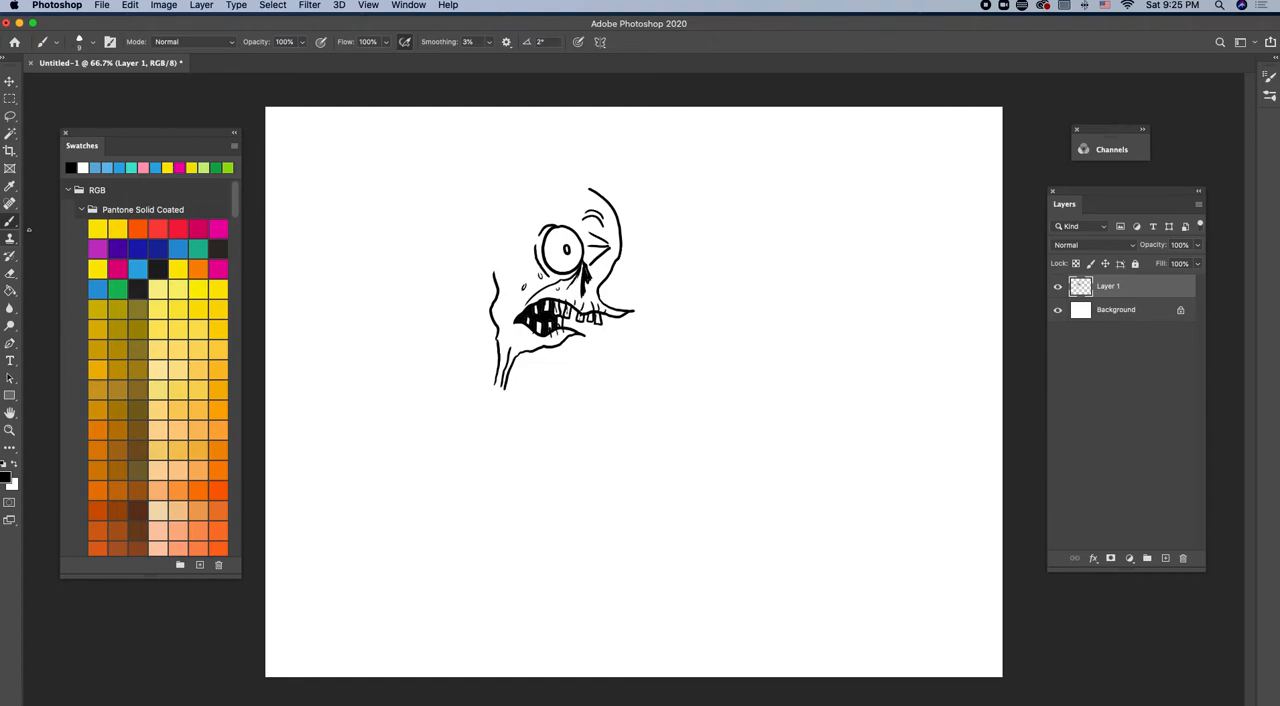
click(575, 218)
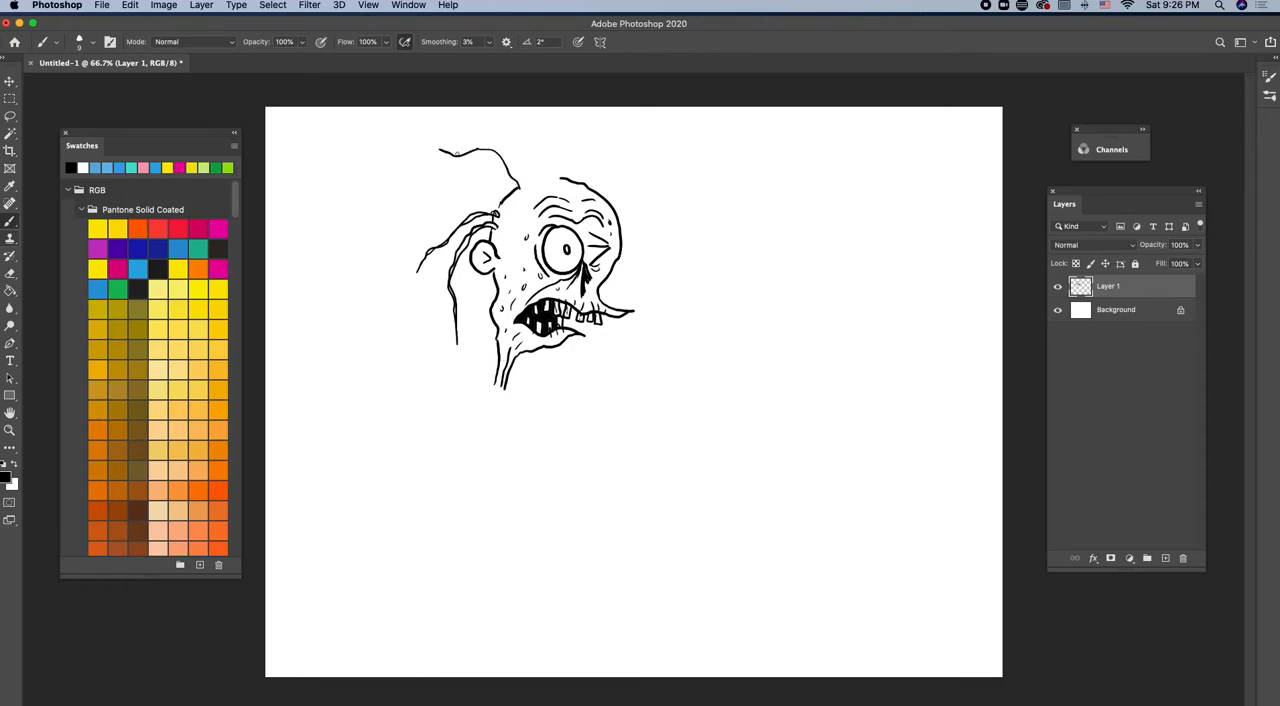
- Brush long stringy hair onto the head and spots and wrinkles on the forehead
drag(490, 150, 540, 180)
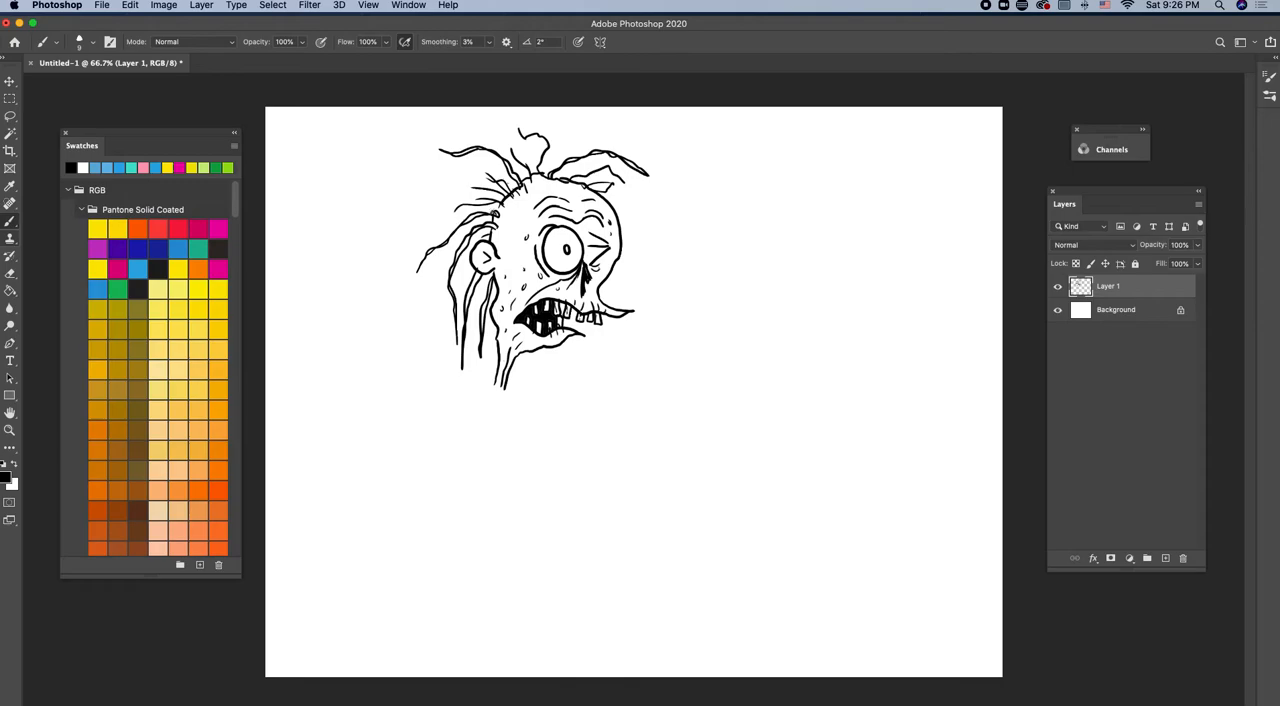
drag(465, 208, 505, 212)
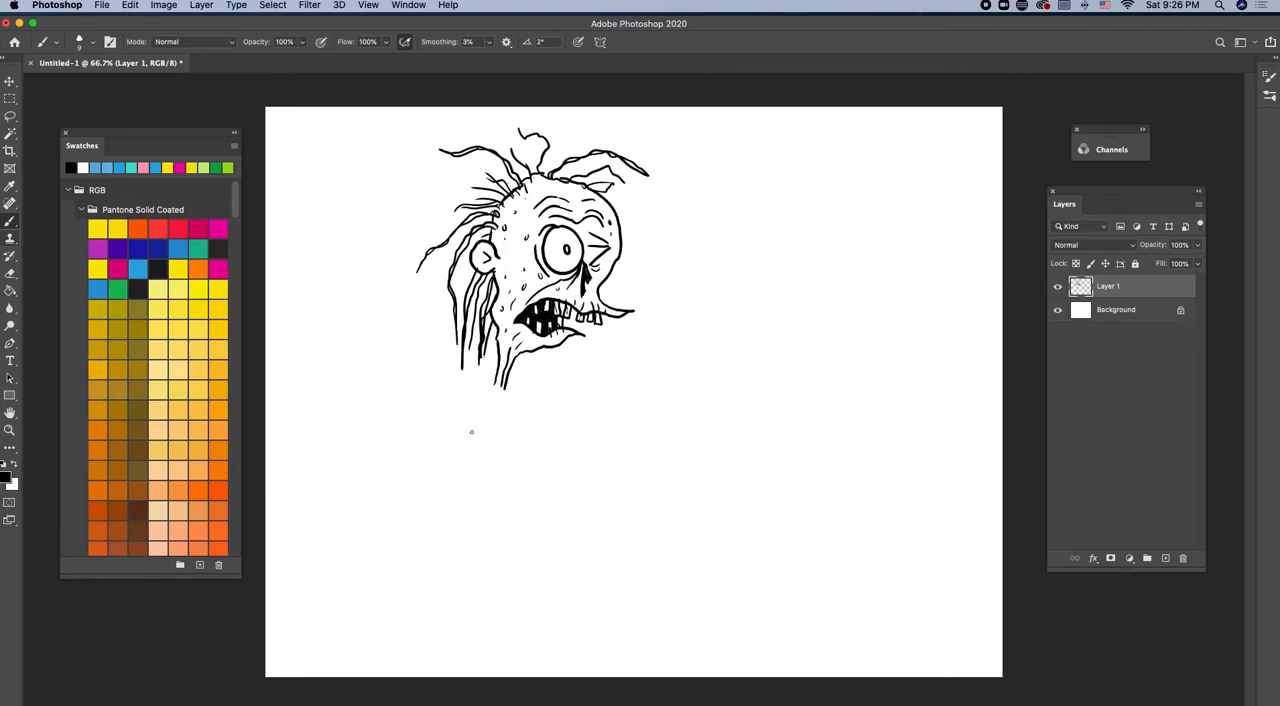
mouse_move(447, 464)
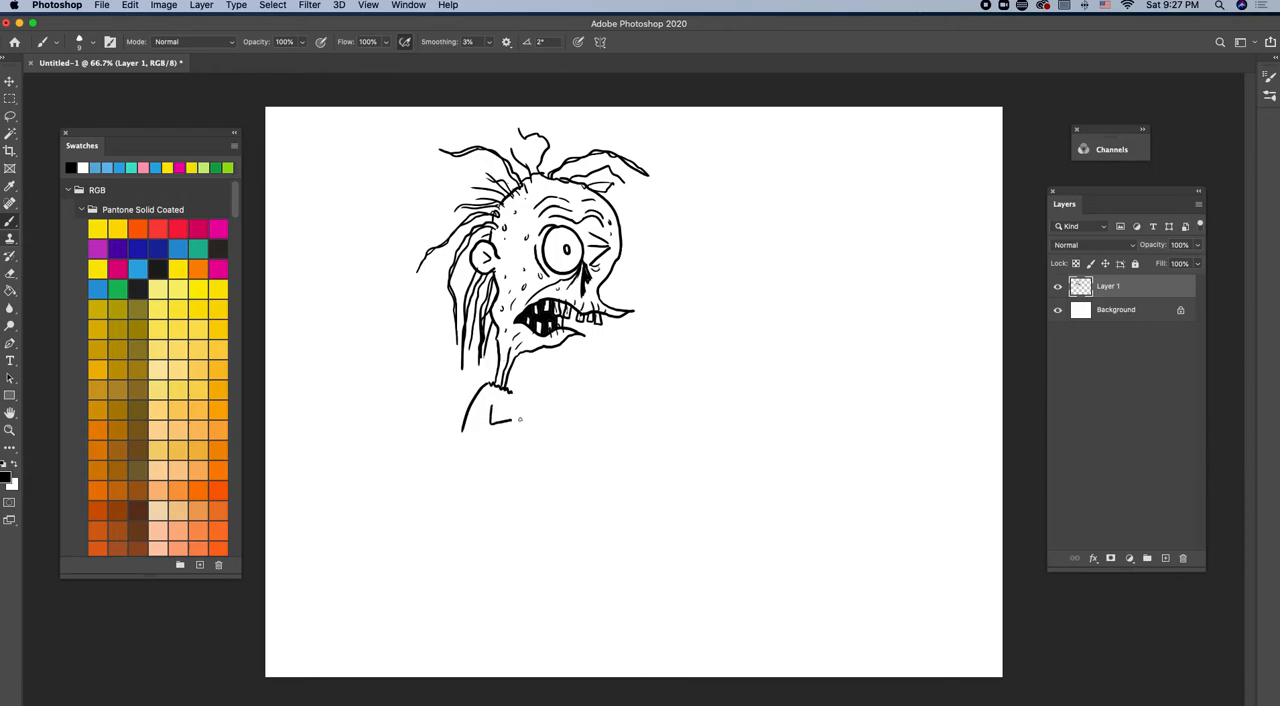
- Ink the ragged sleeve, bony forearms, wrists and outstretched clawed hands
drag(500, 420, 520, 440)
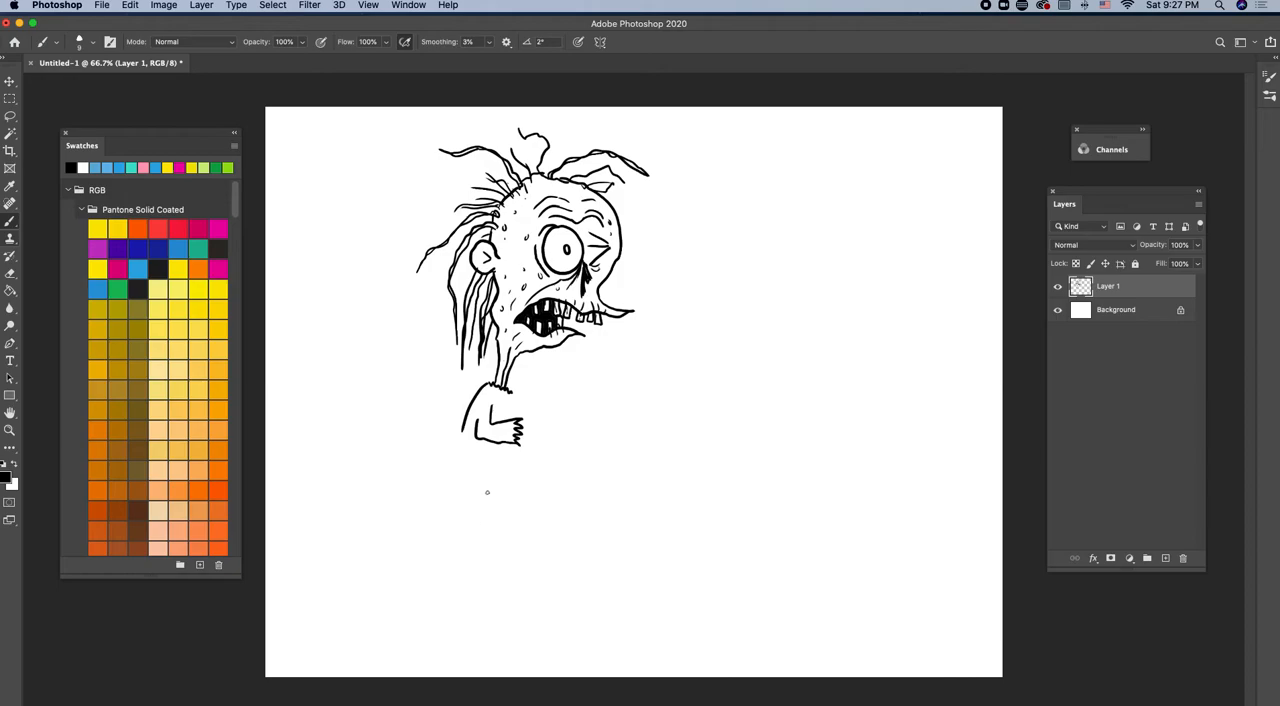
drag(520, 421, 570, 421)
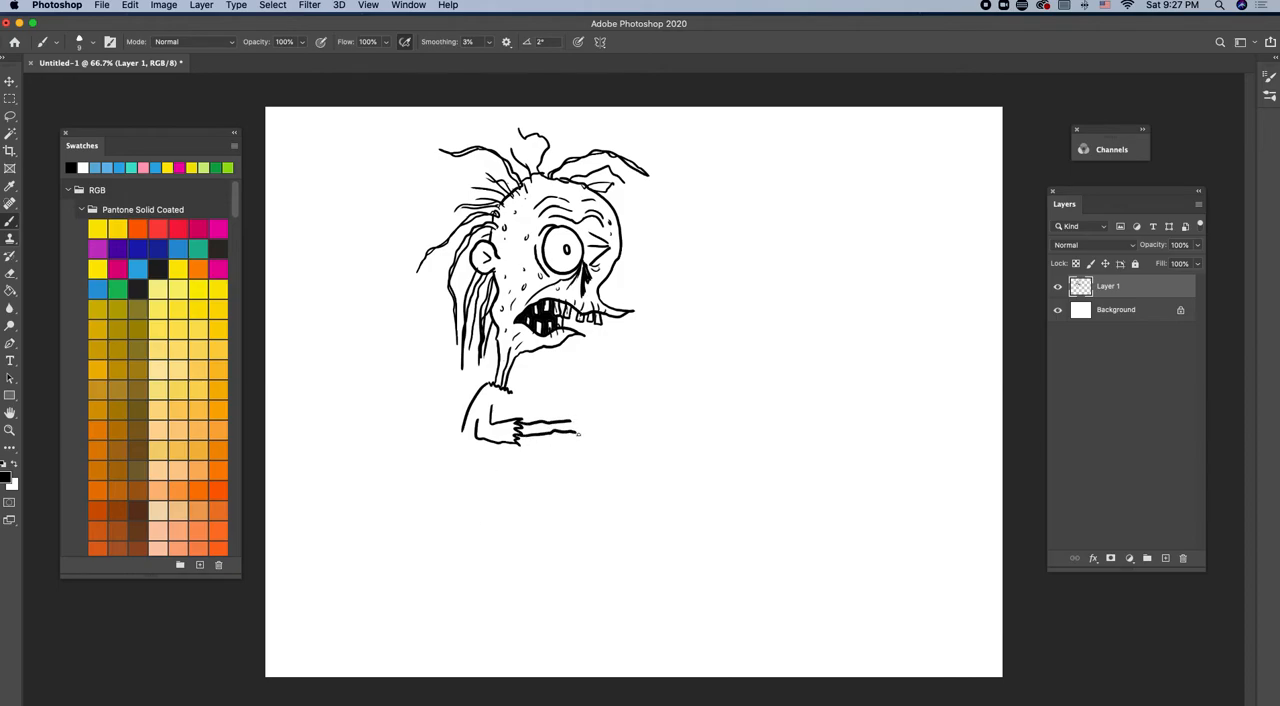
drag(555, 420, 585, 415)
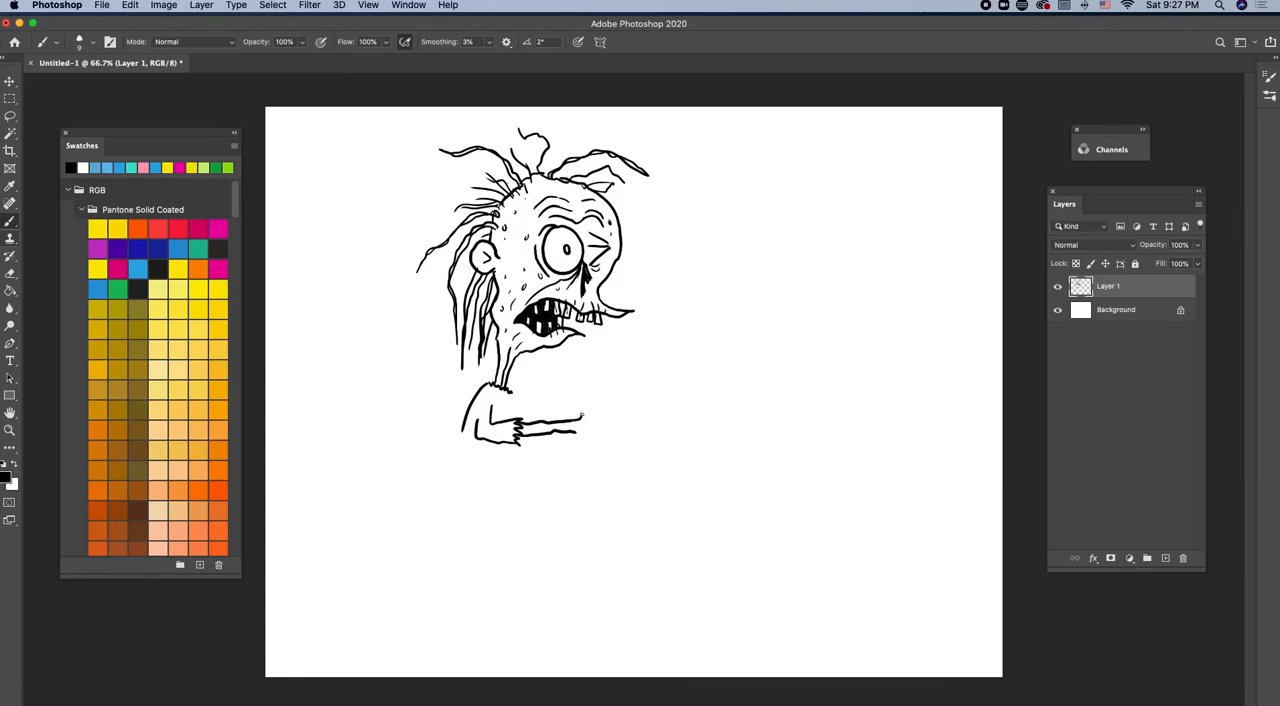
drag(570, 410, 585, 435)
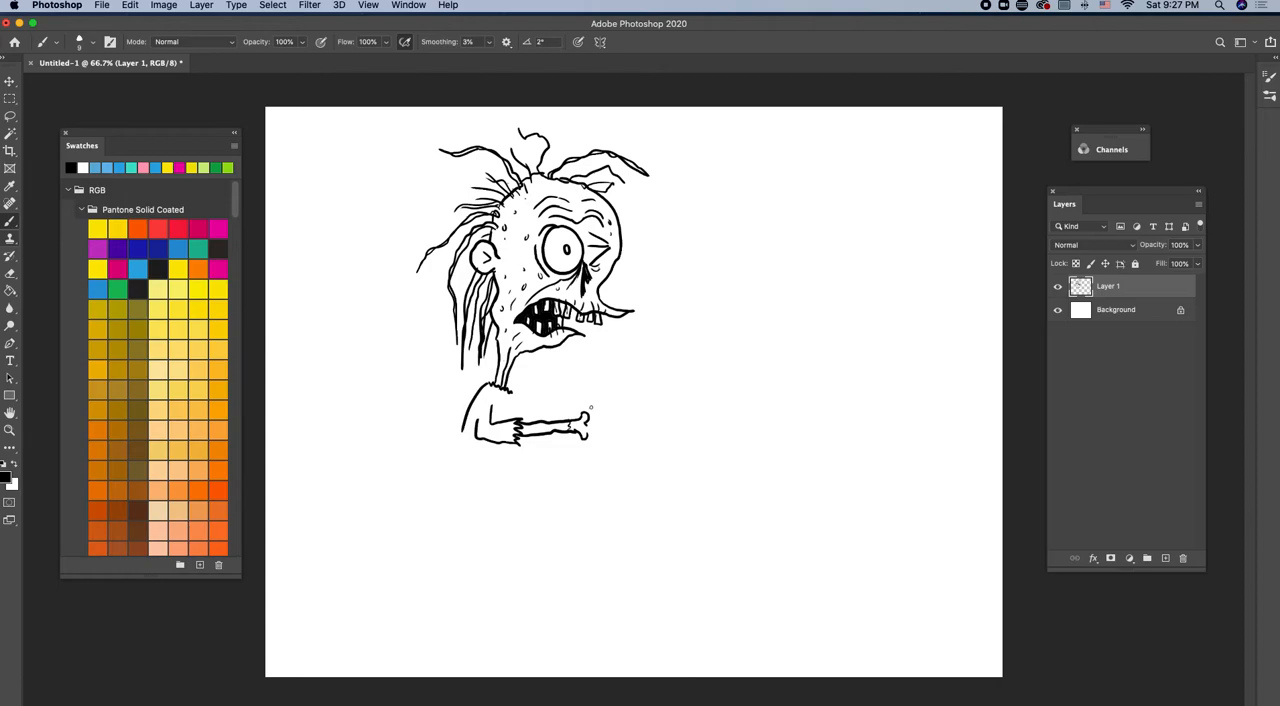
drag(591, 407, 651, 410)
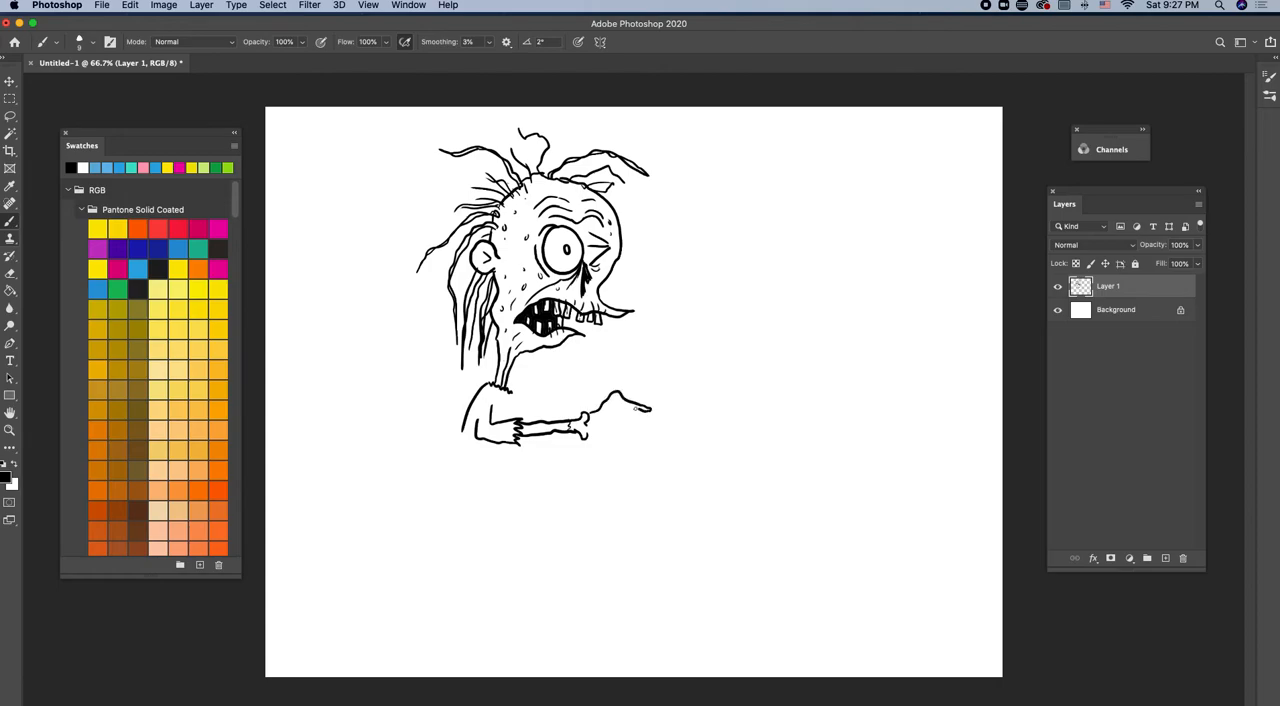
drag(600, 410, 640, 405)
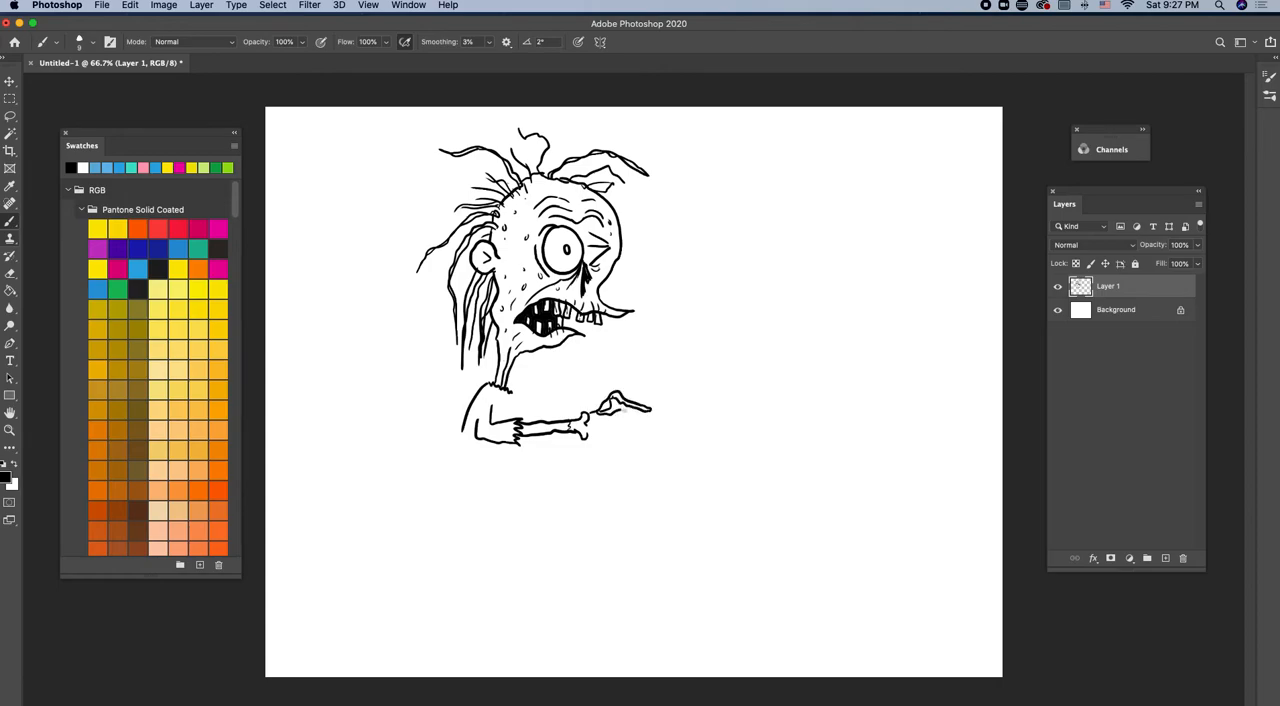
drag(600, 405, 650, 415)
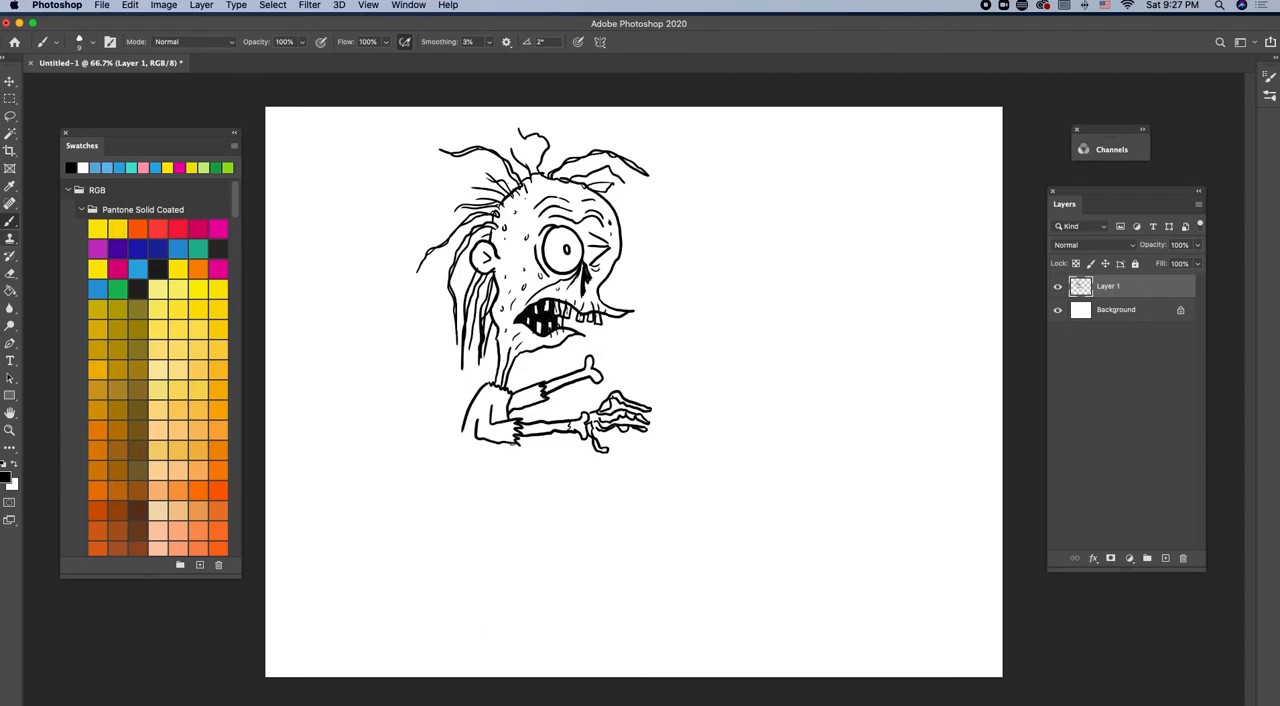
- Draw the torn shirt down the body with patch details
drag(500, 435, 515, 490)
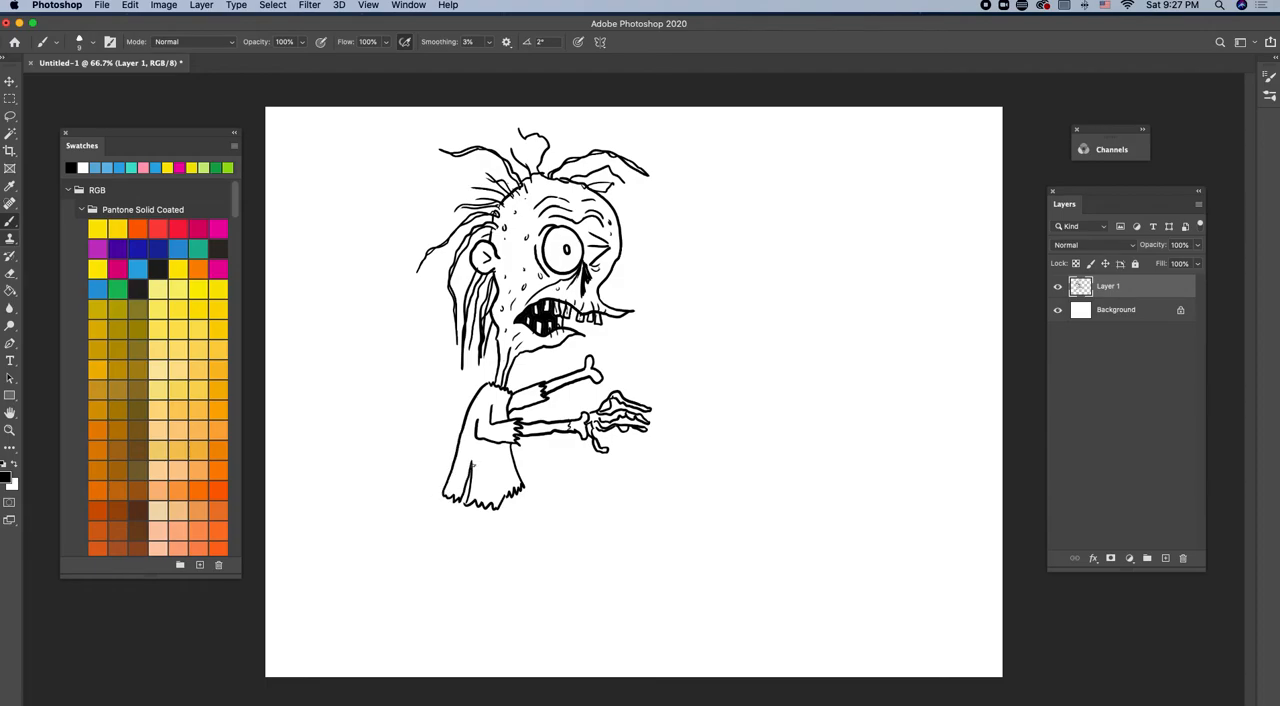
click(465, 455)
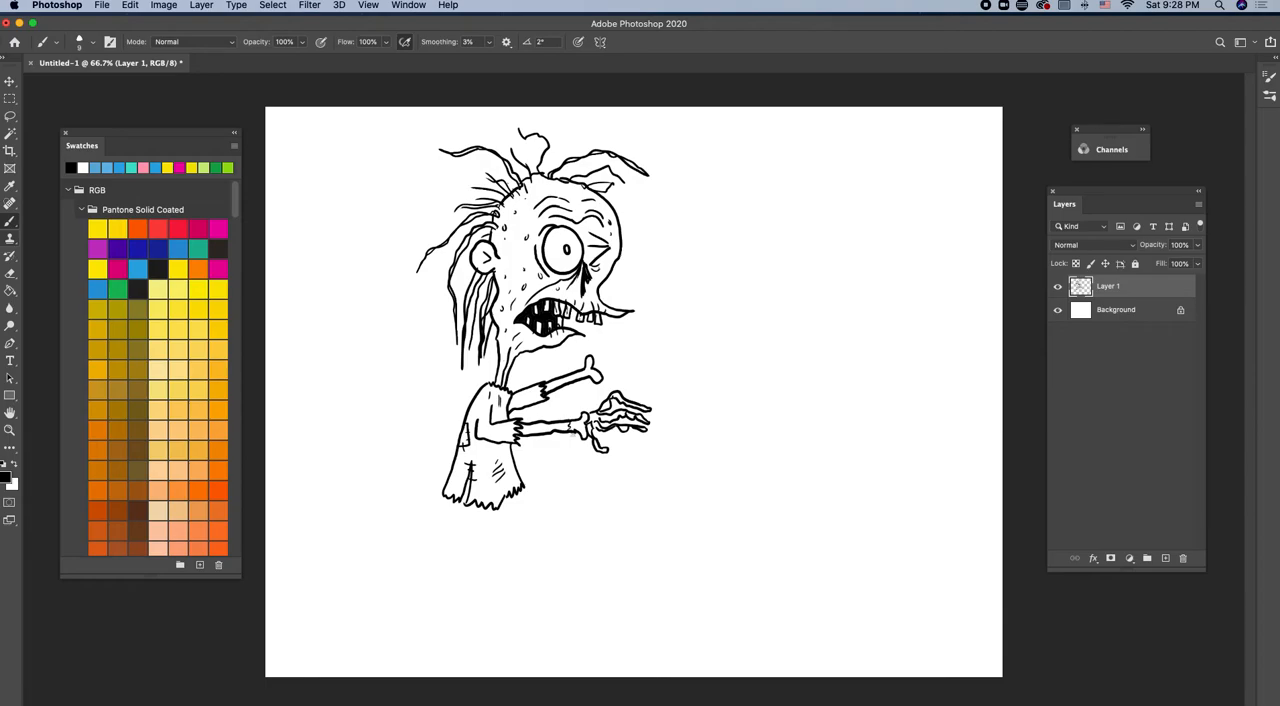
drag(560, 445, 562, 480)
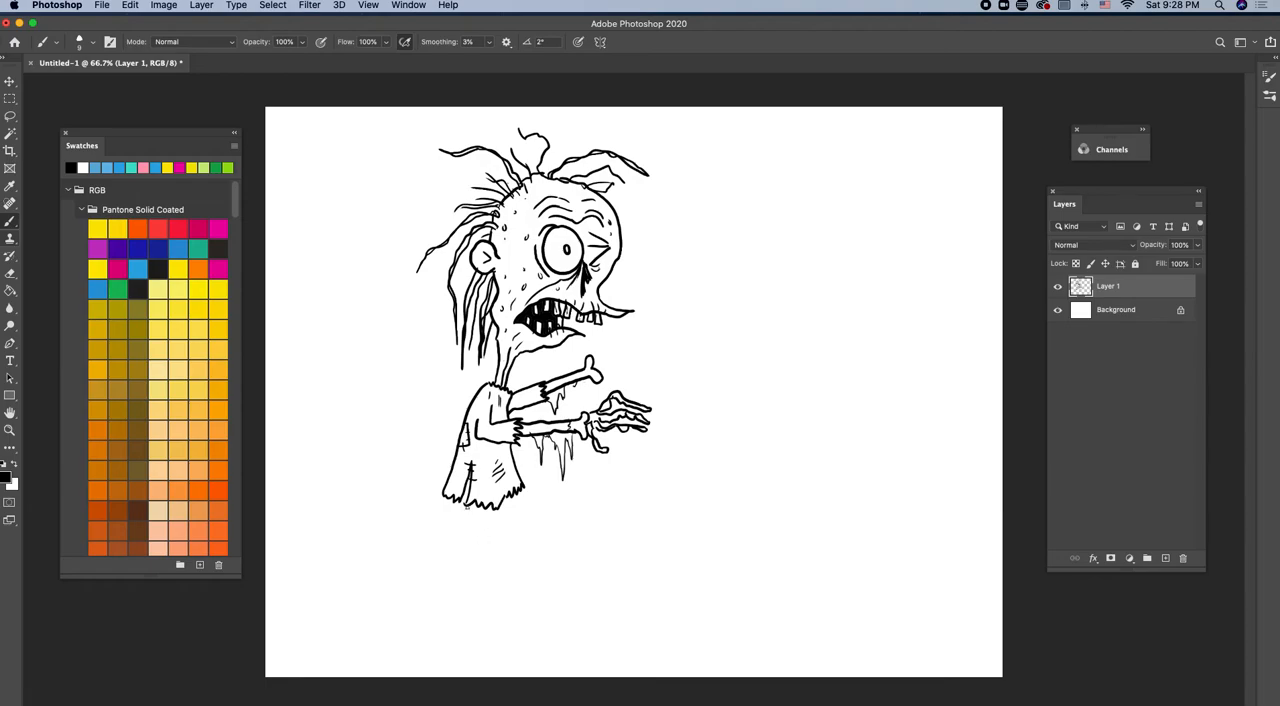
- Ink the back and bent front legs, trouser outlines, boot and trouser details
drag(460, 500, 460, 560)
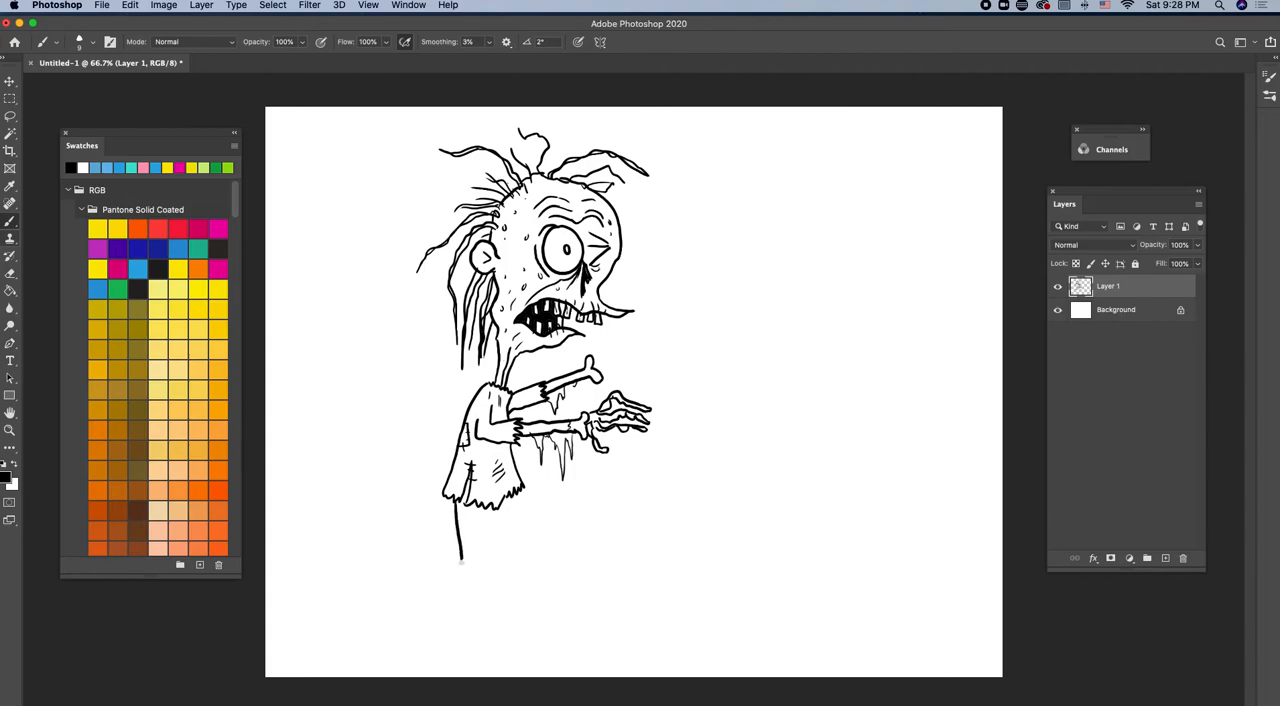
drag(460, 560, 478, 600)
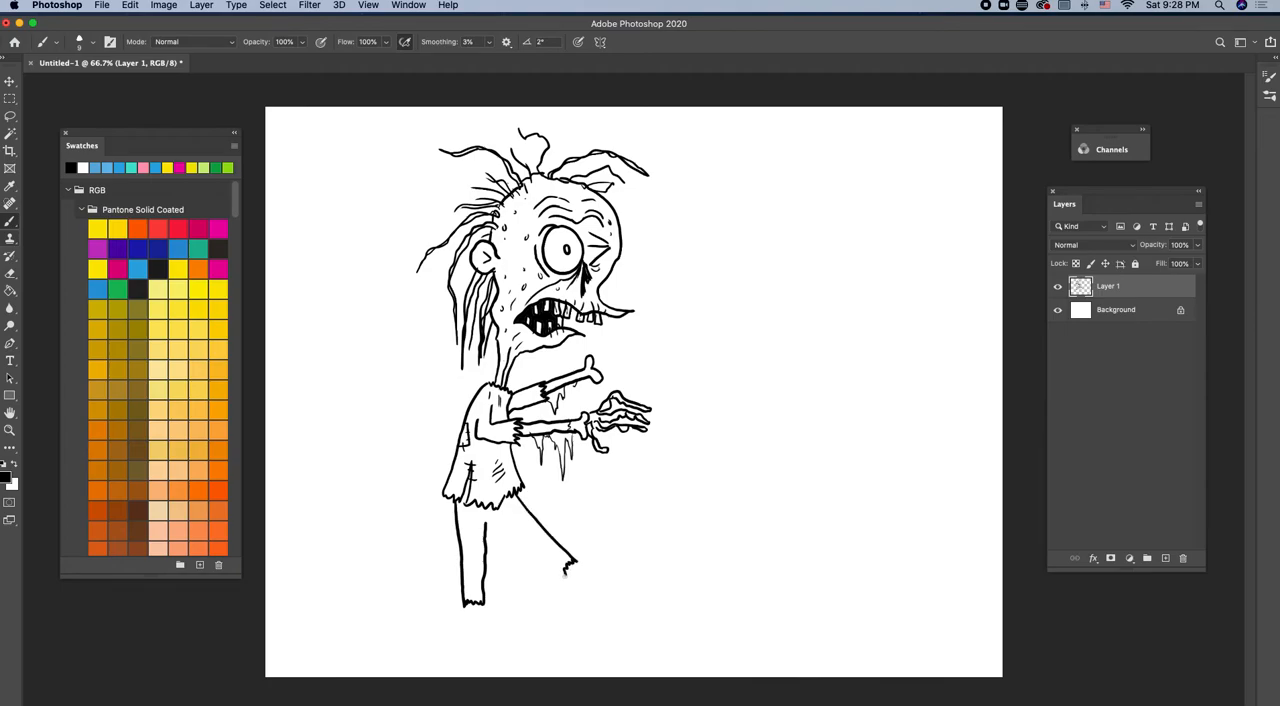
drag(508, 527, 568, 578)
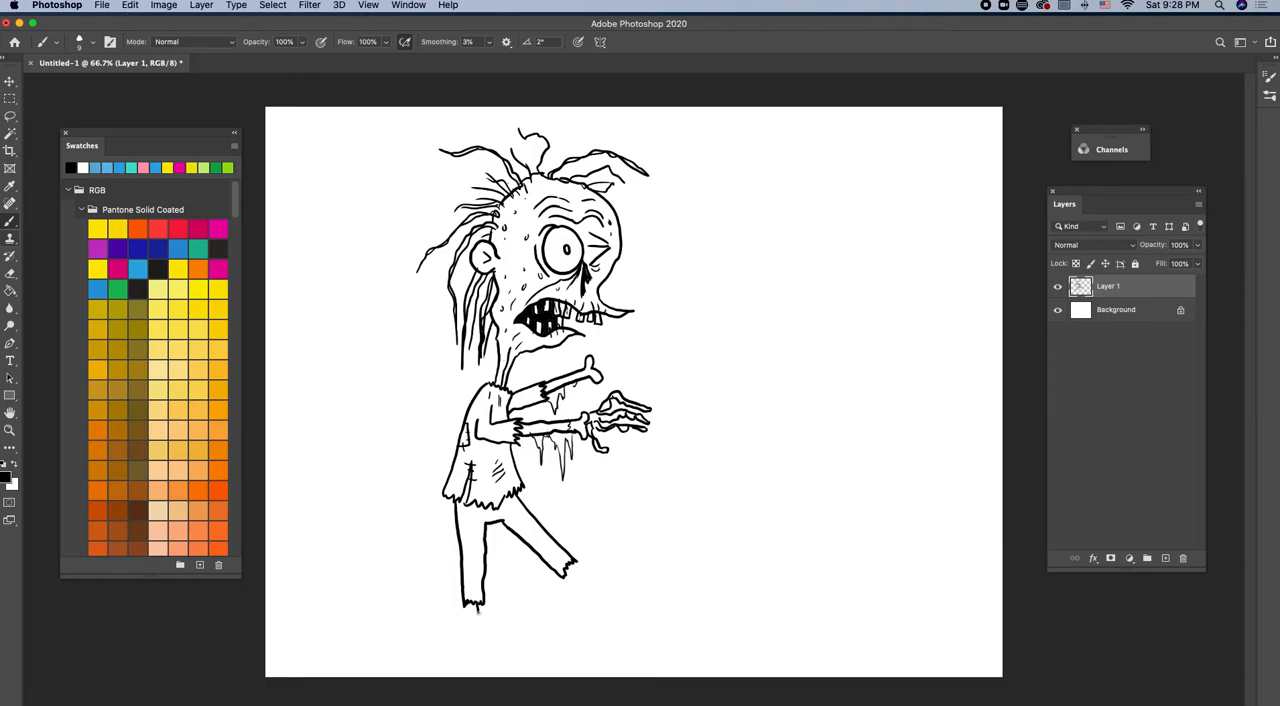
drag(470, 595, 480, 615)
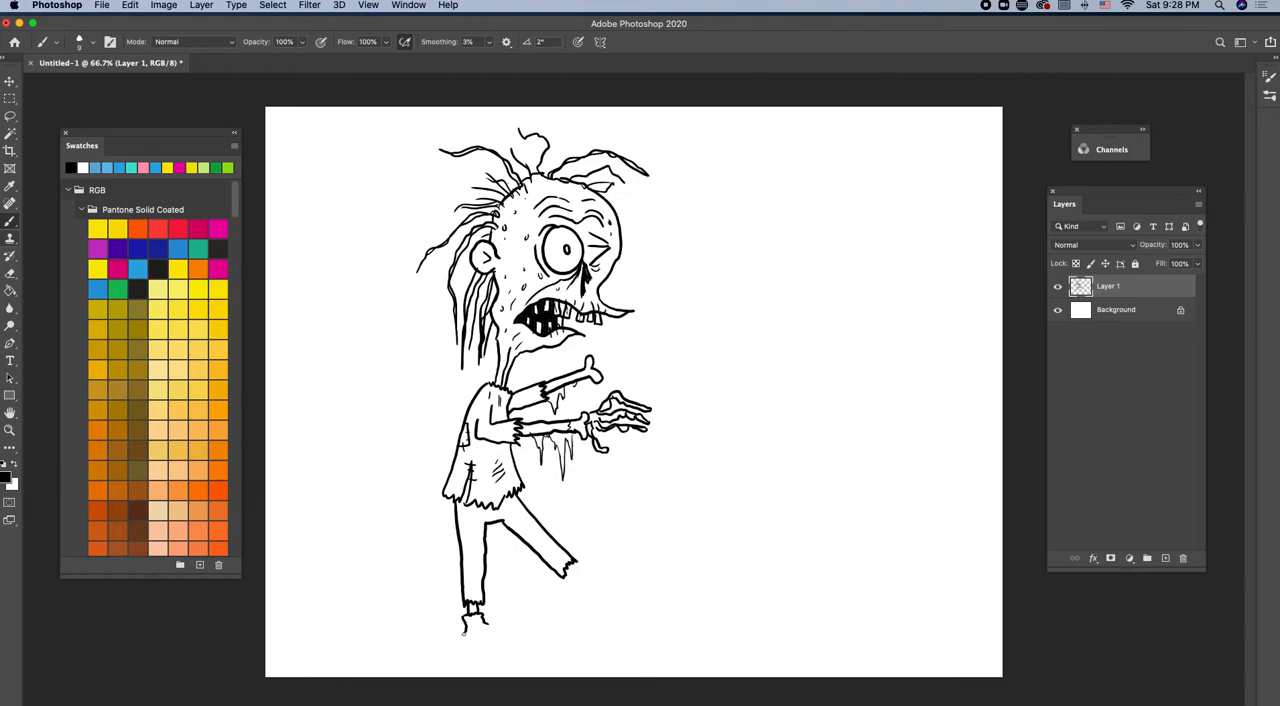
drag(463, 635, 540, 630)
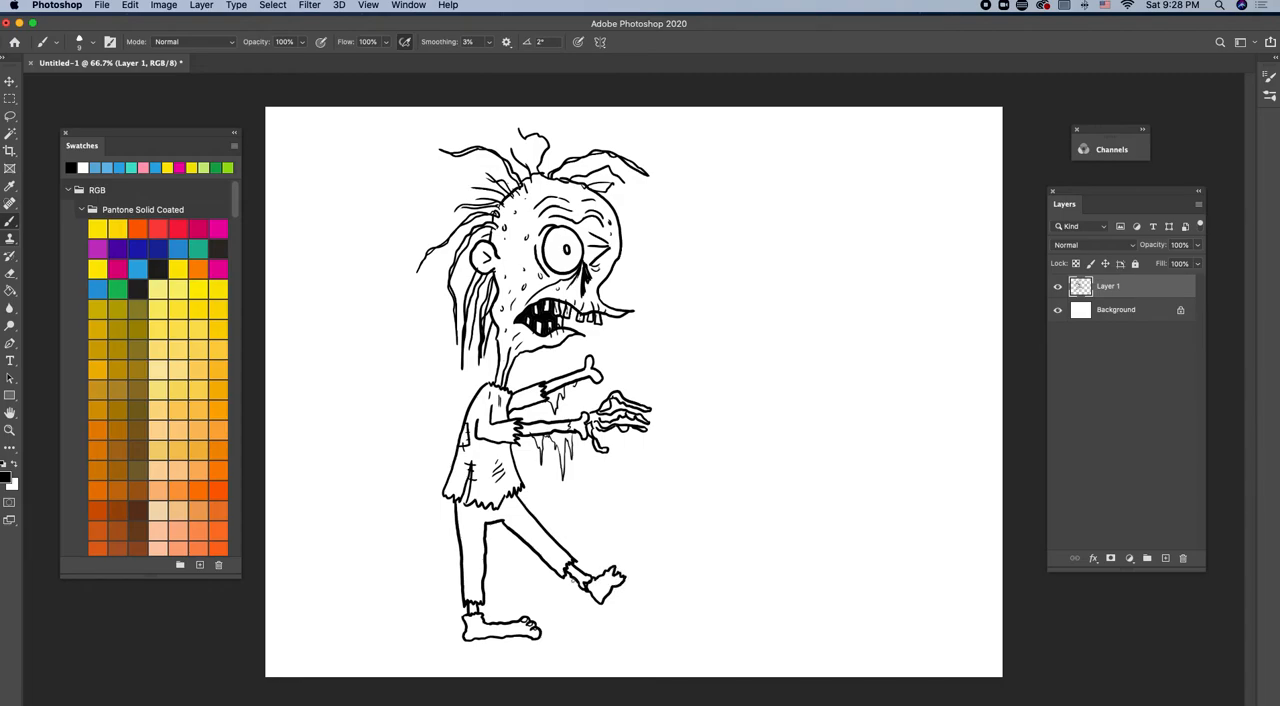
click(620, 565)
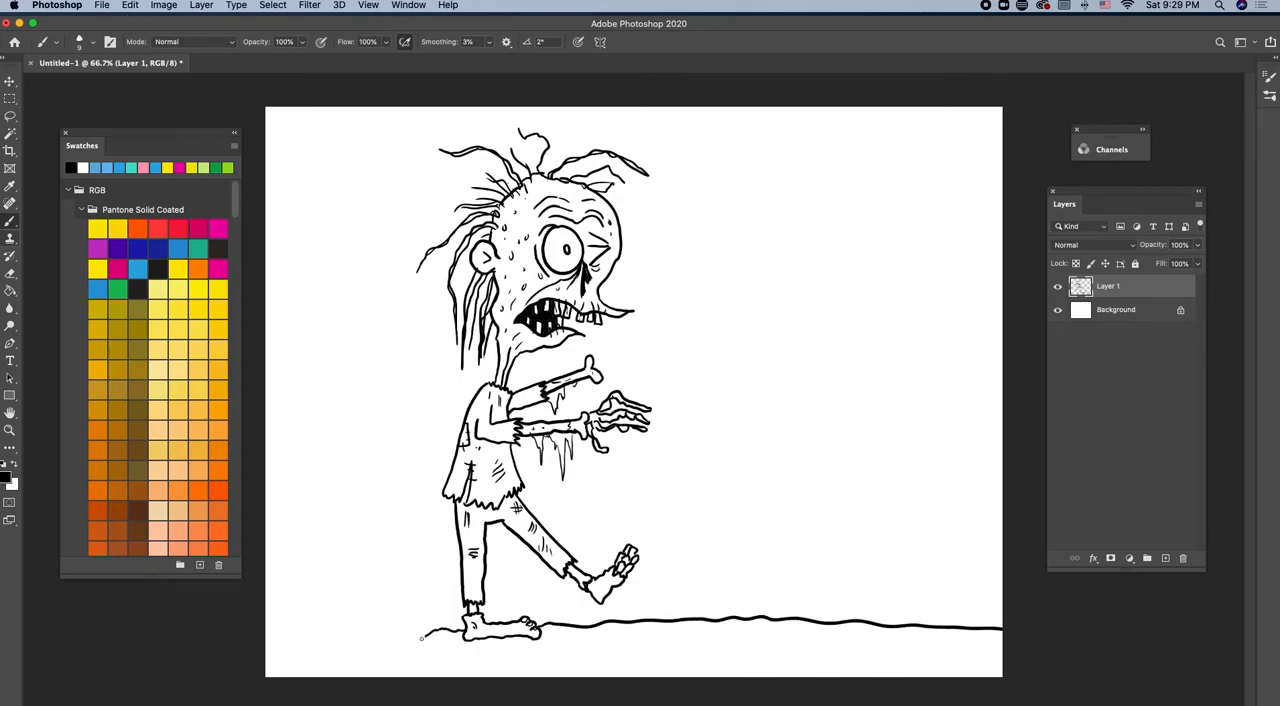
- Extend the ground left, draw a skull-marked tombstone, and add dirt marks along the ground
drag(300, 630, 430, 650)
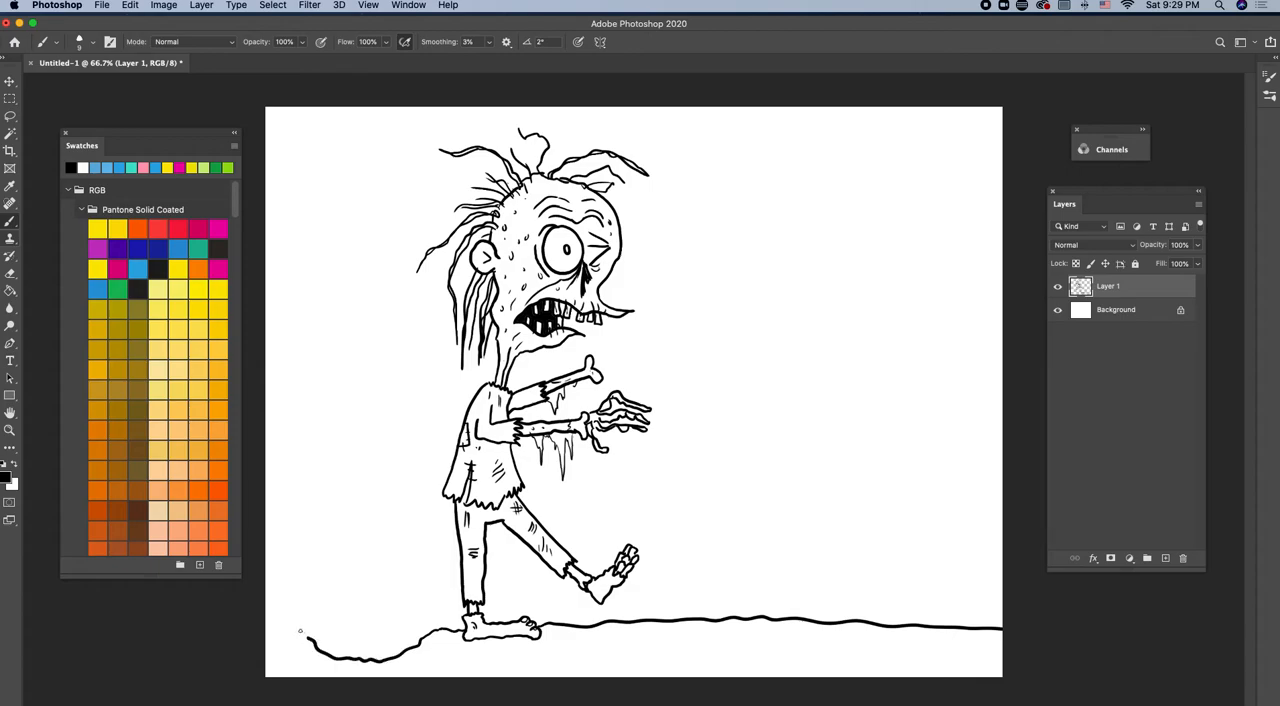
drag(323, 495, 300, 635)
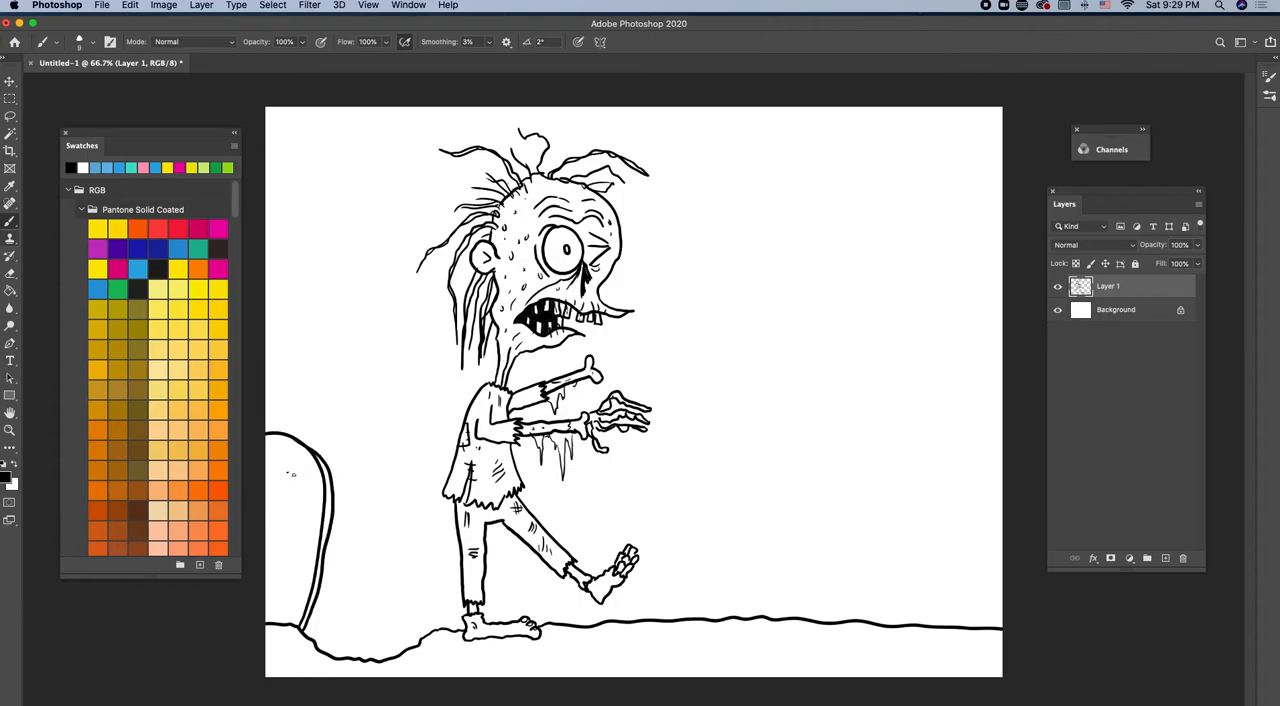
drag(293, 470, 278, 500)
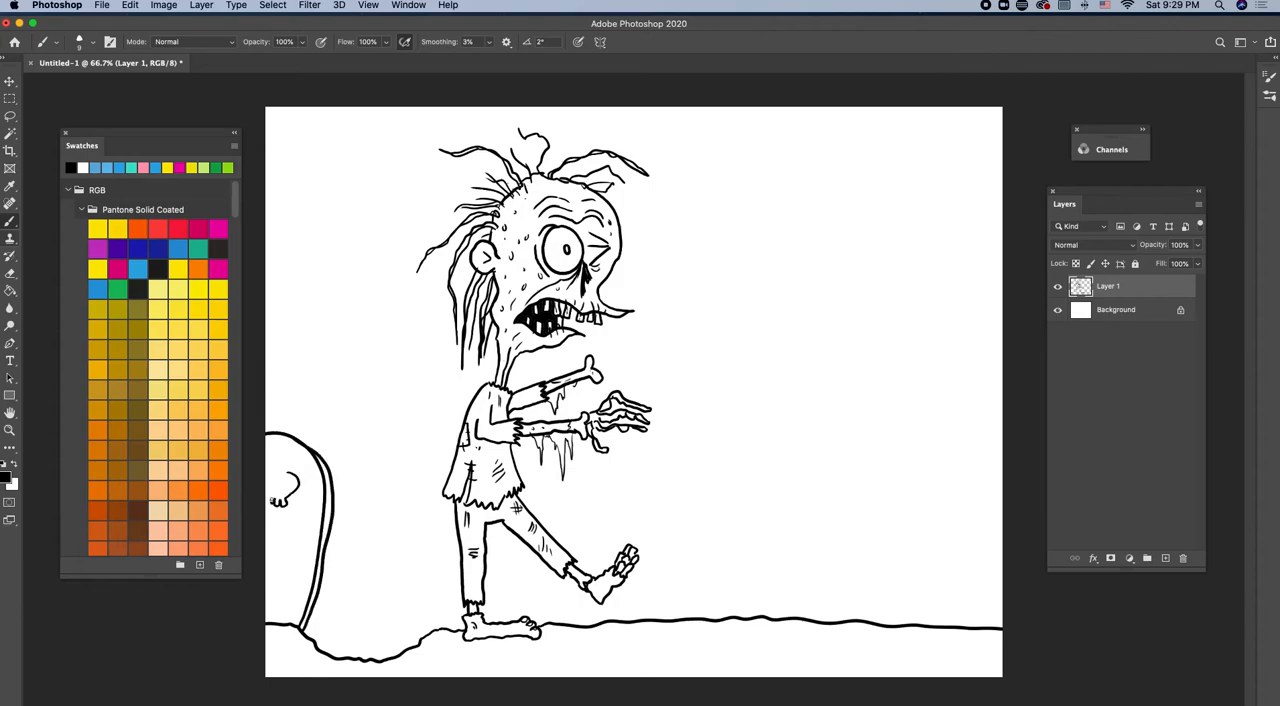
click(283, 485)
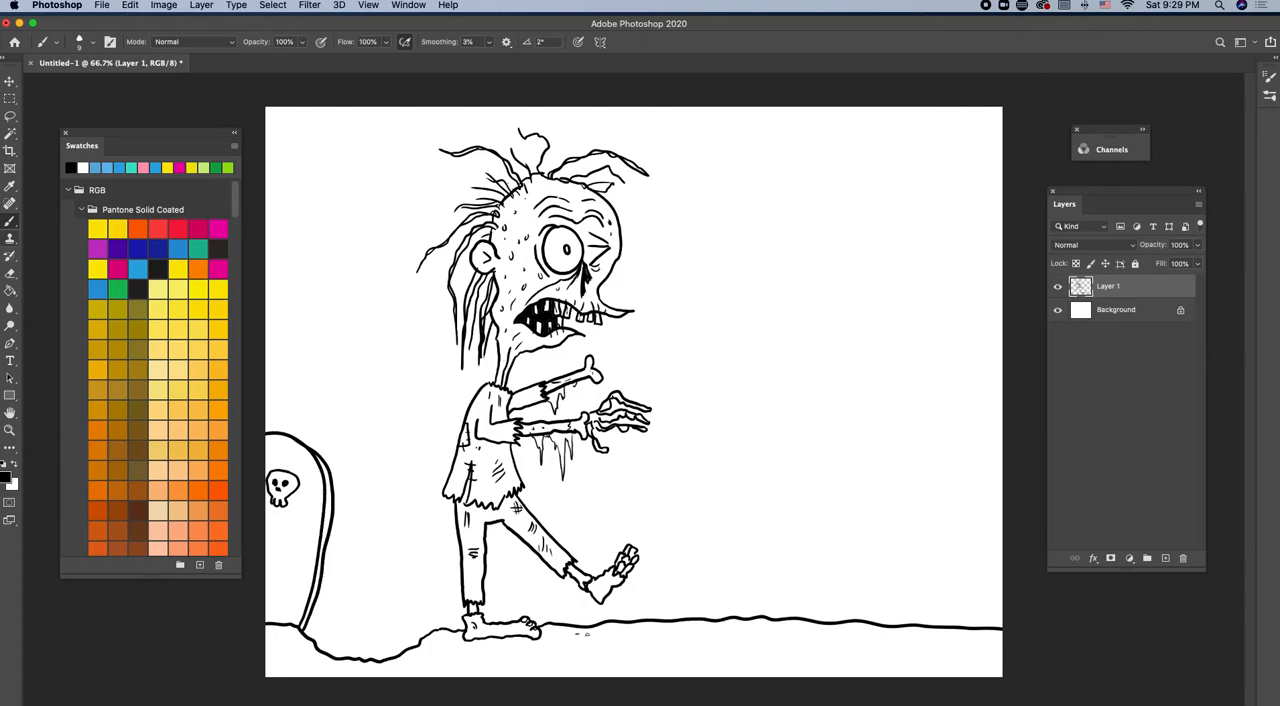
drag(575, 634, 810, 636)
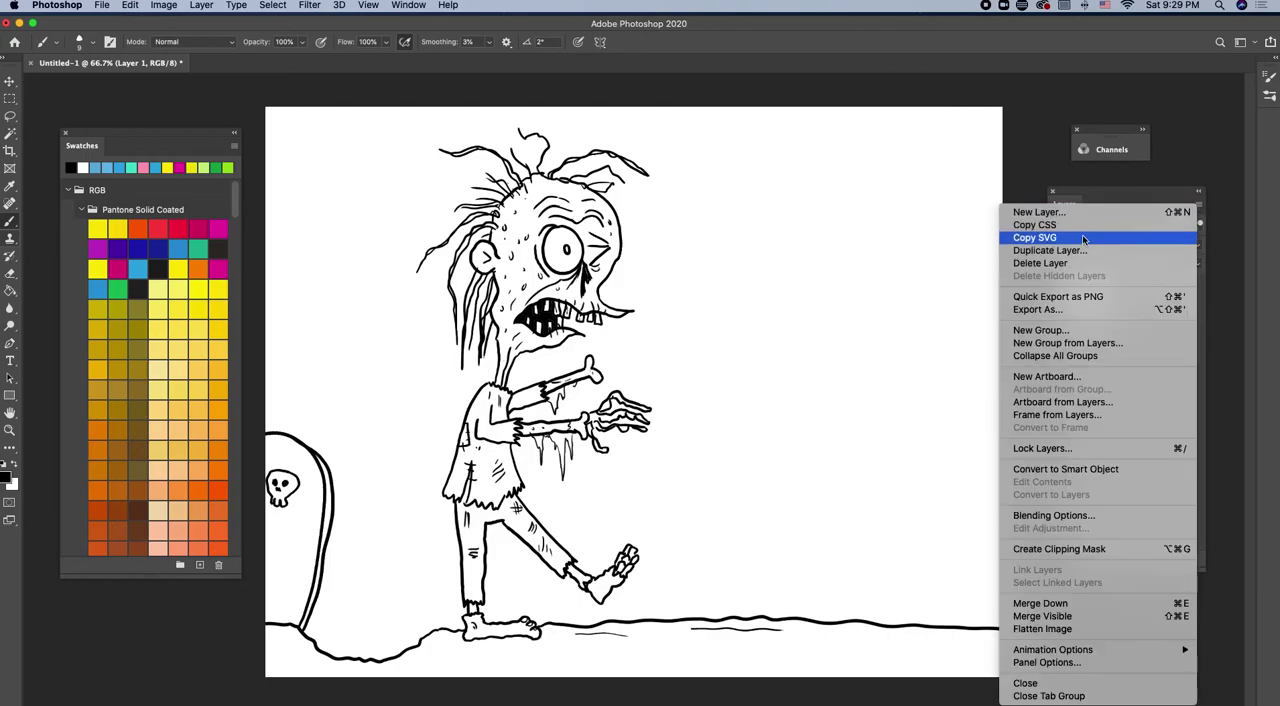
- Duplicate the line-art layer as Layer 1 copy
click(1050, 250)
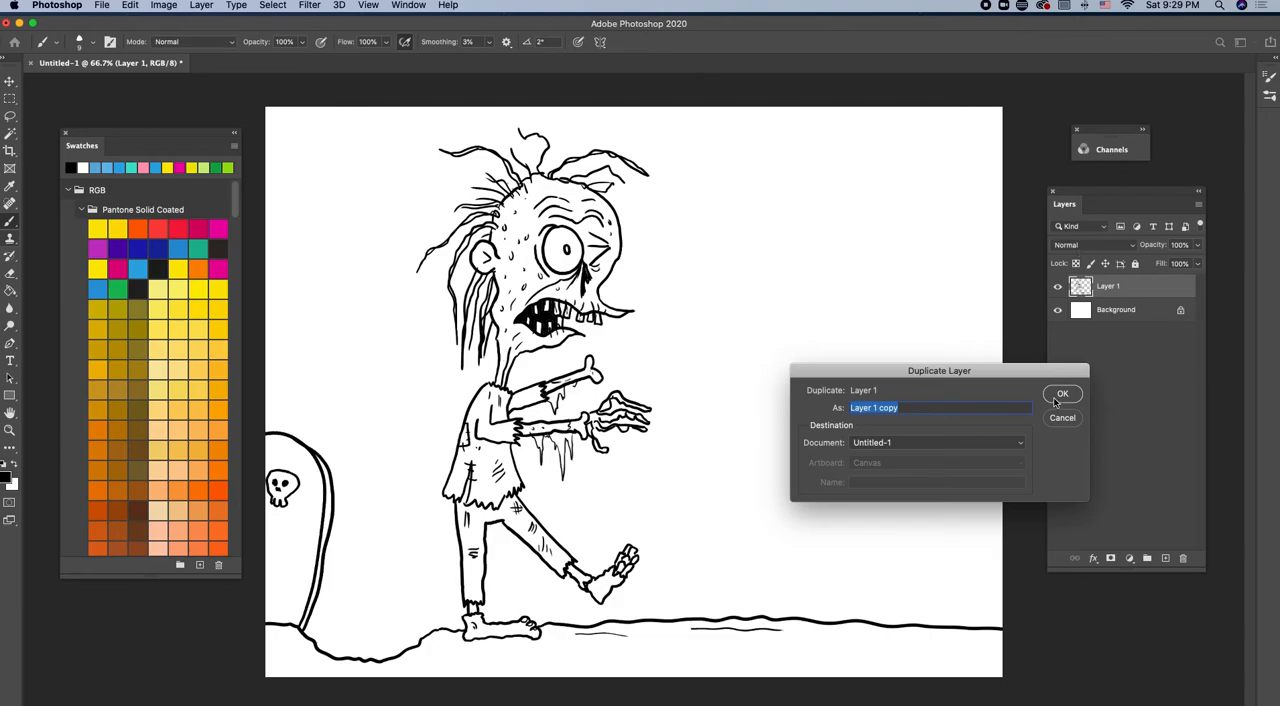
click(1062, 393)
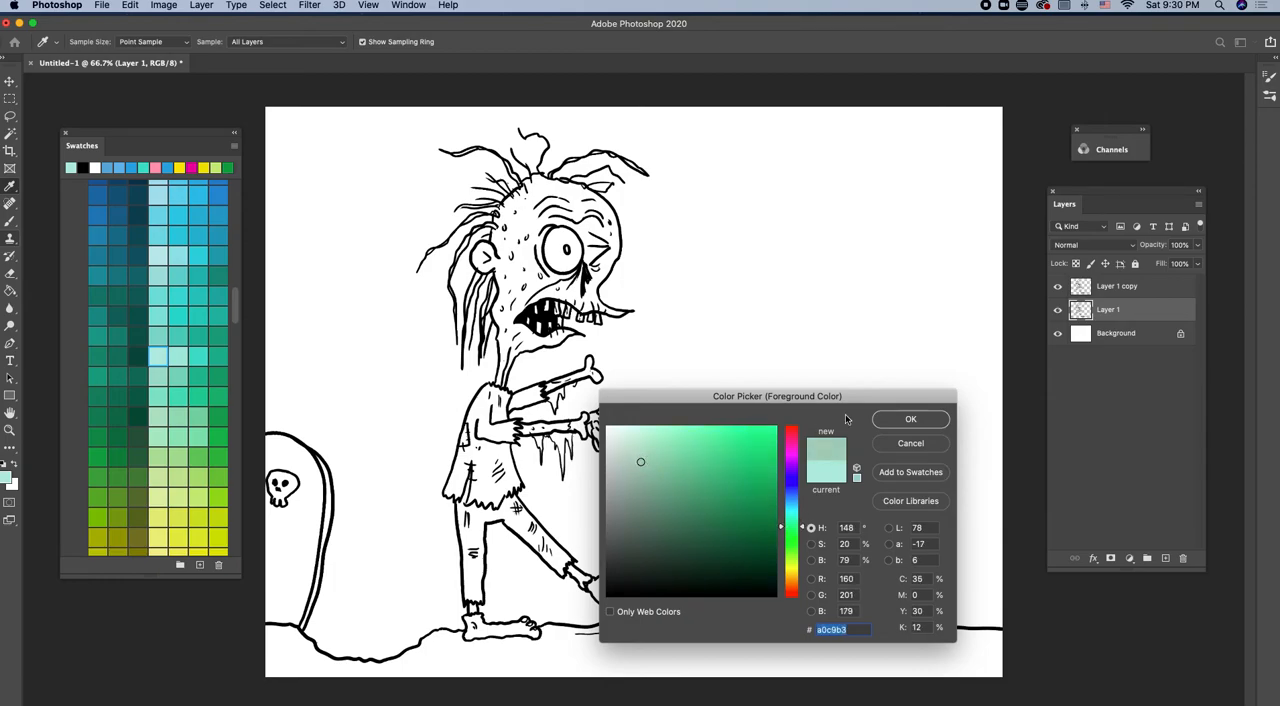
- Fill the zombie's head with pale green and pick a darker green for the eyelid
click(910, 418)
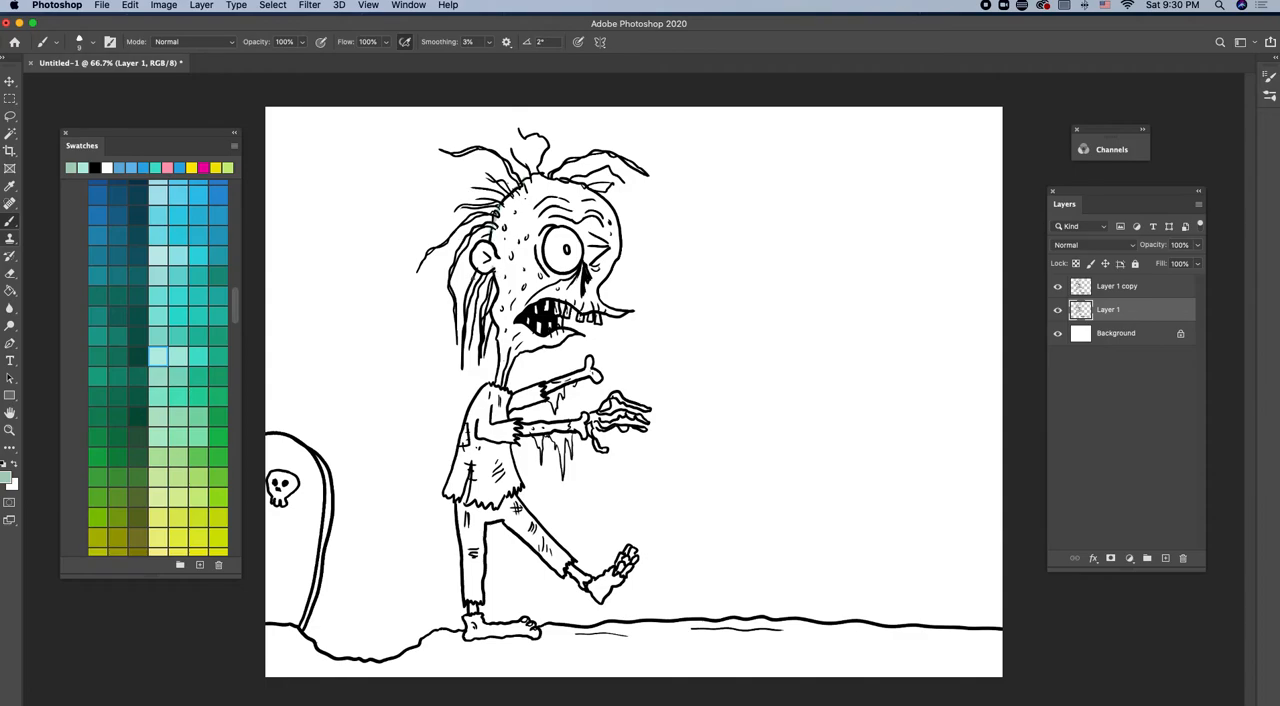
click(540, 240)
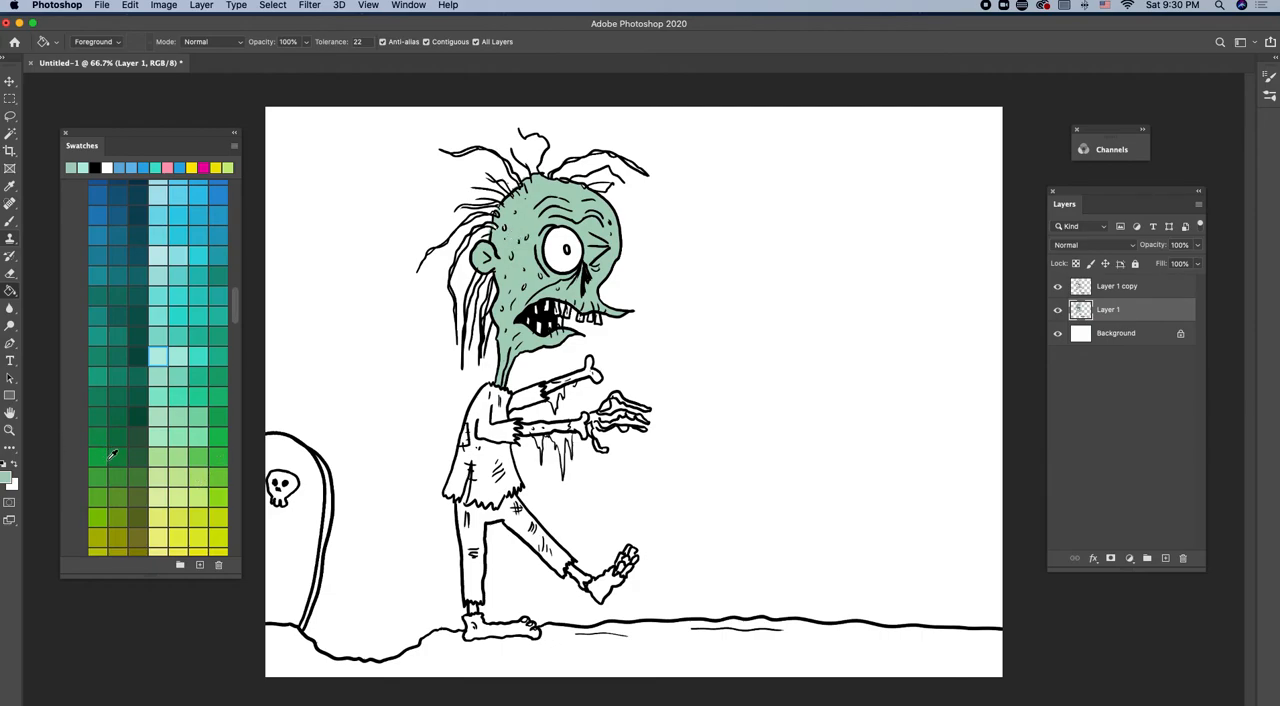
mouse_move(113, 495)
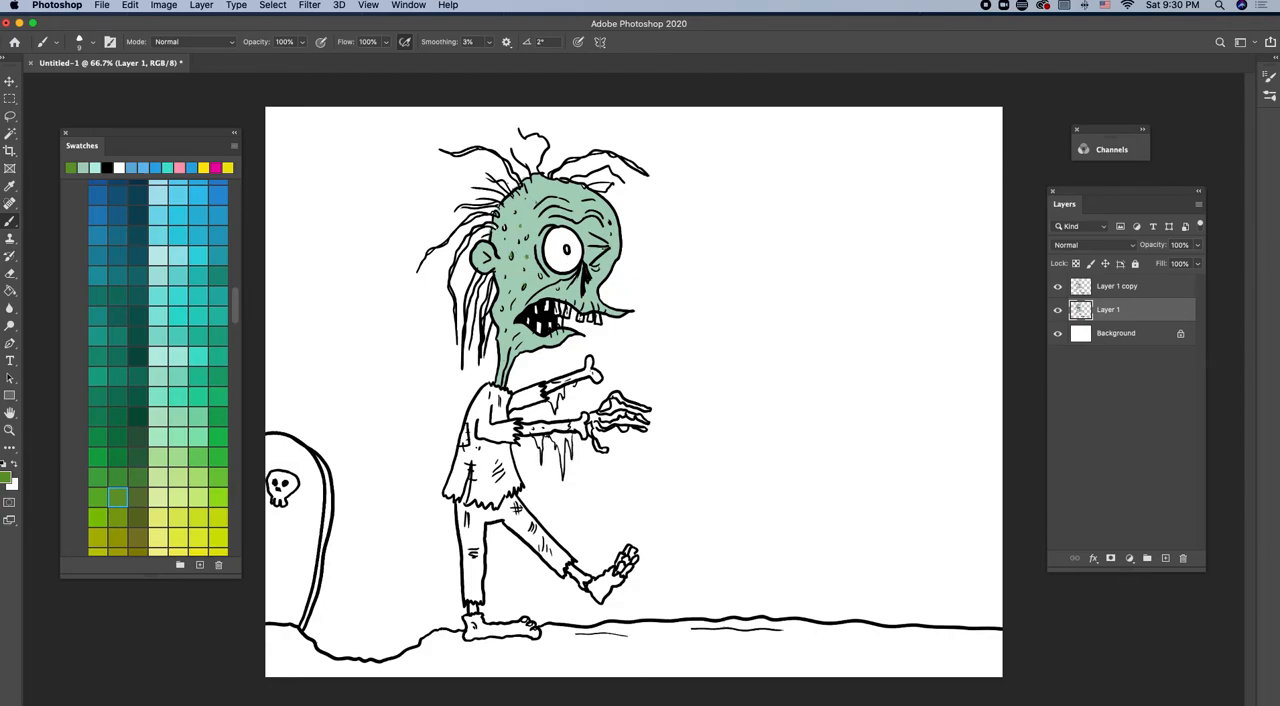
click(595, 248)
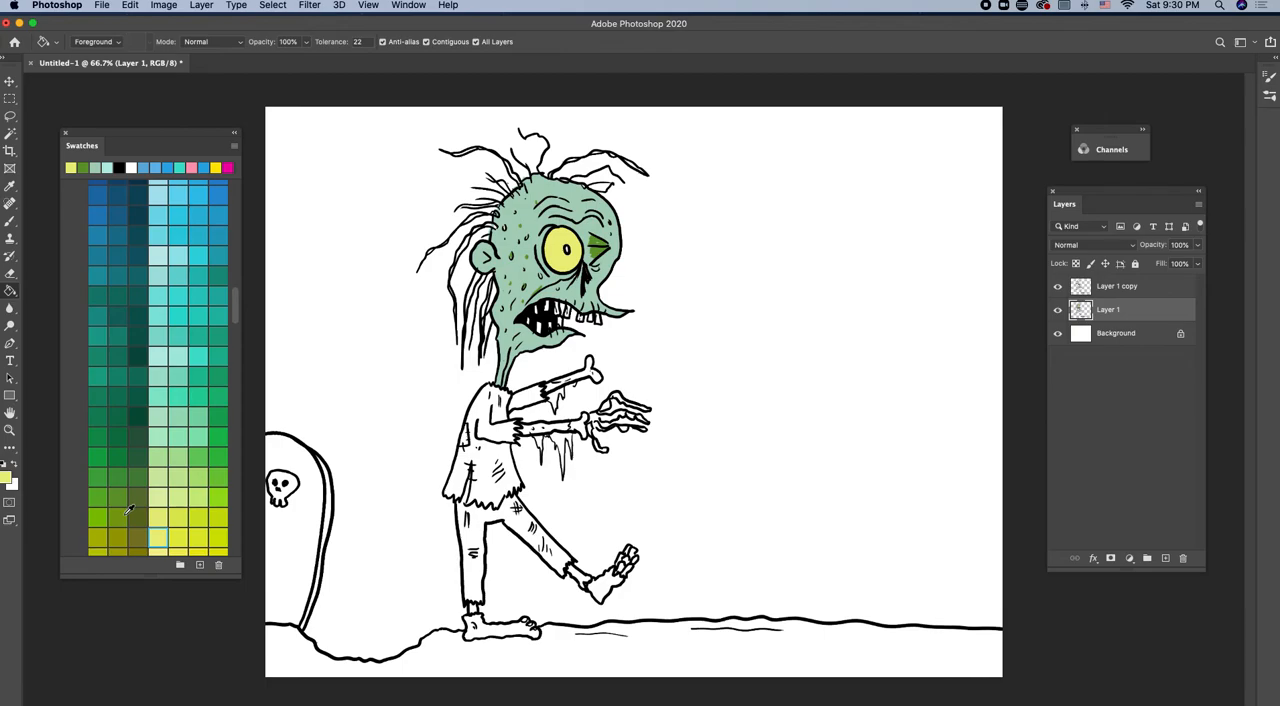
- Fill the zombie's teeth with mustard yellow
scroll(down, 3)
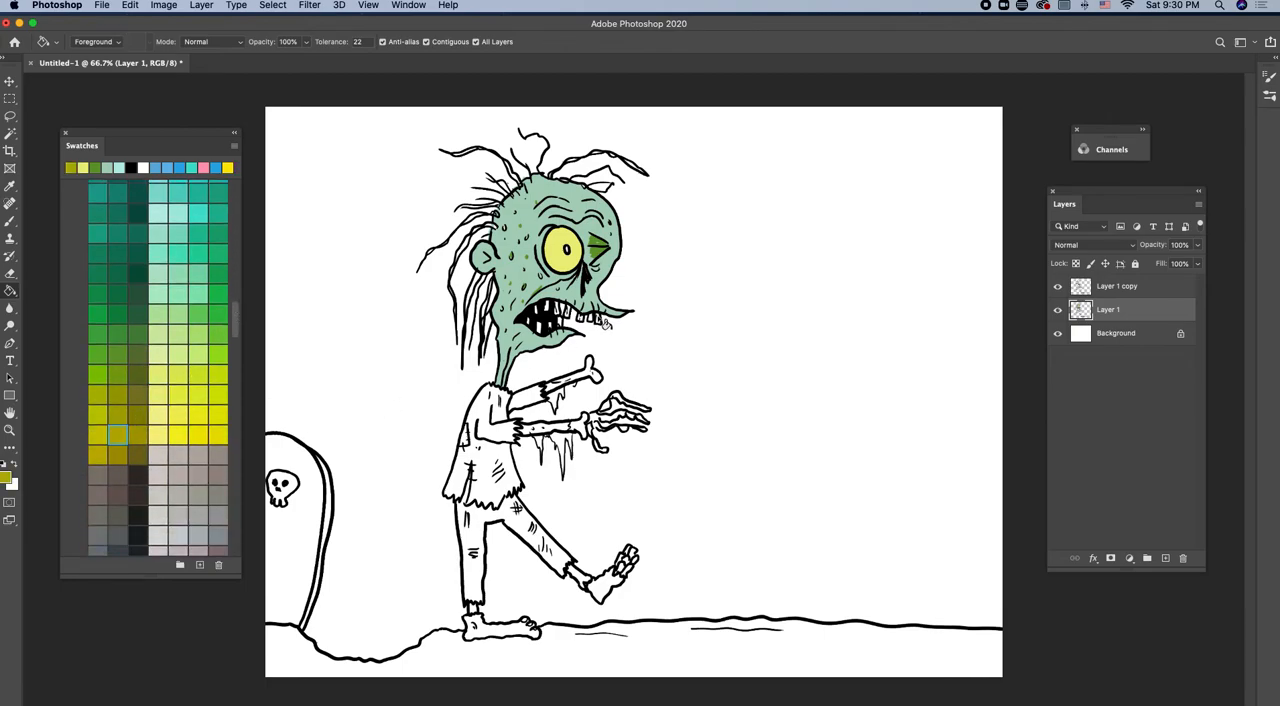
click(585, 318)
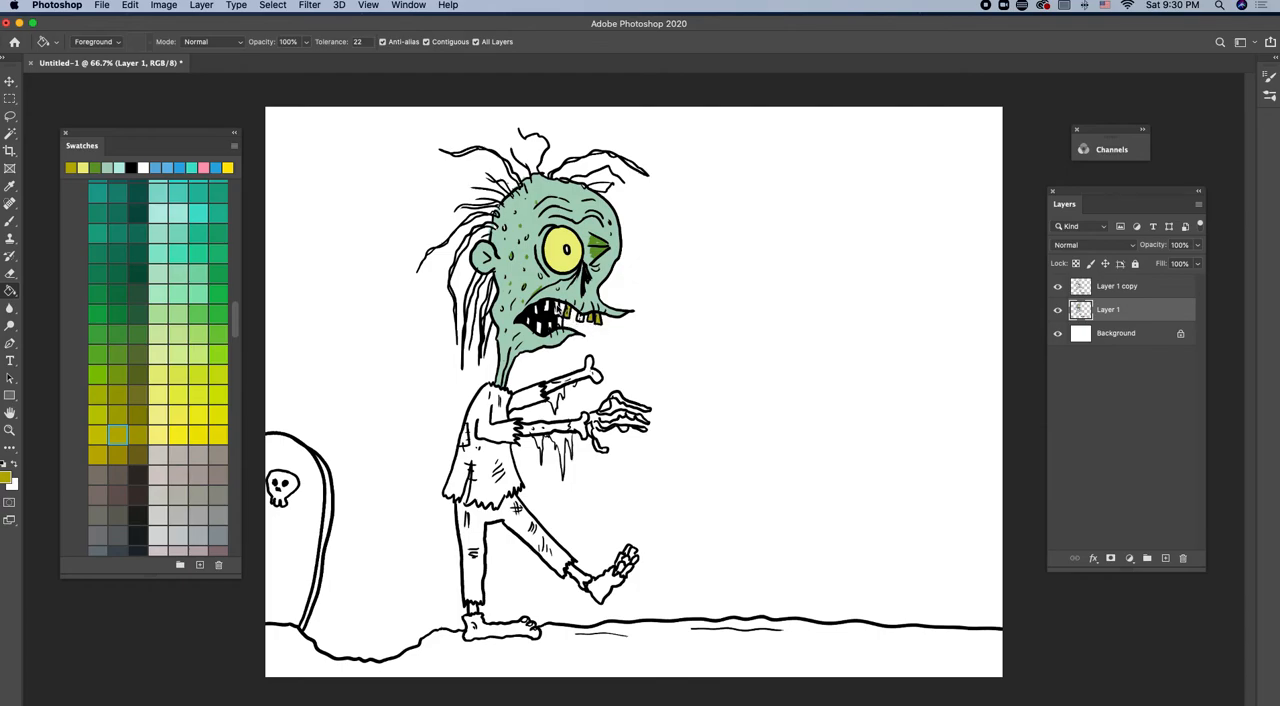
click(540, 320)
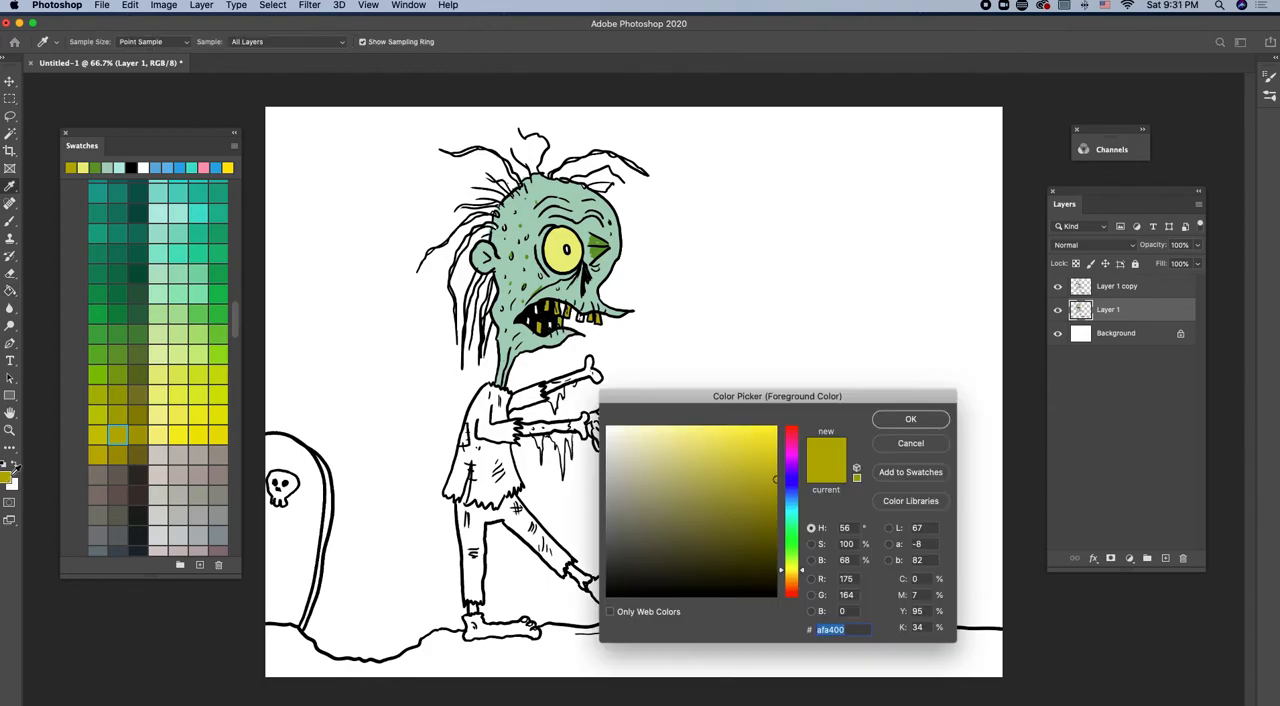
- Fill the protruding bone with pale beige
click(641, 468)
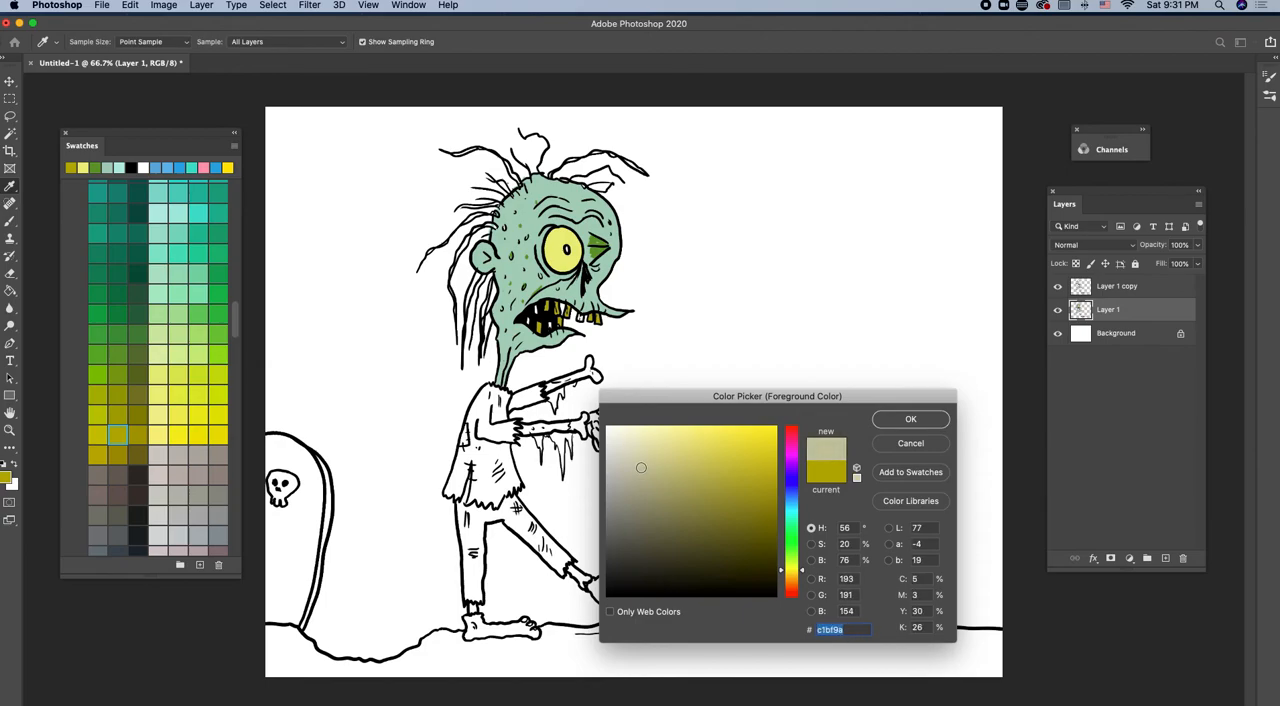
click(909, 418)
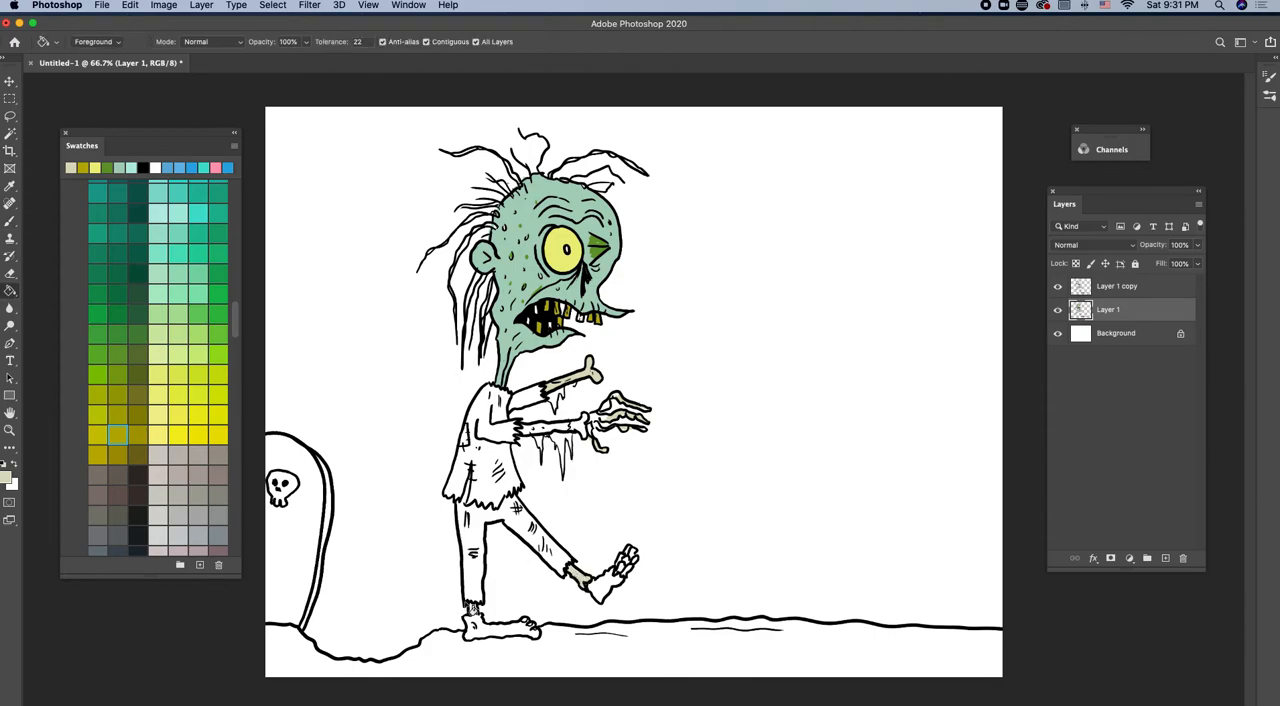
click(10, 220)
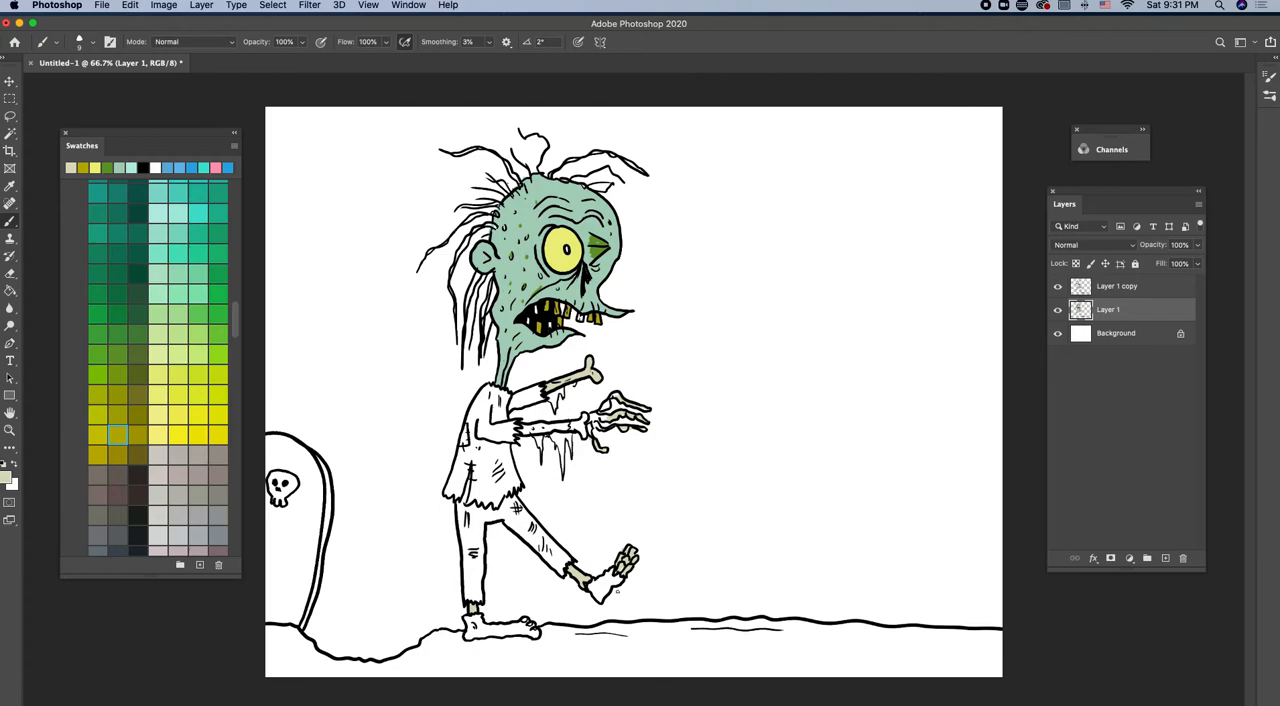
- Streak tan into the hair and fill hands, feet and boots muddy pinkish-brown
scroll(down, 3)
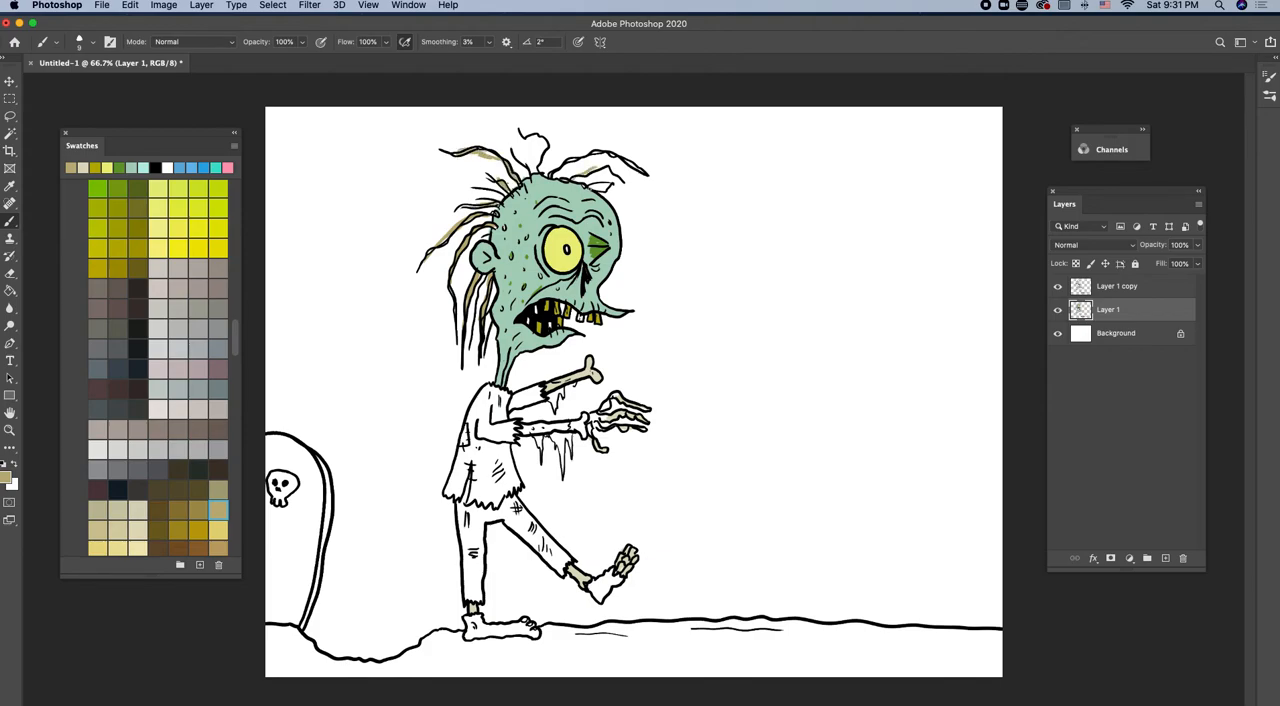
click(605, 190)
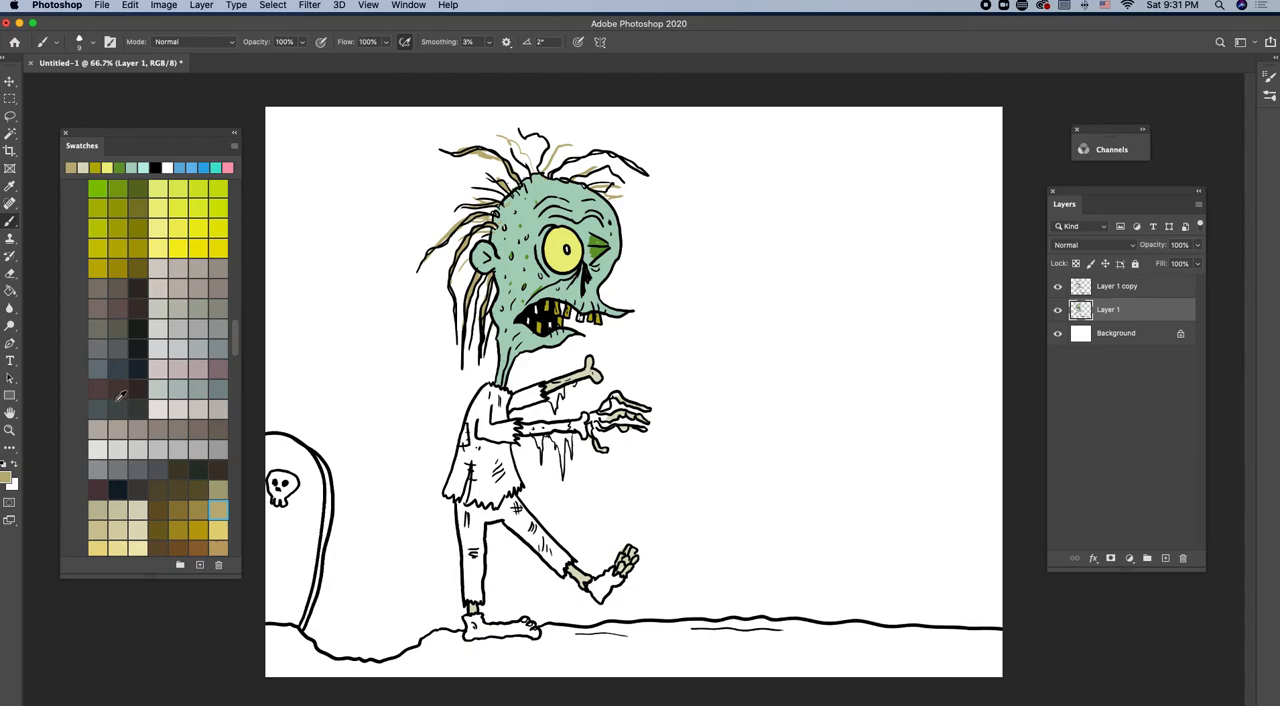
scroll(down, 3)
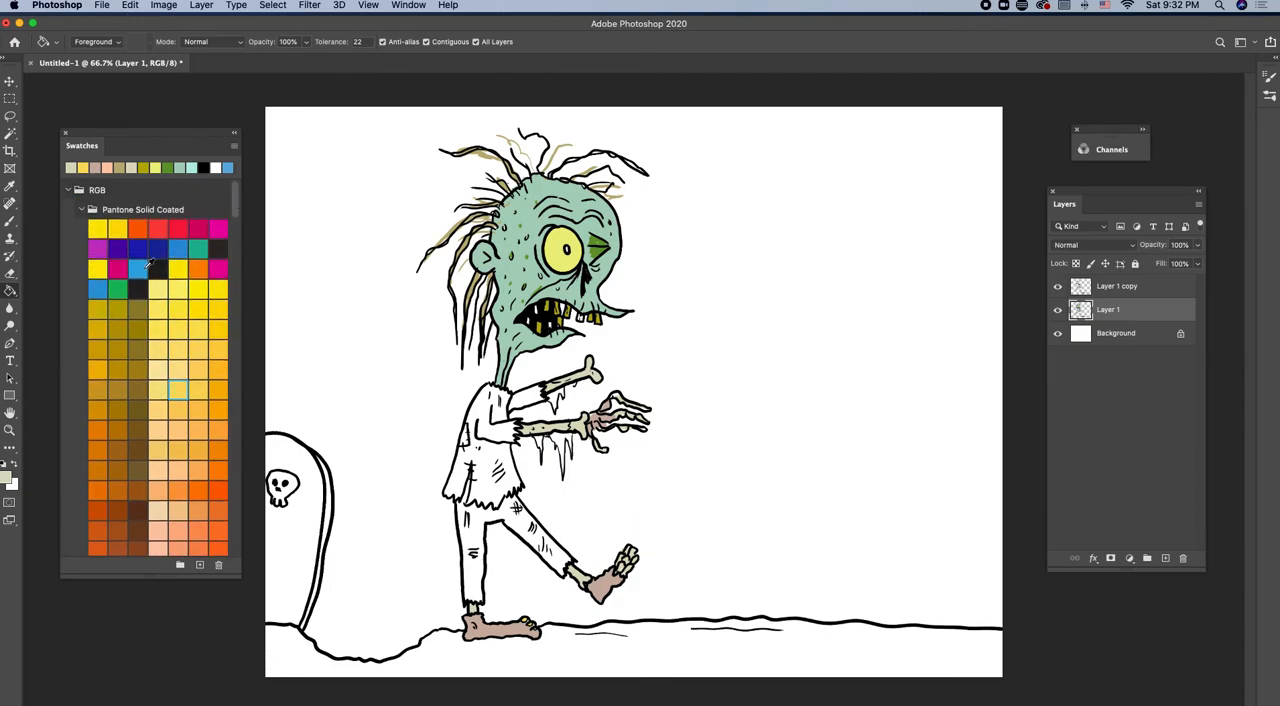
- Pick a blue and soften it to a muted slate shade for the jeans
click(9, 478)
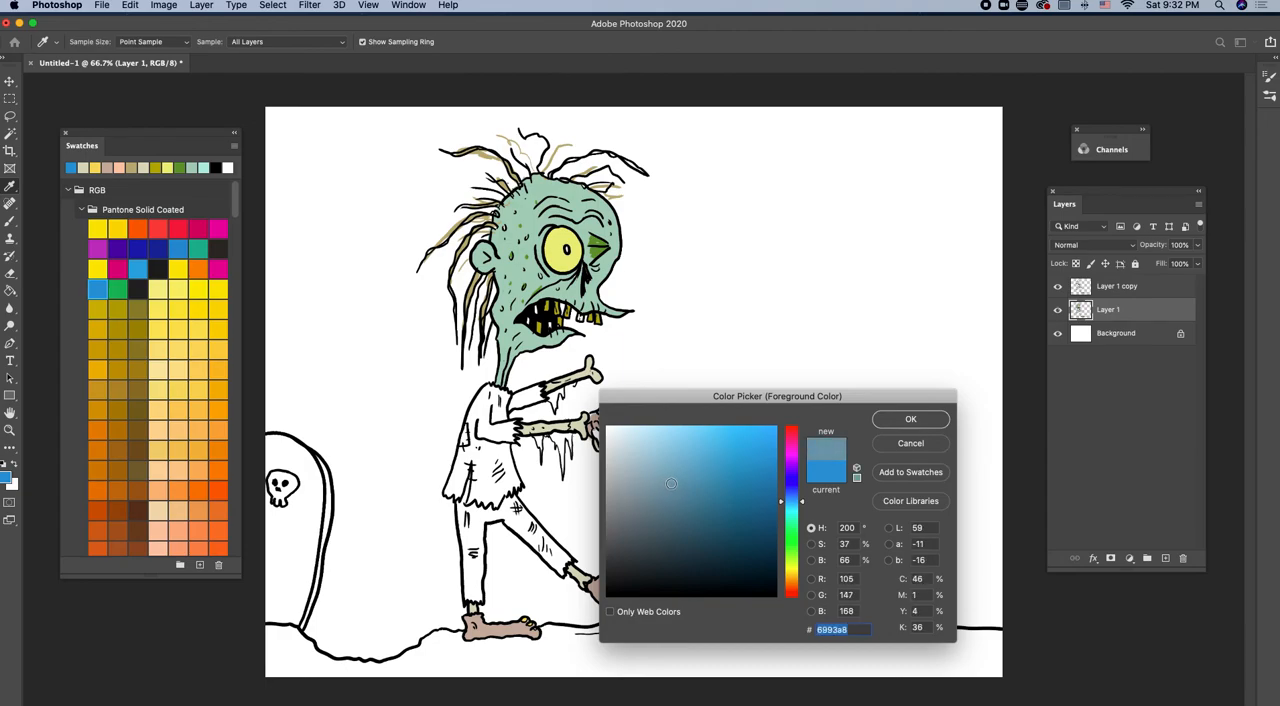
click(909, 418)
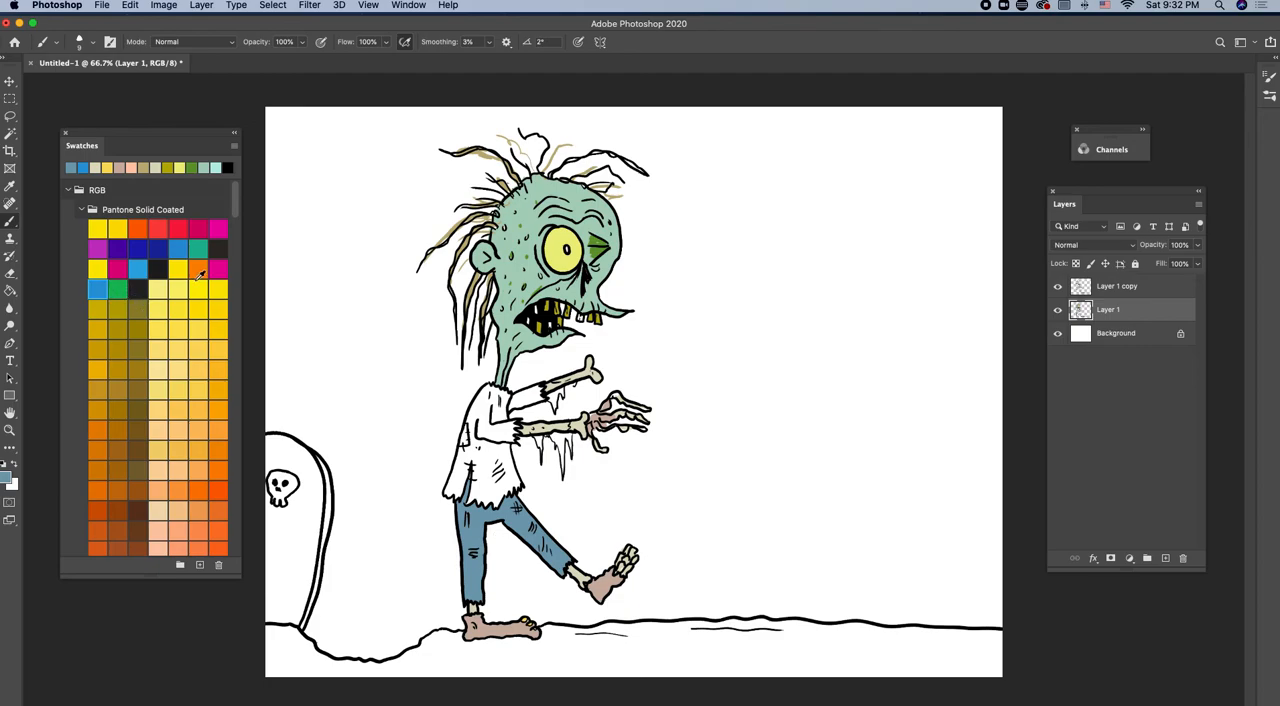
scroll(down, 3)
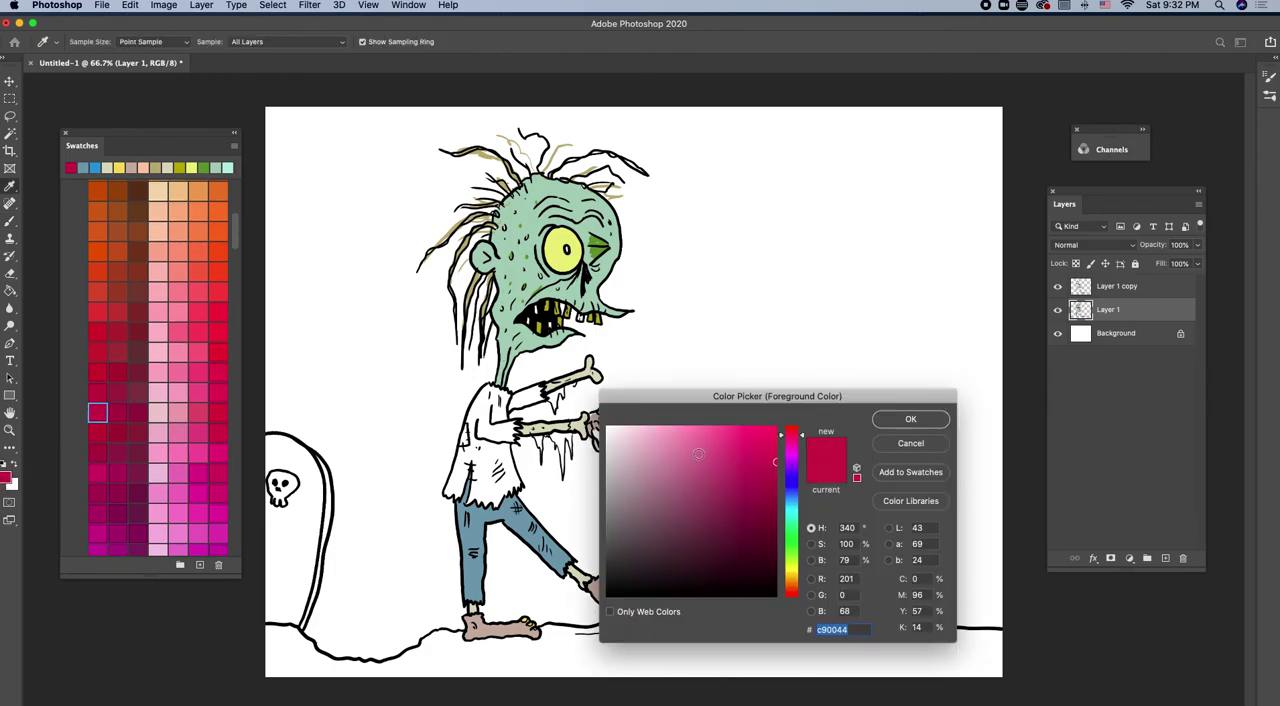
- Fill the shirt with pink, soften it to muted plum, and choose olive yellow
click(687, 481)
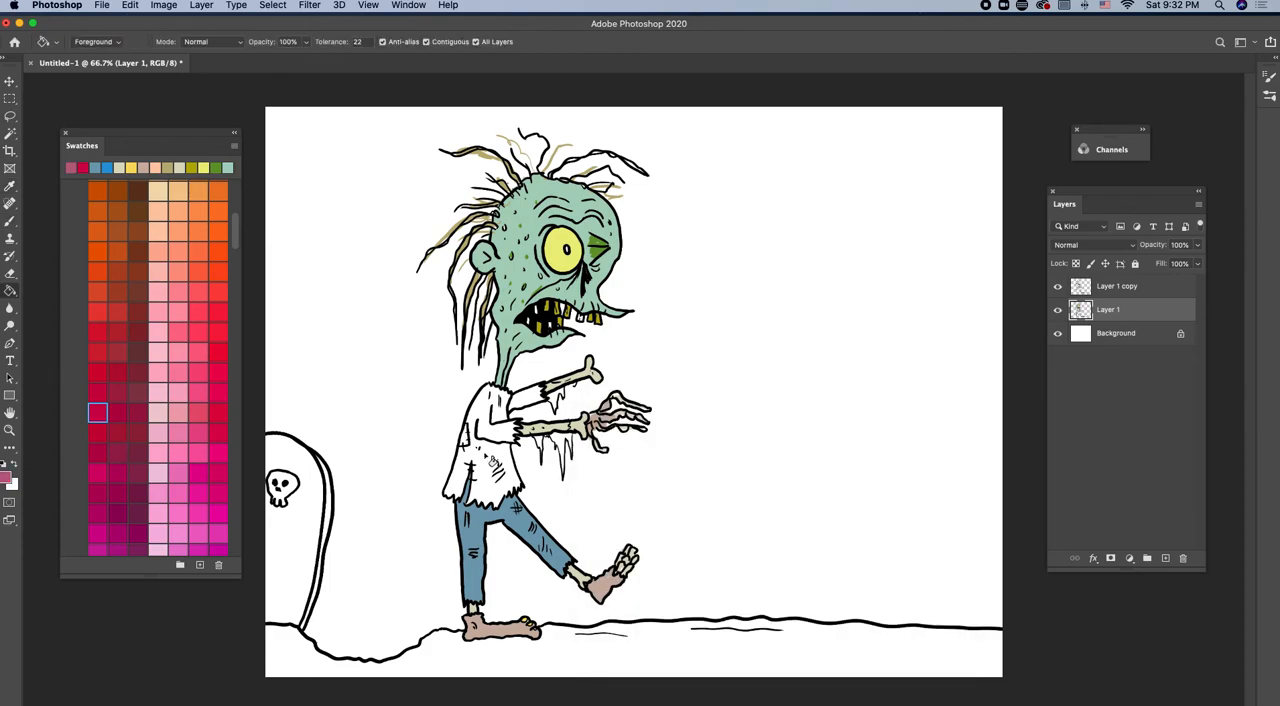
click(490, 450)
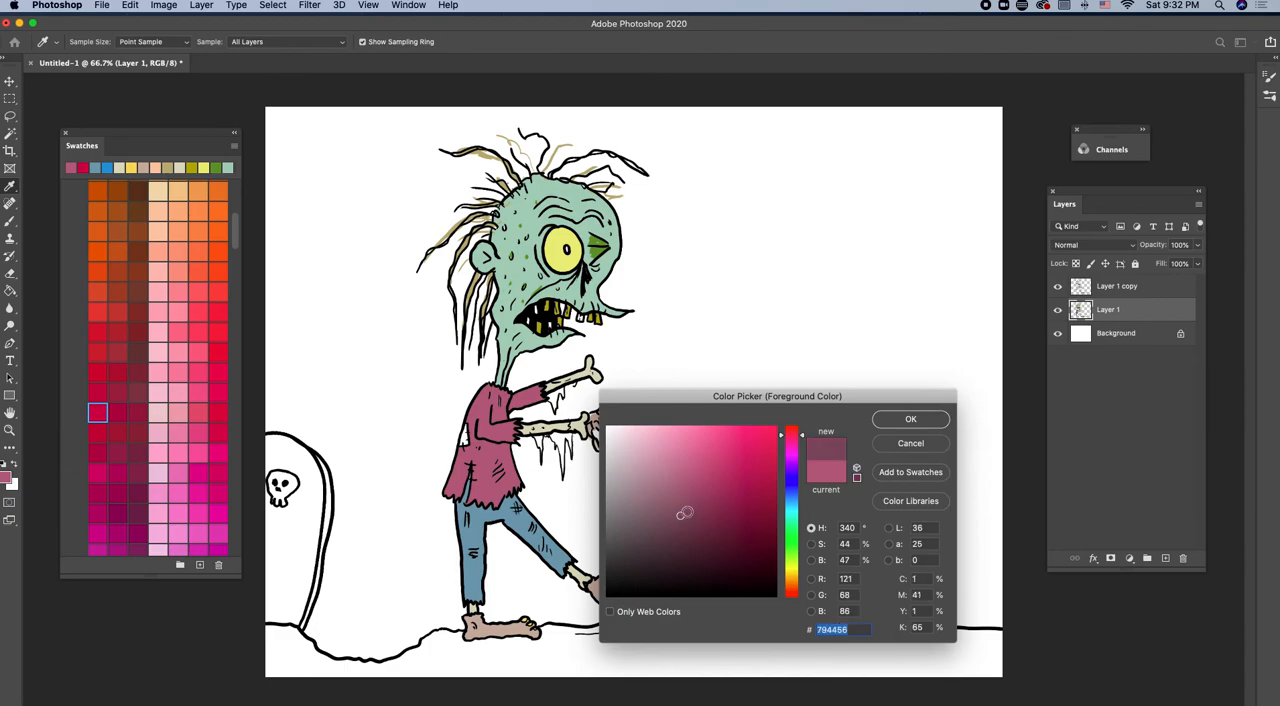
click(909, 419)
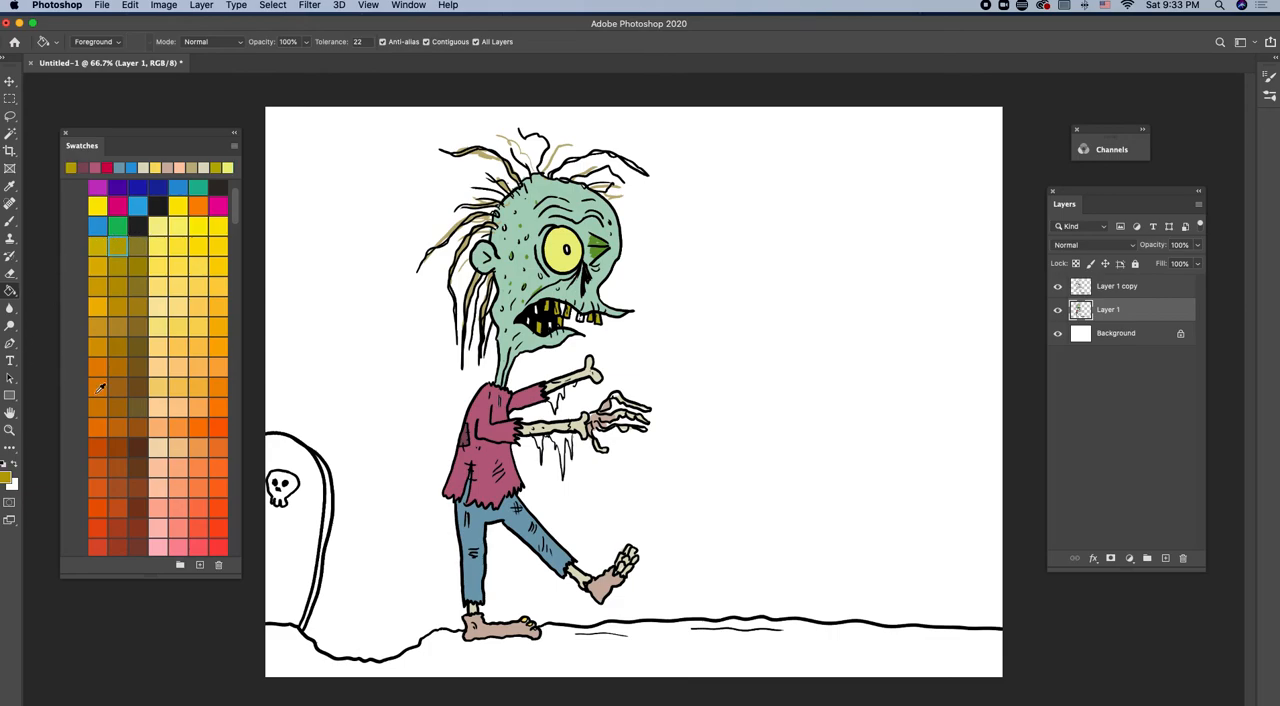
click(1147, 558)
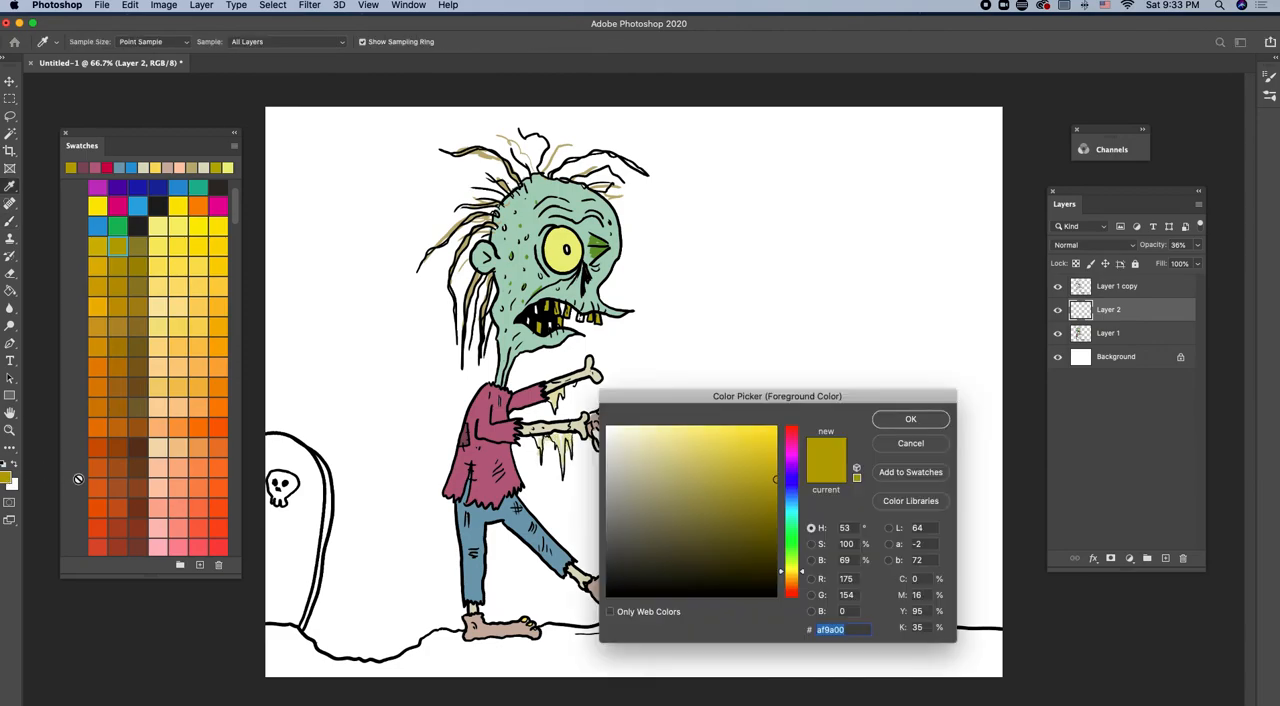
- Tint the arm drips olive-yellow on 36% opacity Layer 2, then choose dusky blue-gray
click(909, 419)
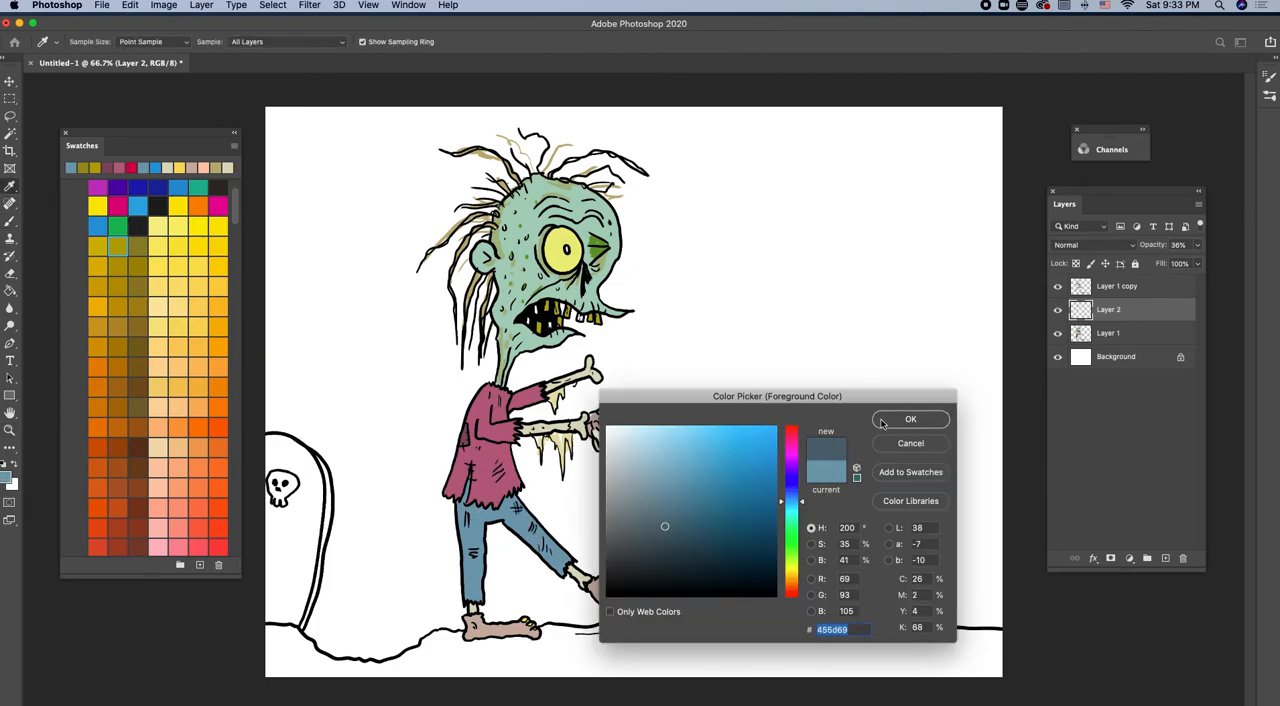
click(910, 419)
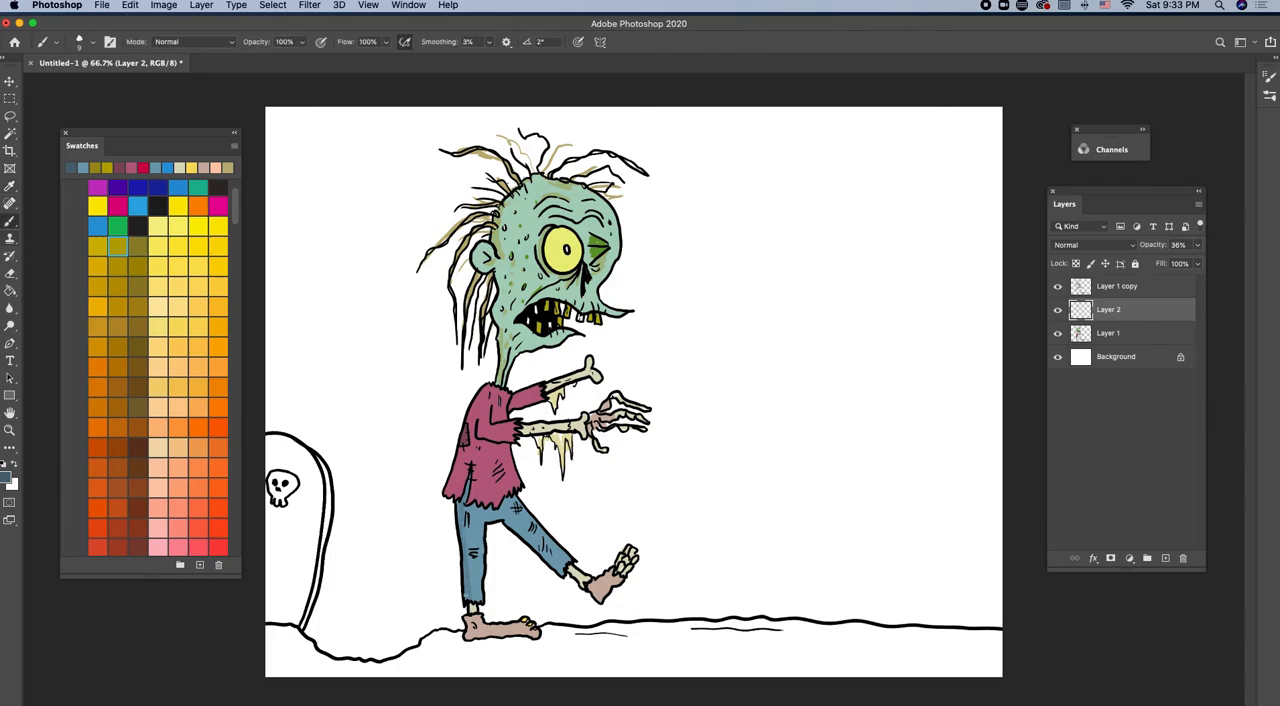
- Back on Layer 1, fill the ground brown and the tombstone light gray
click(1108, 333)
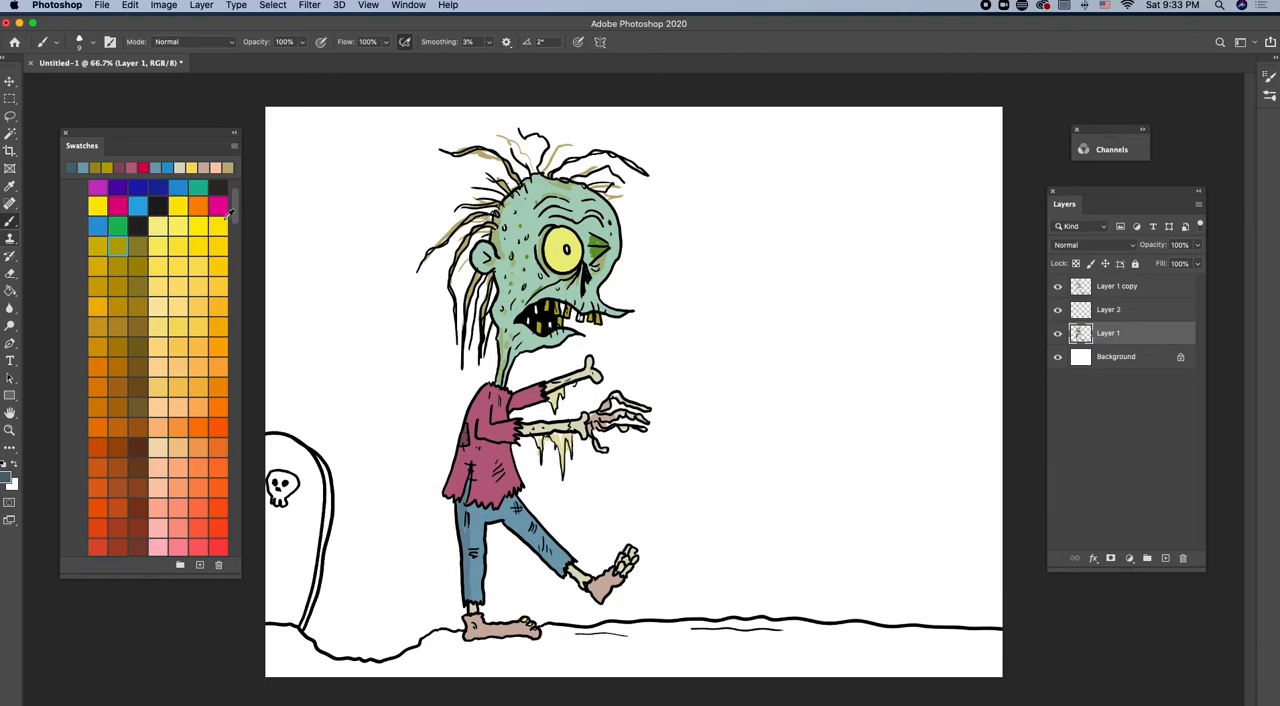
scroll(down, 3)
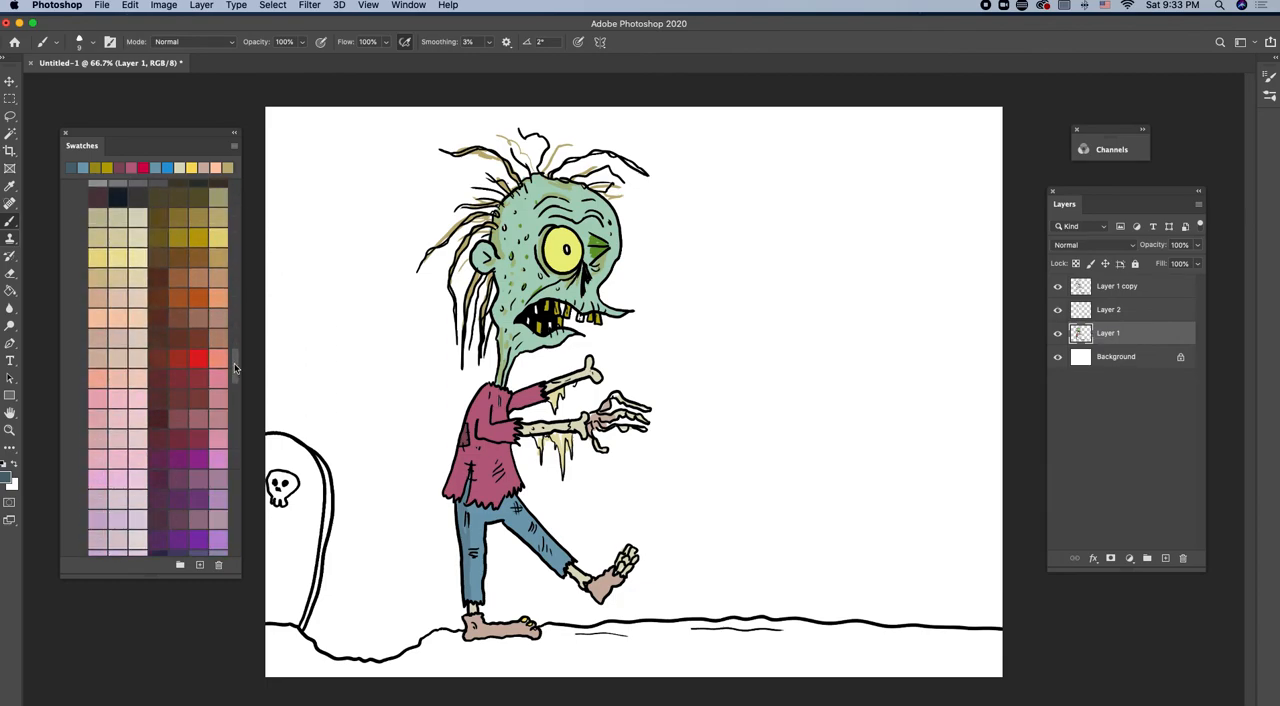
click(197, 318)
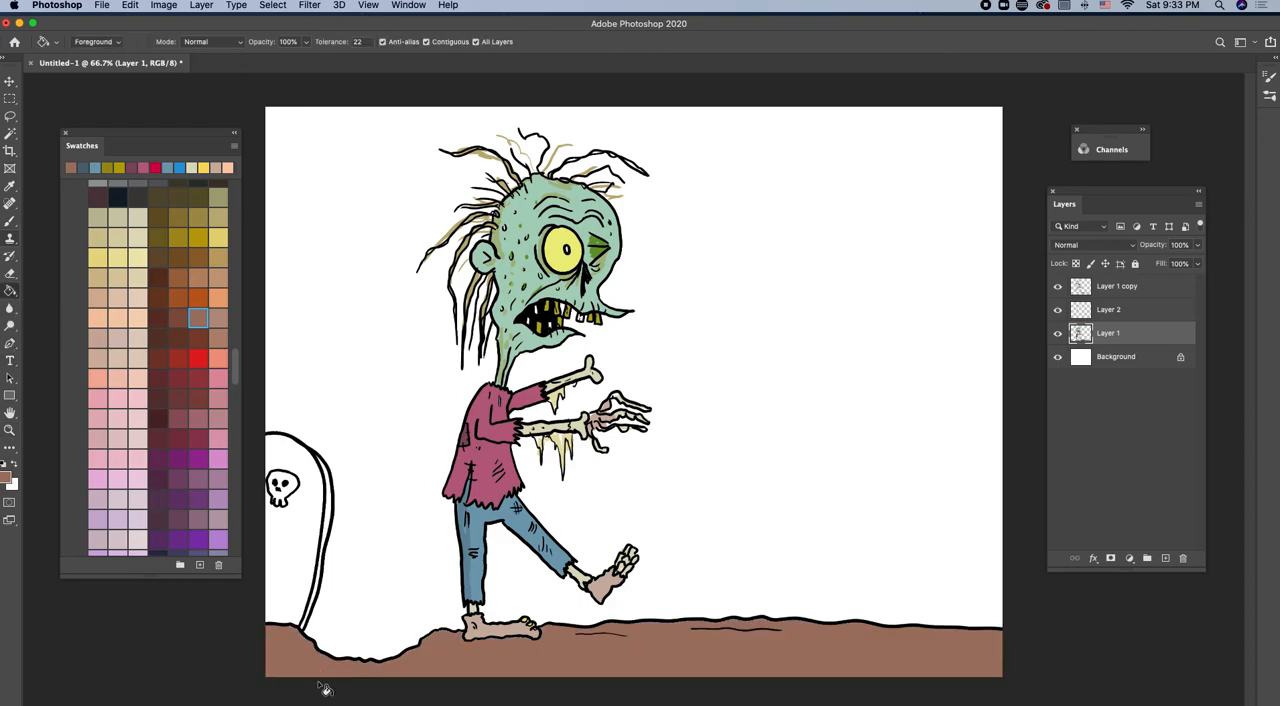
mouse_move(232, 360)
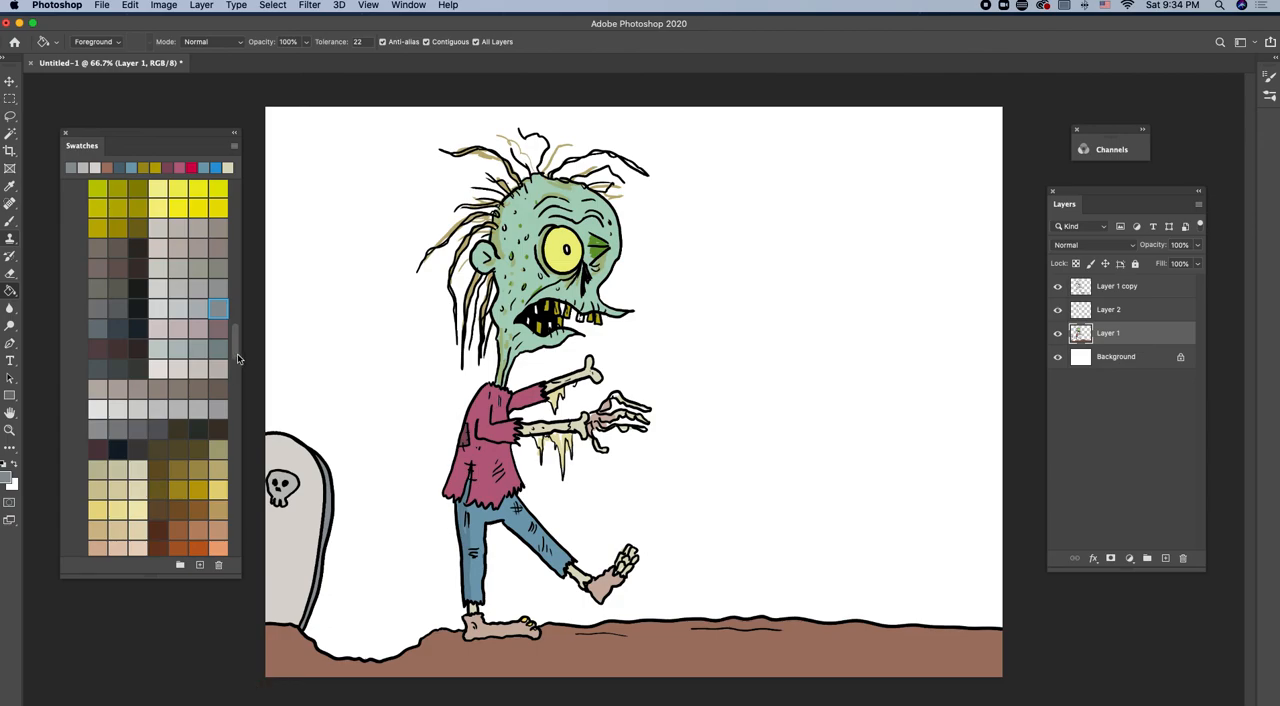
- Fill the sky background with a dark, grayish night blue
scroll(down, 3)
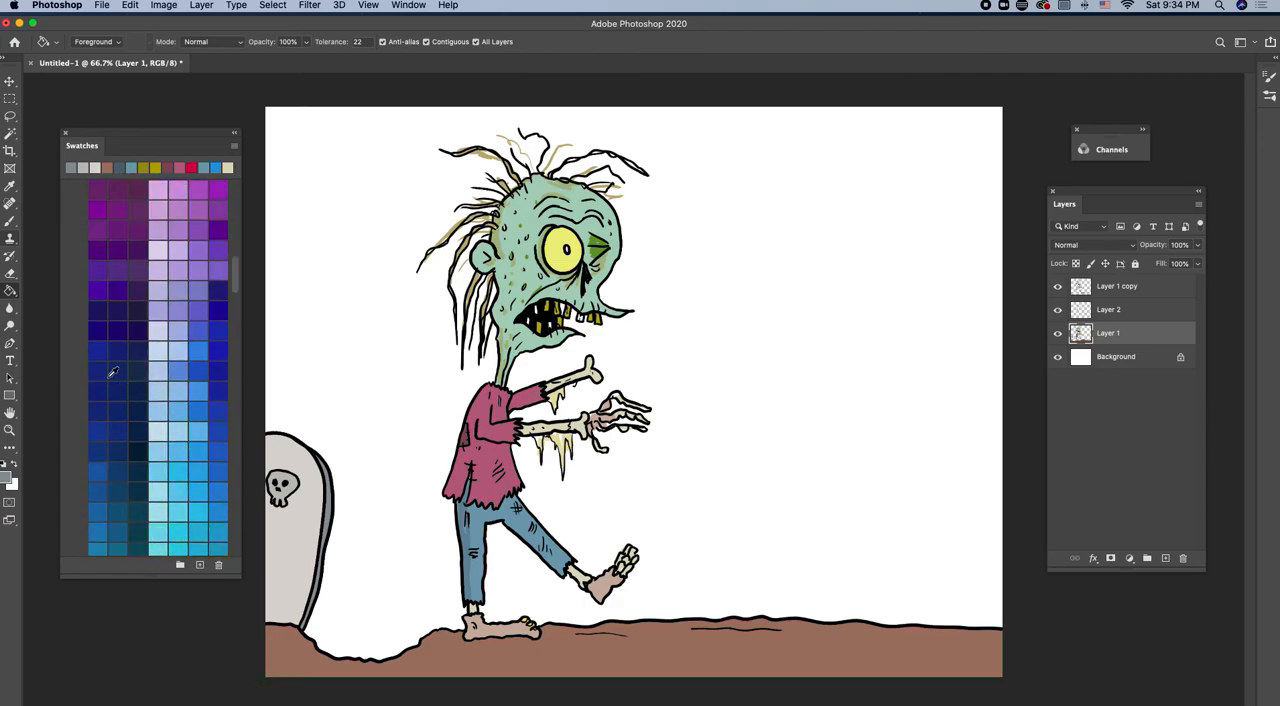
click(98, 350)
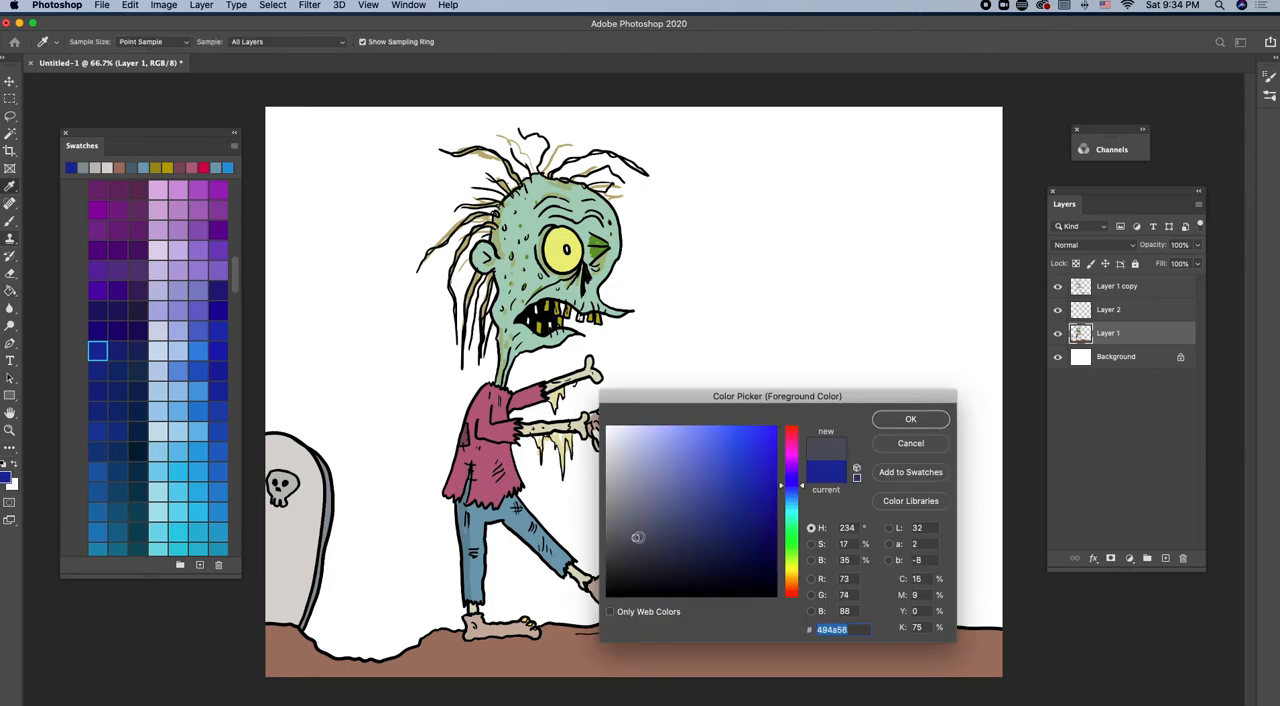
click(624, 551)
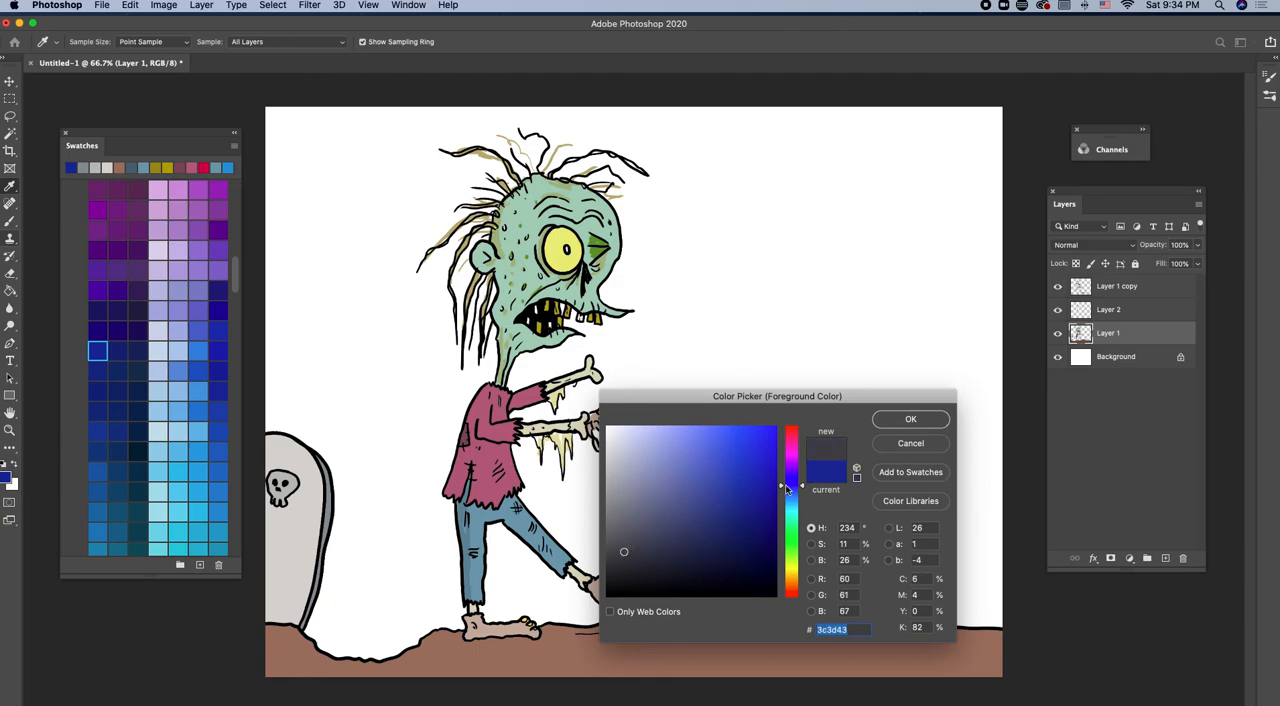
click(909, 418)
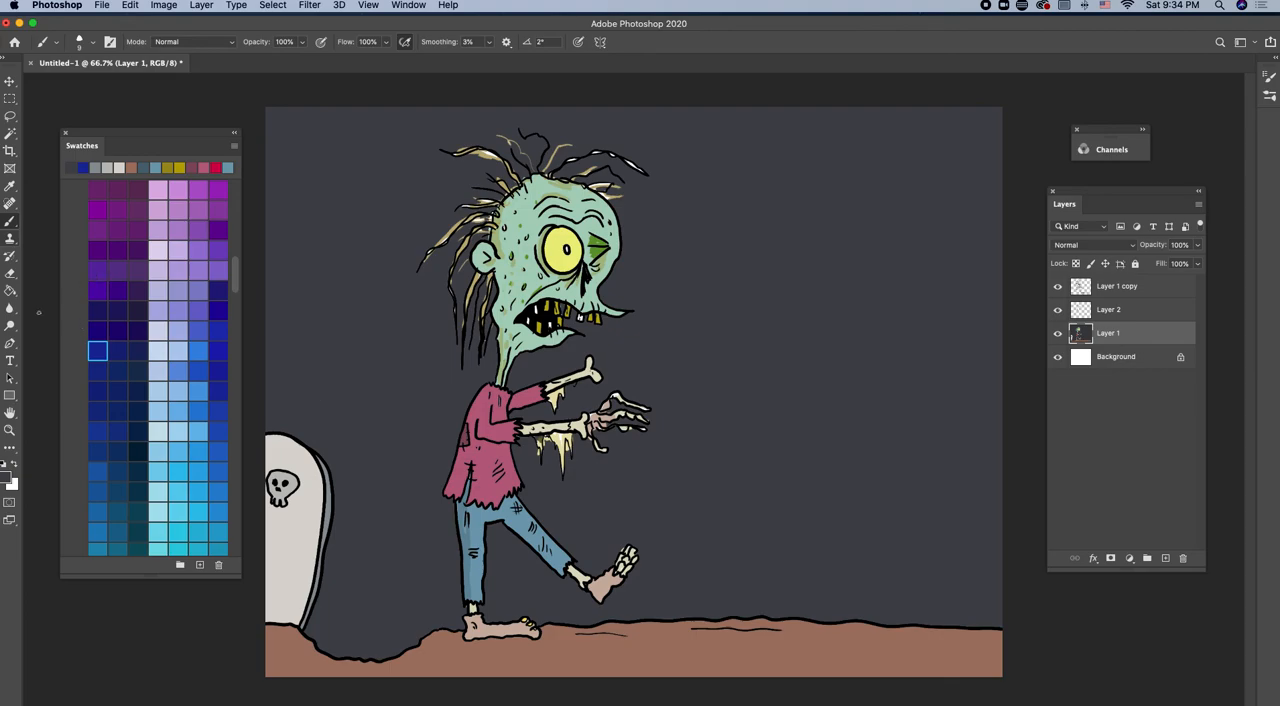
mouse_move(186, 300)
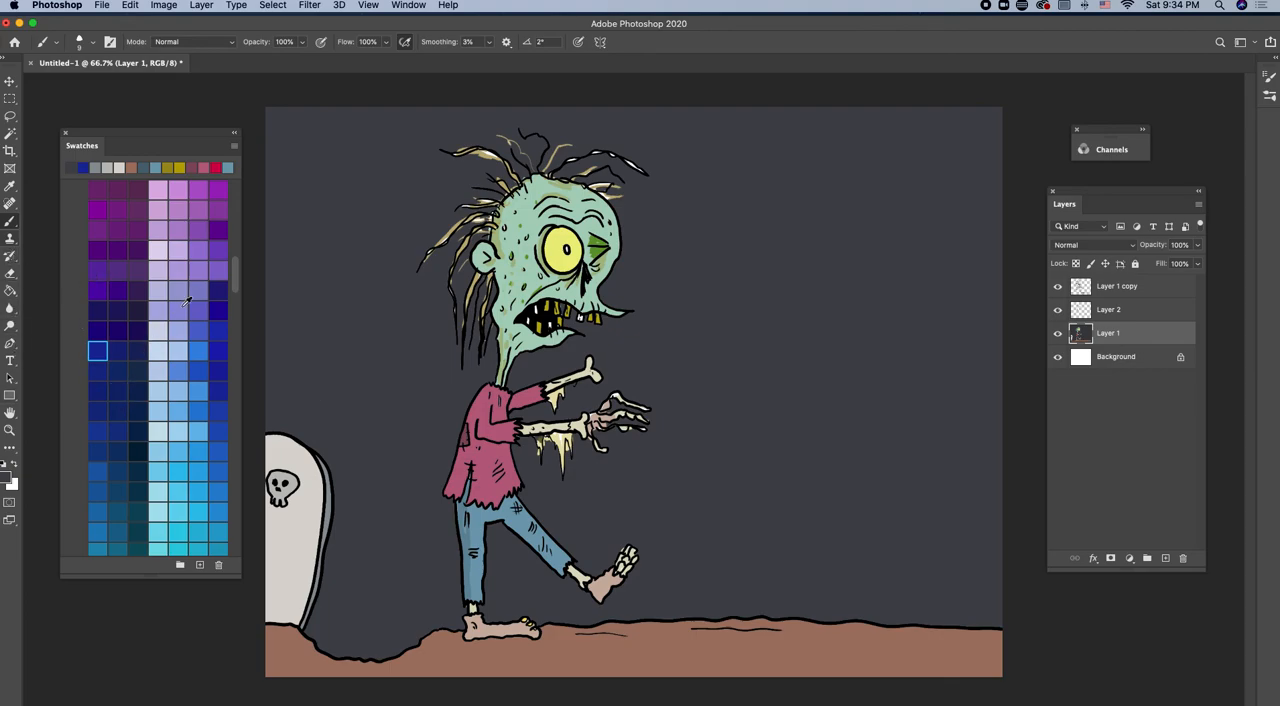
- Recolour the tombstone bluish gray and paint a pale yellow moon with darker craters
click(10, 186)
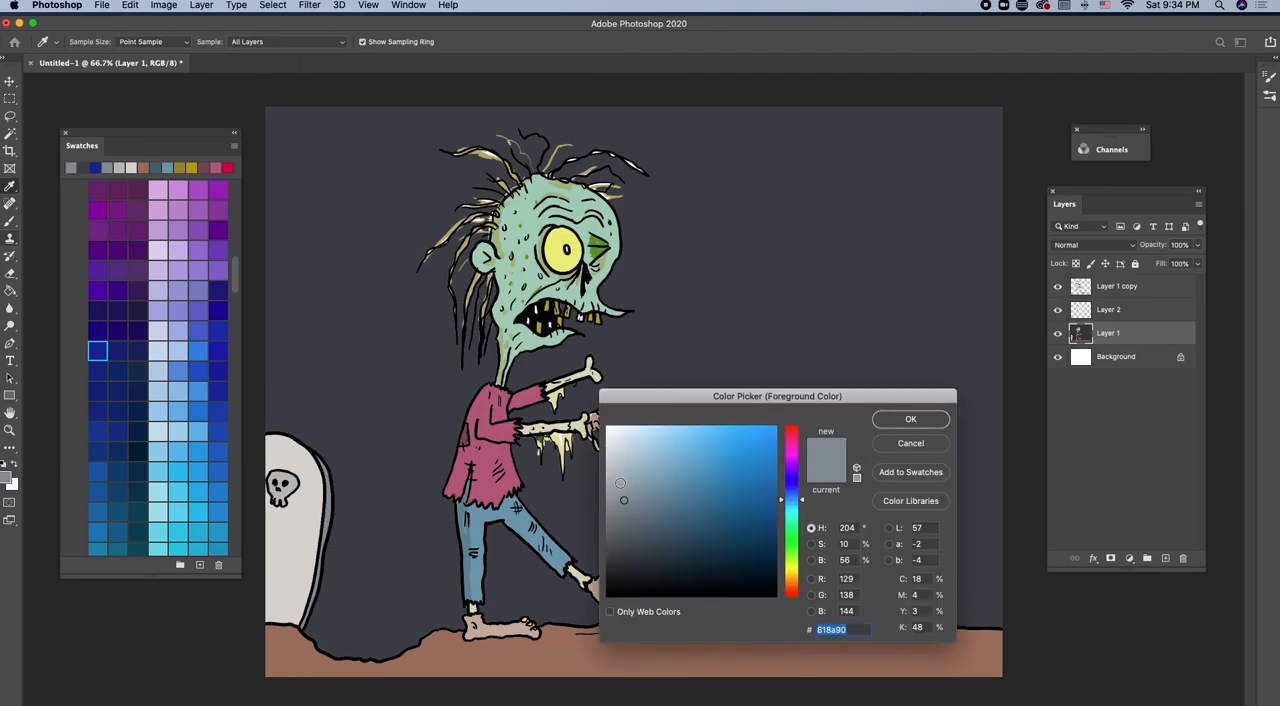
click(909, 418)
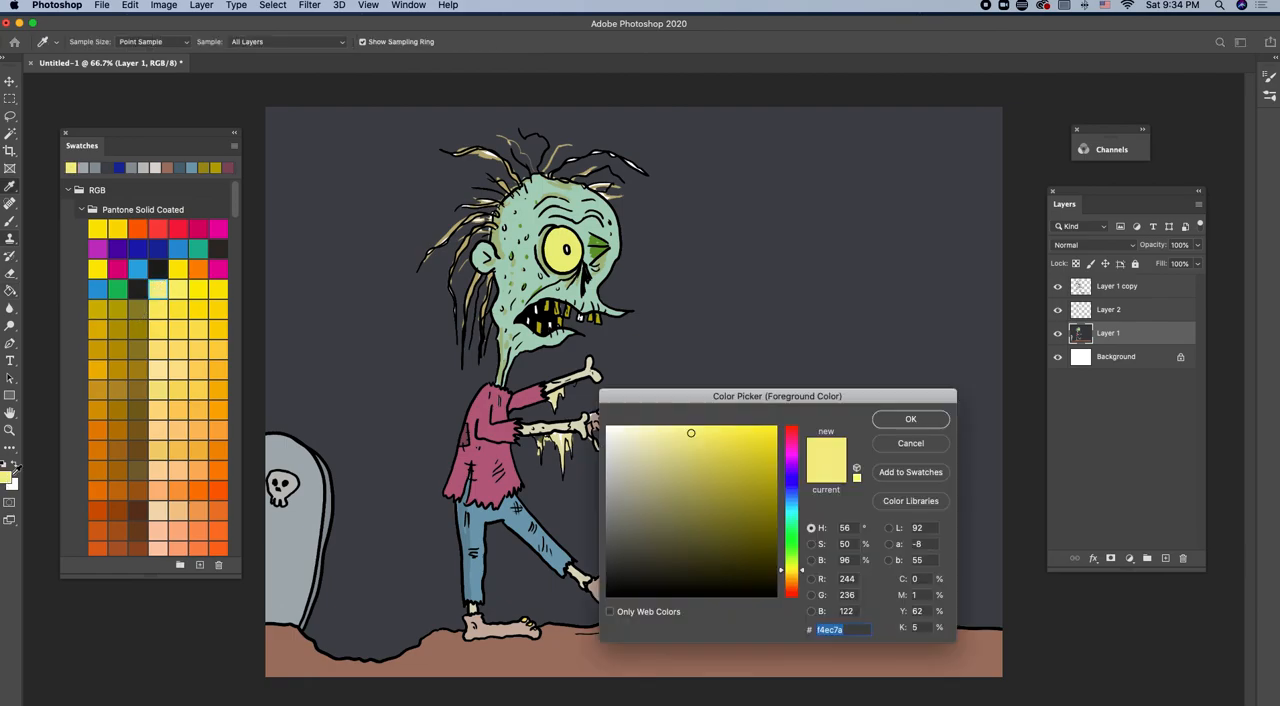
click(909, 419)
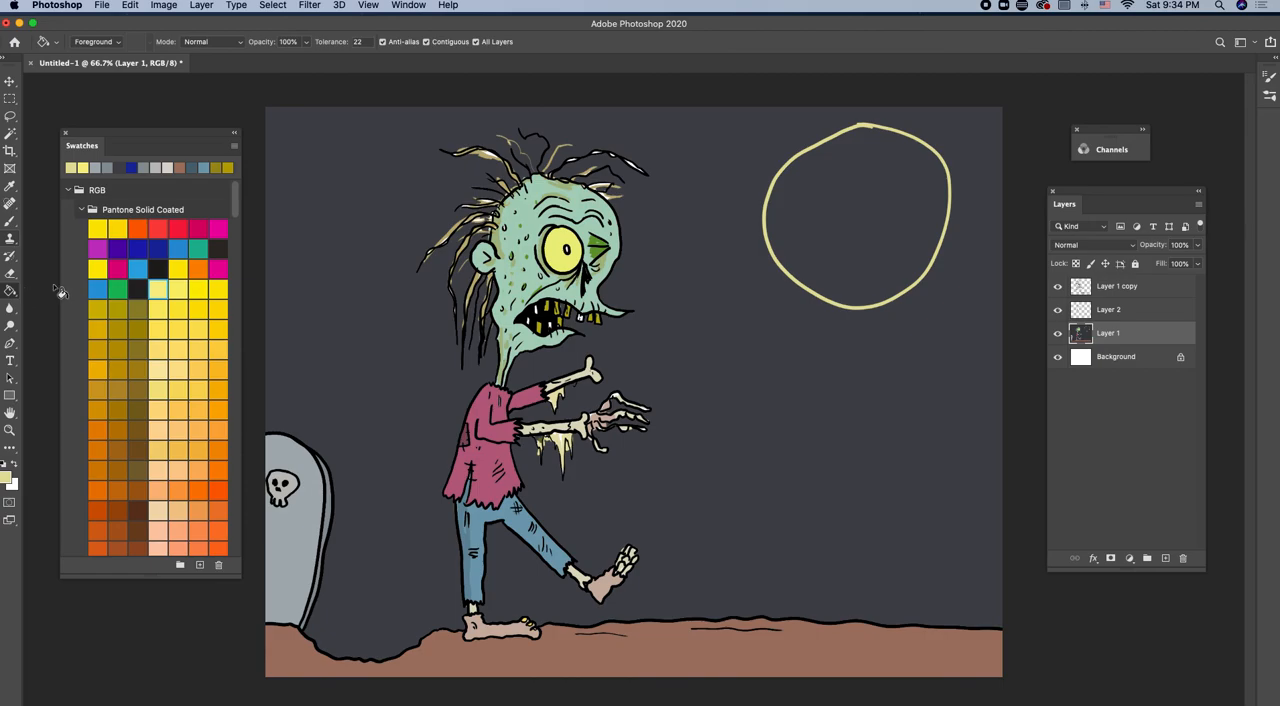
click(830, 230)
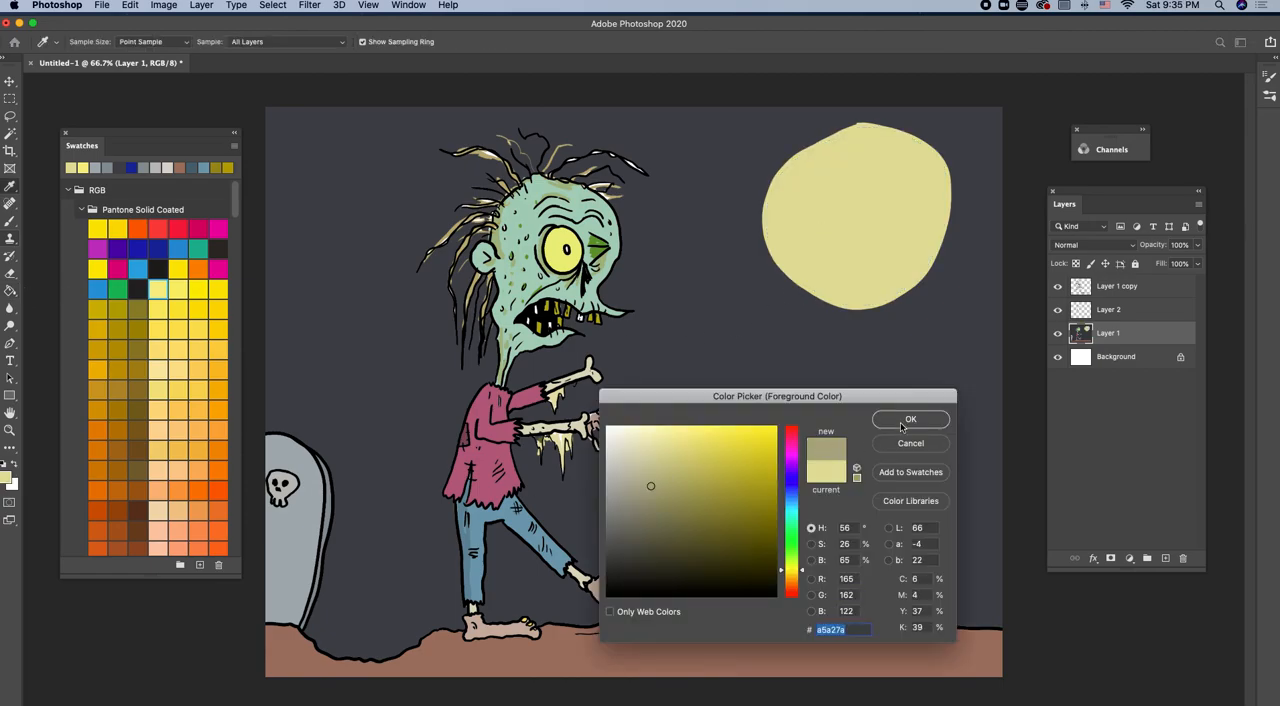
click(910, 419)
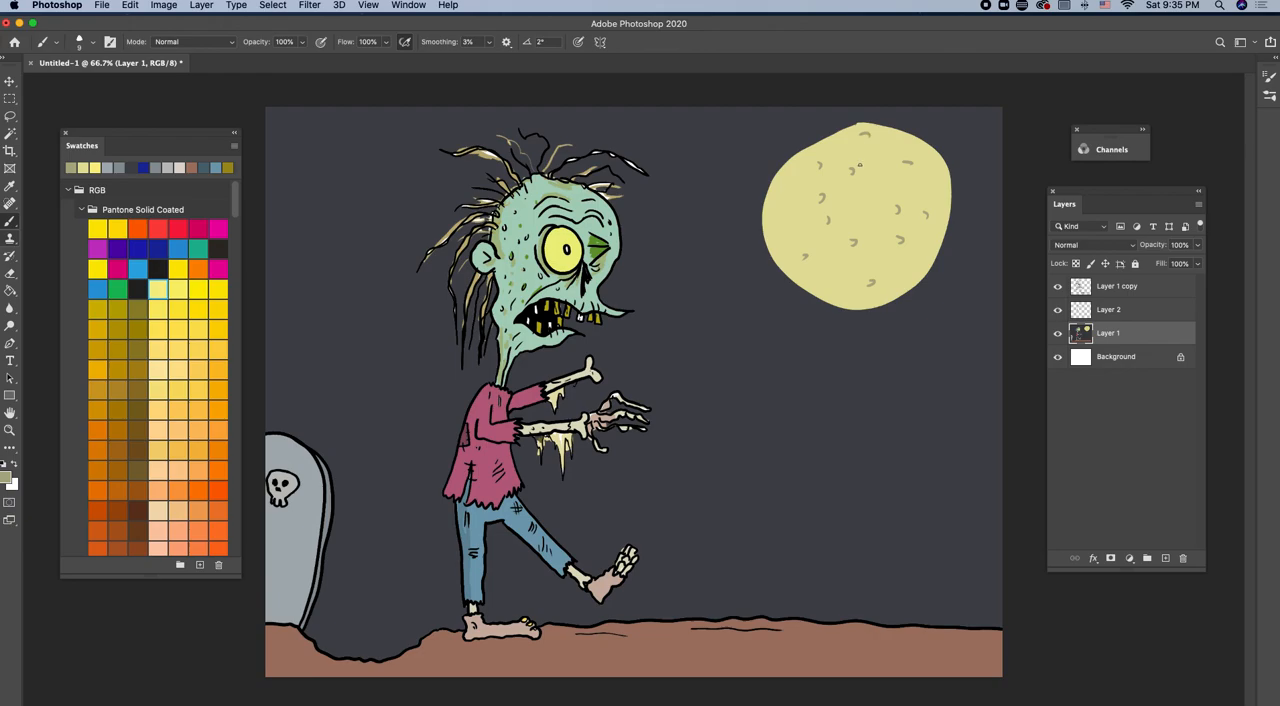
click(878, 190)
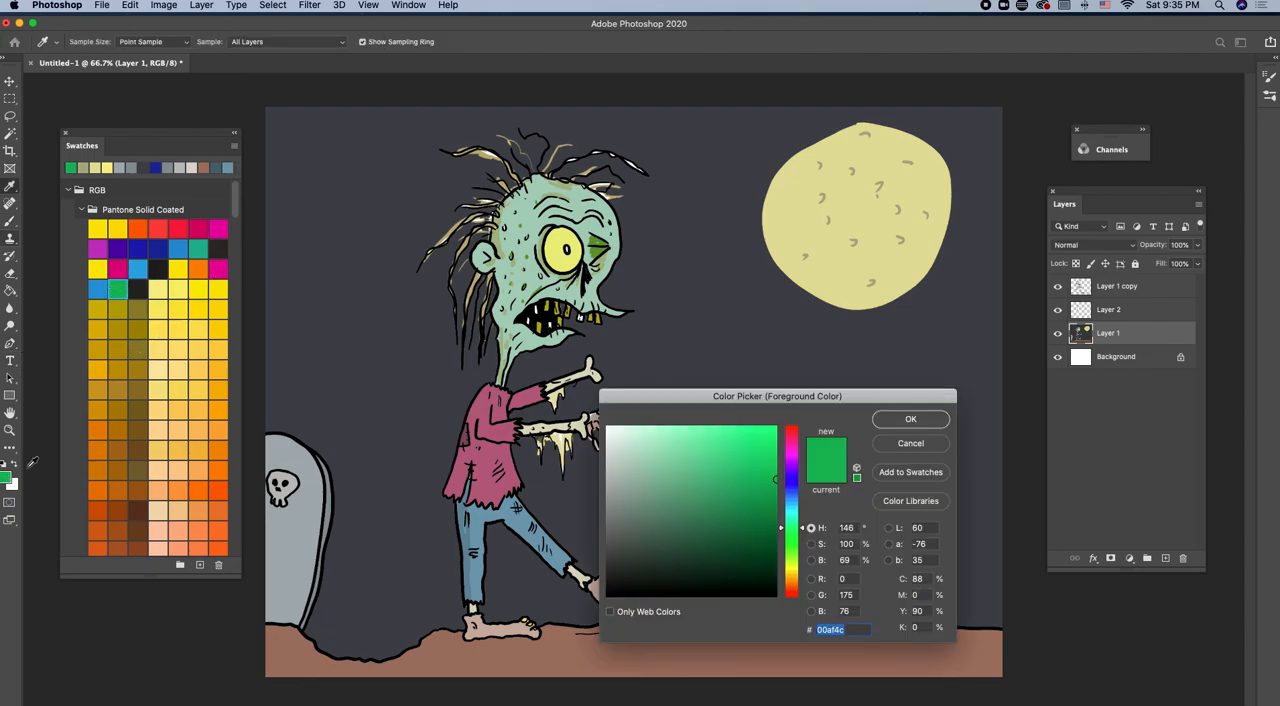
- Brush green slime onto the shirt and sign the bottom-right ground
click(909, 418)
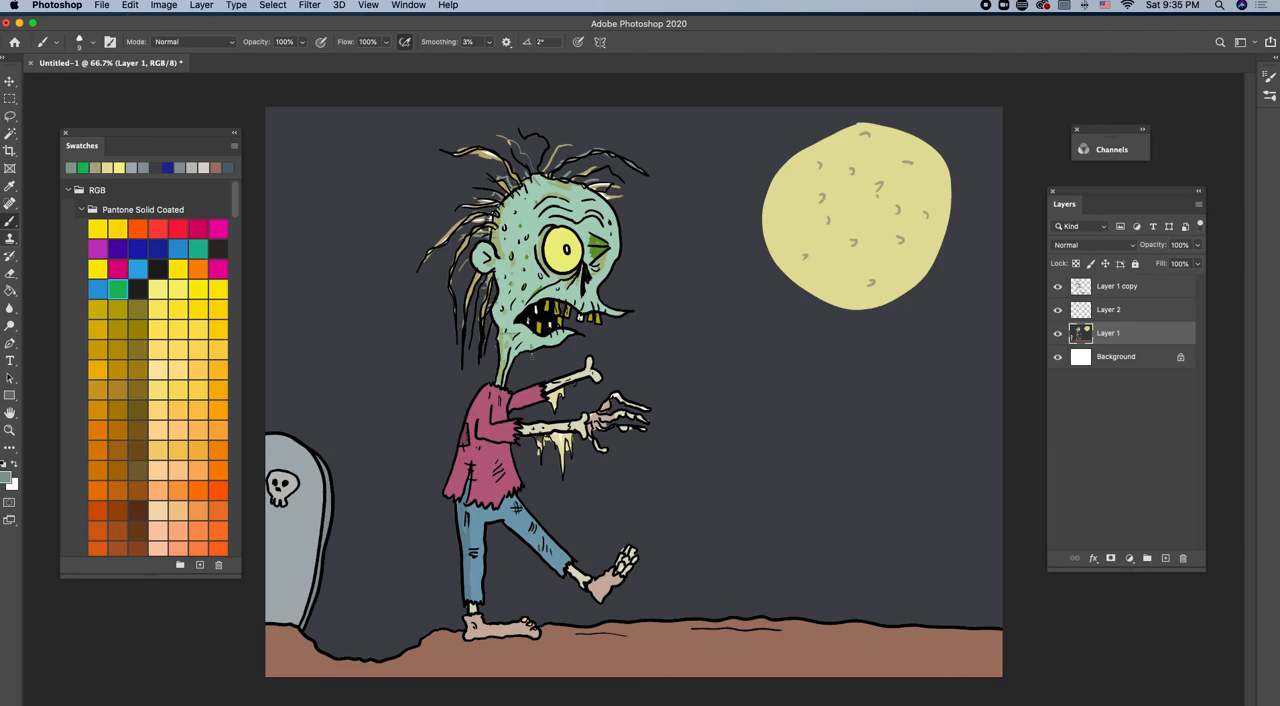
click(535, 430)
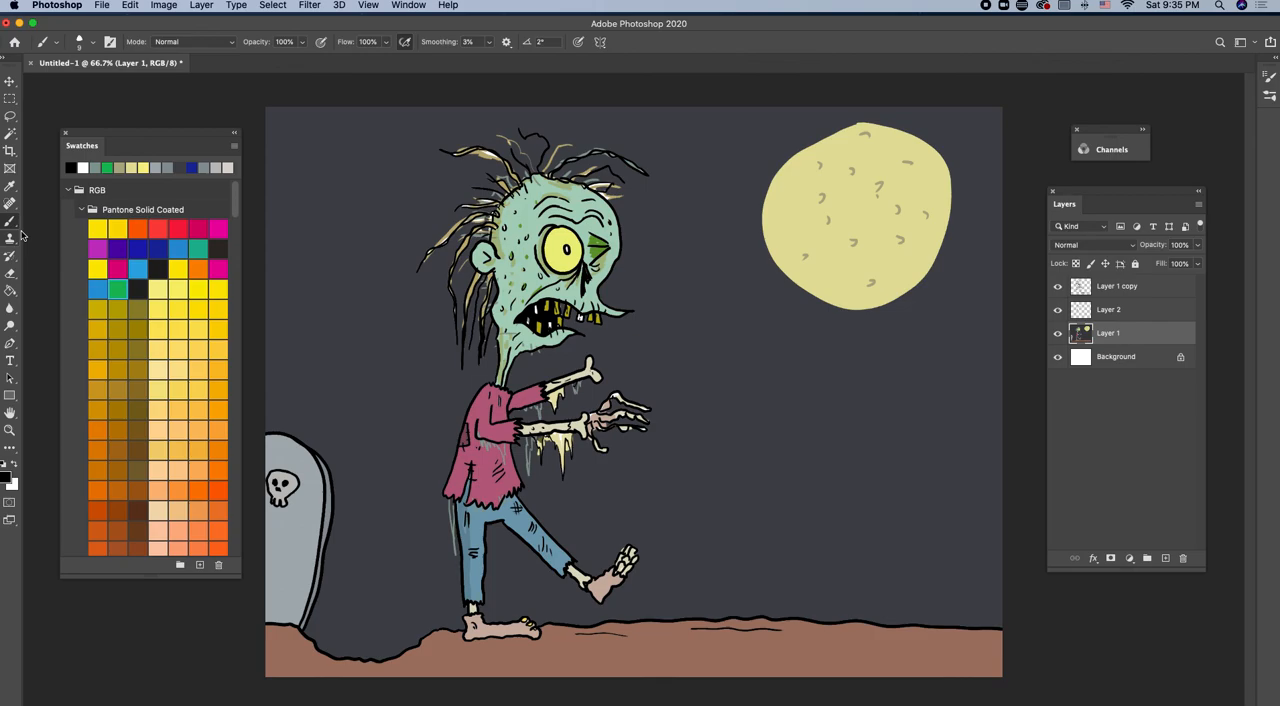
mouse_move(912, 640)
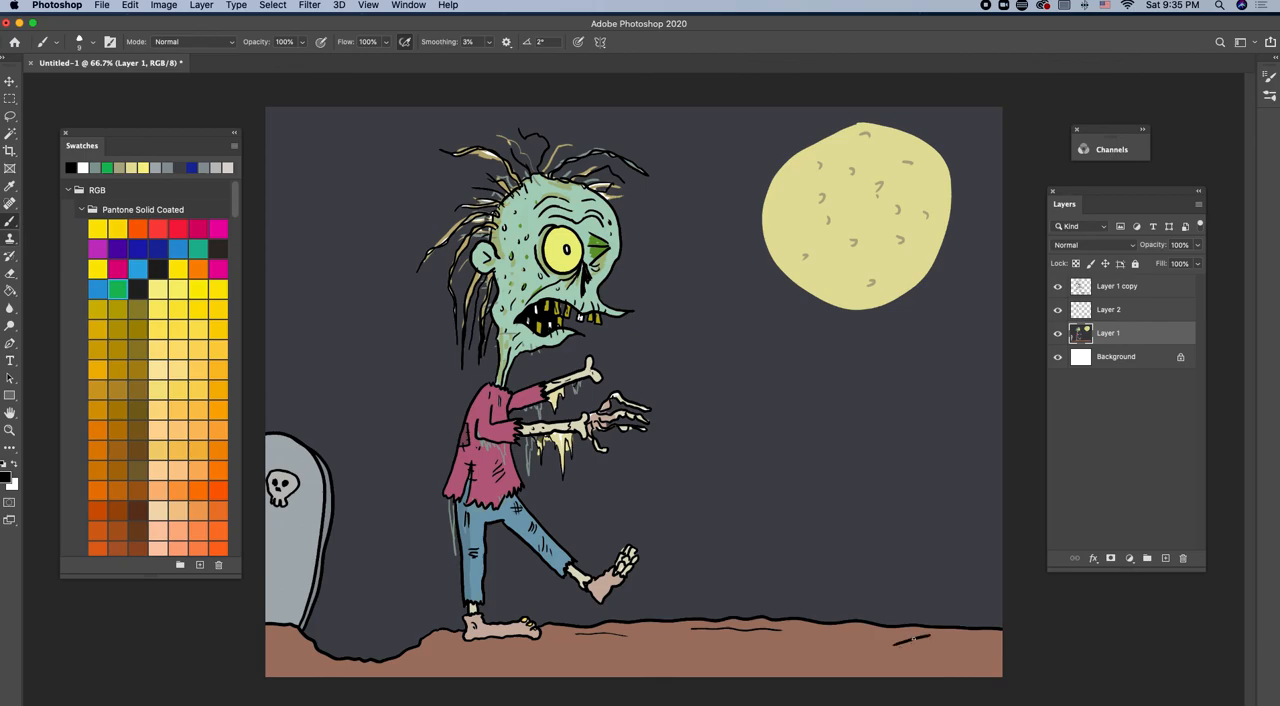
drag(895, 655, 975, 645)
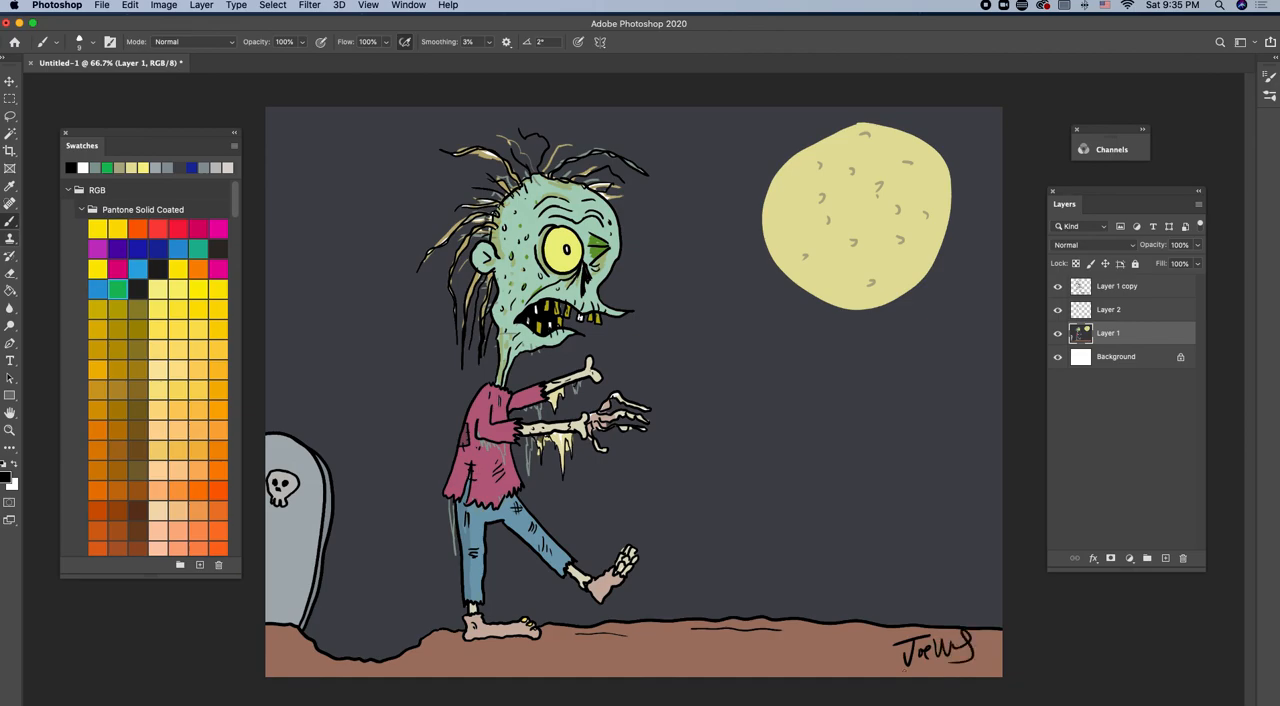